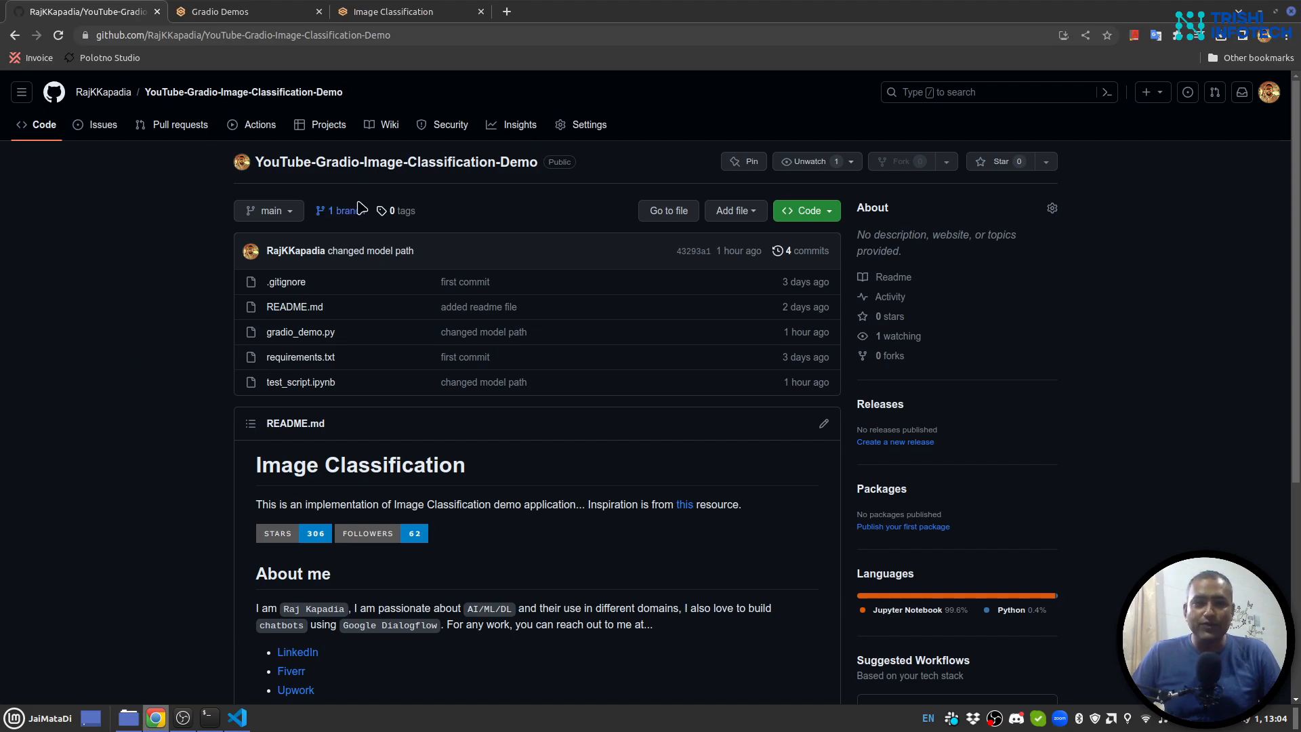
# - Load the cheetah example in the Image Classification app and submit it for classification
pyautogui.click(391, 11)
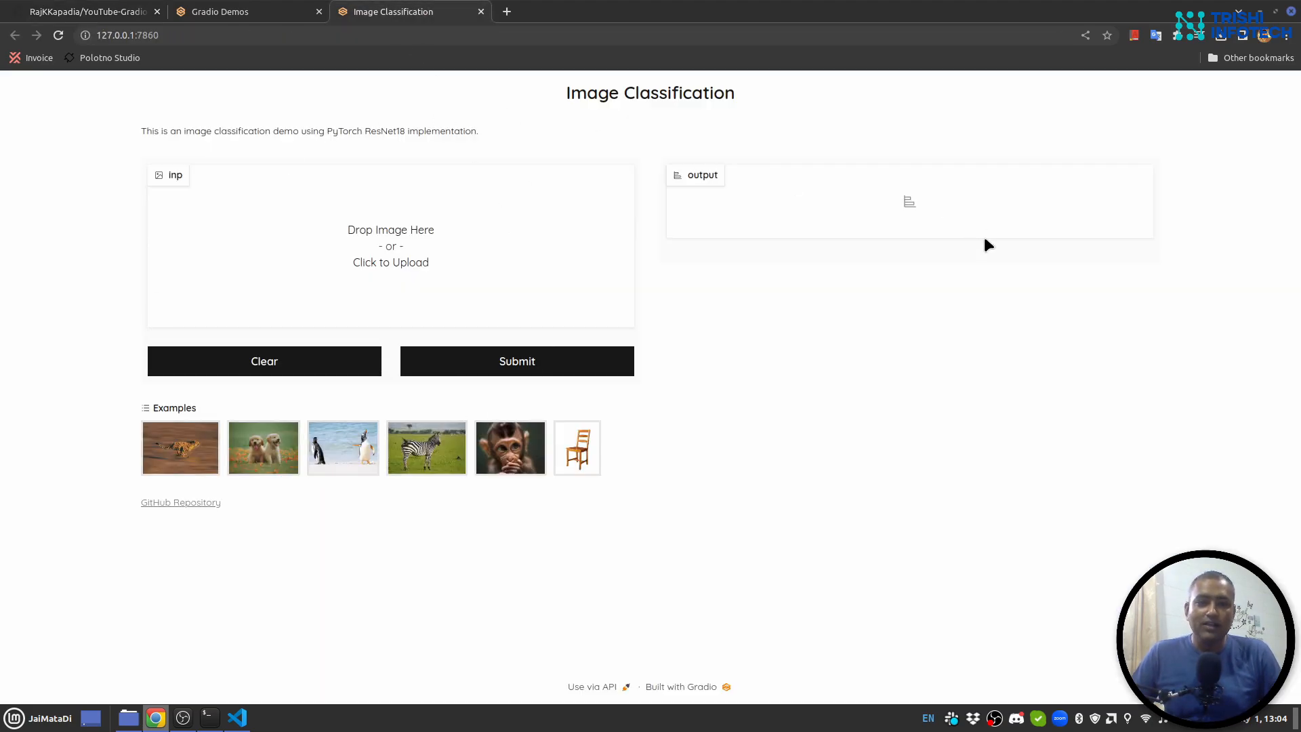
pyautogui.moveTo(647, 568)
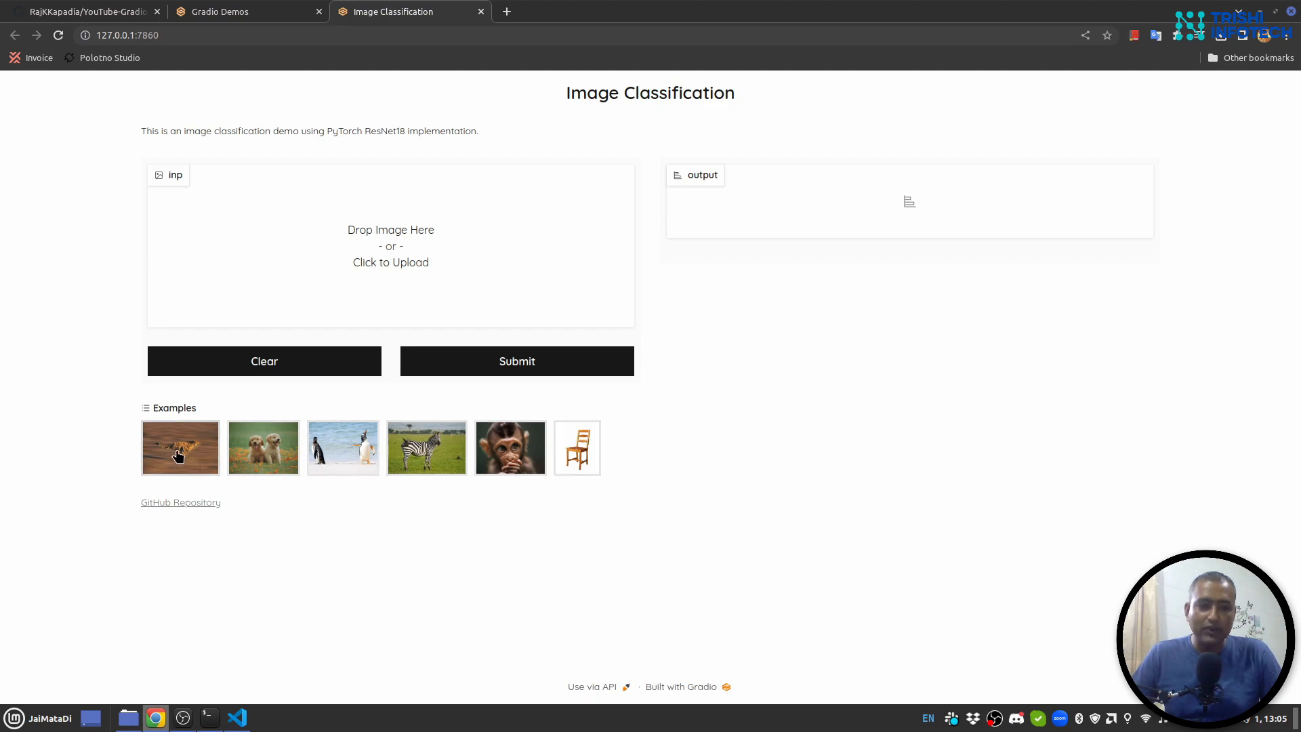
pyautogui.click(179, 448)
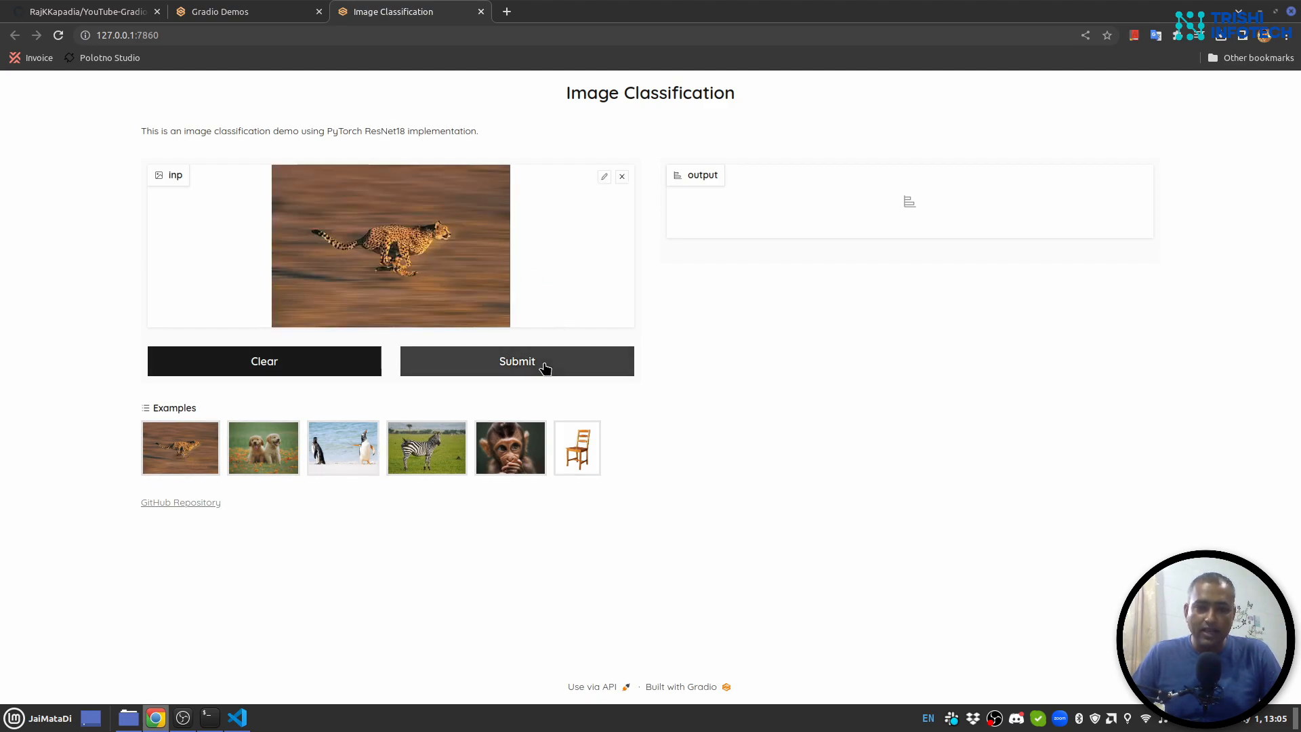
pyautogui.click(516, 361)
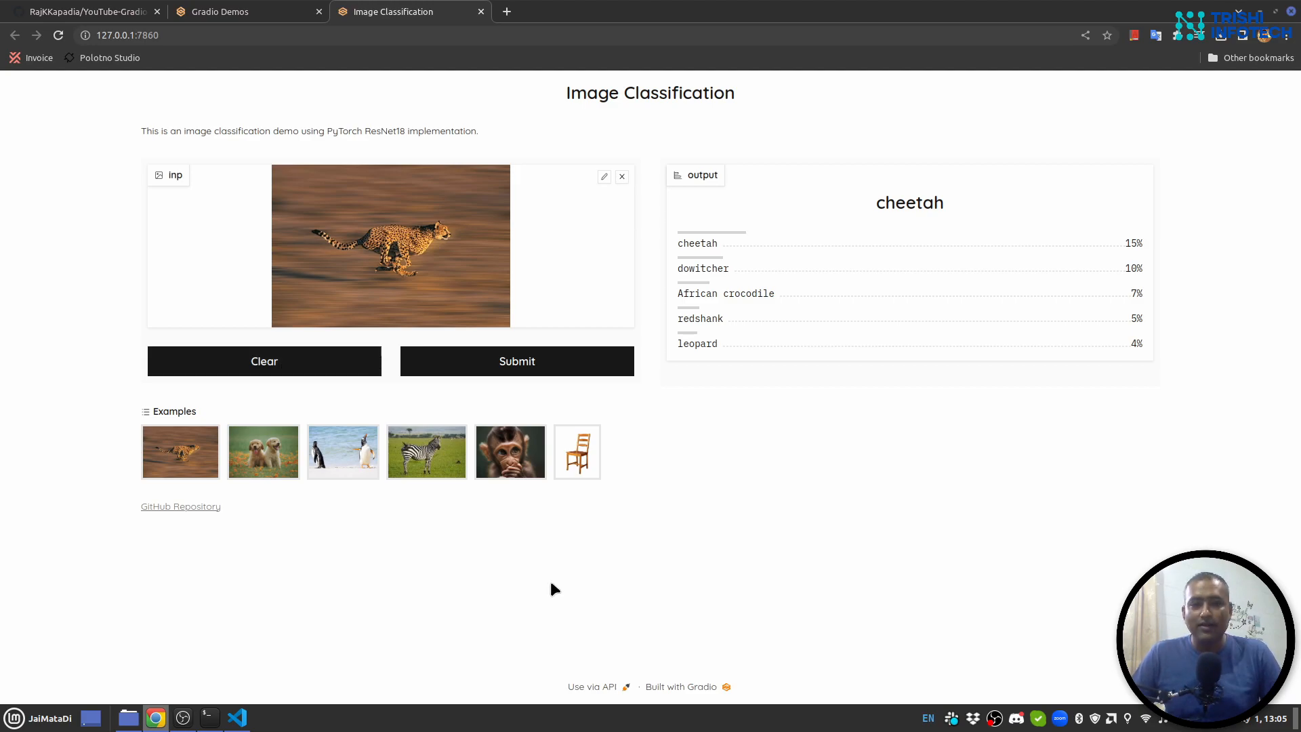
pyautogui.moveTo(382, 573)
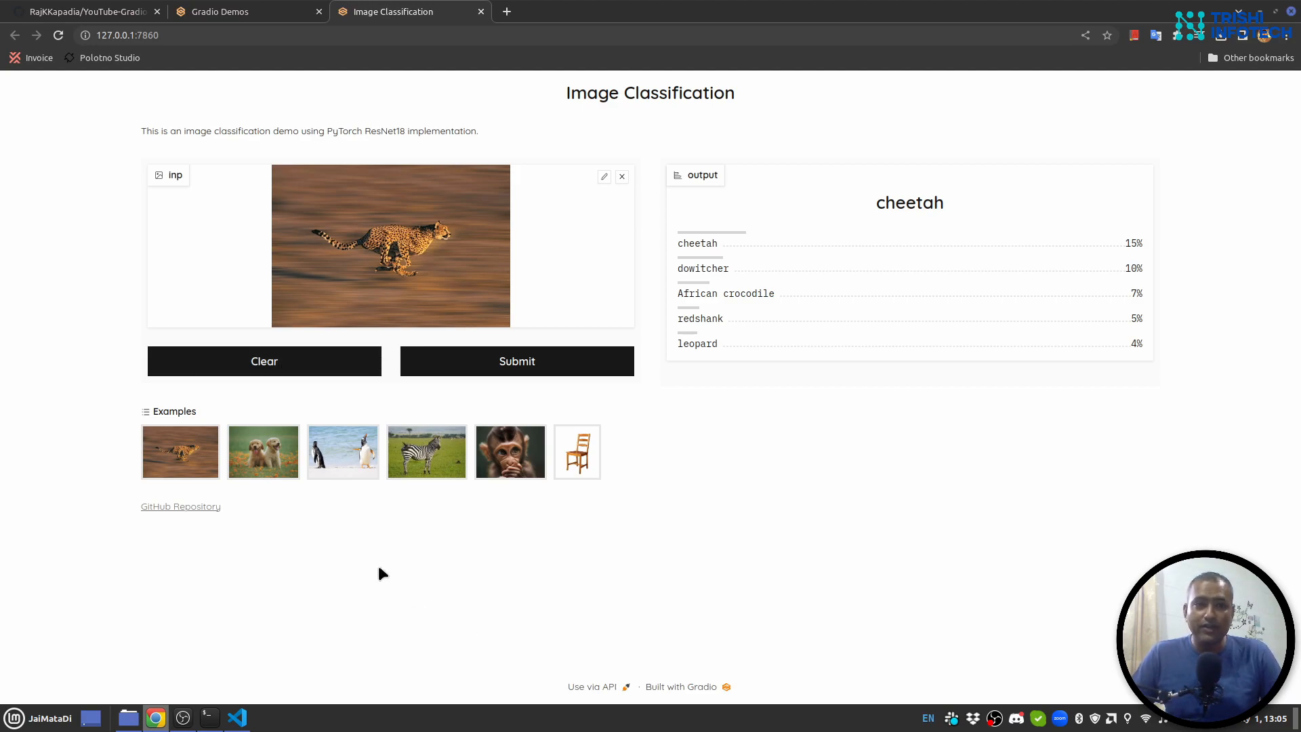
# - Switch to the YouTube-Gradio-Image-Classification-Demo repository page on GitHub
pyautogui.click(82, 11)
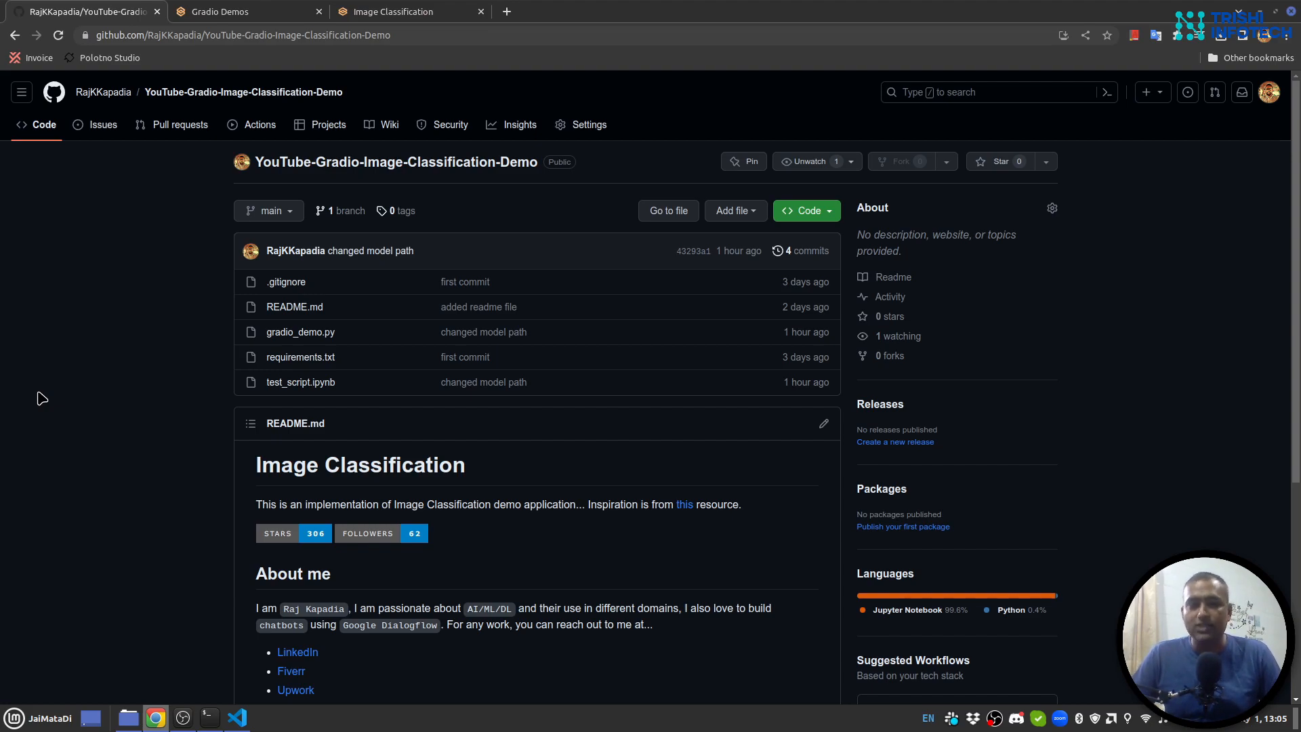
# - View the Gradio Demos gallery, then return to test_script.ipynb in VS Code
pyautogui.click(240, 11)
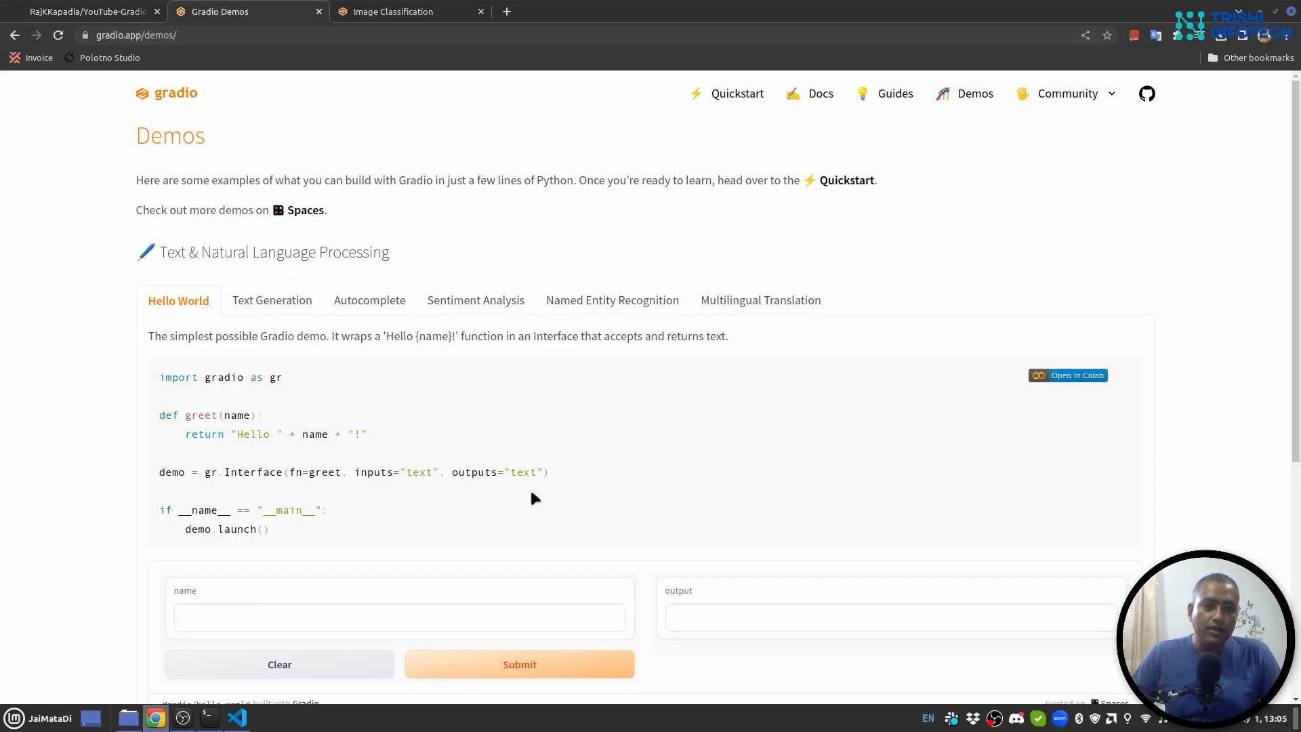
pyautogui.moveTo(789, 440)
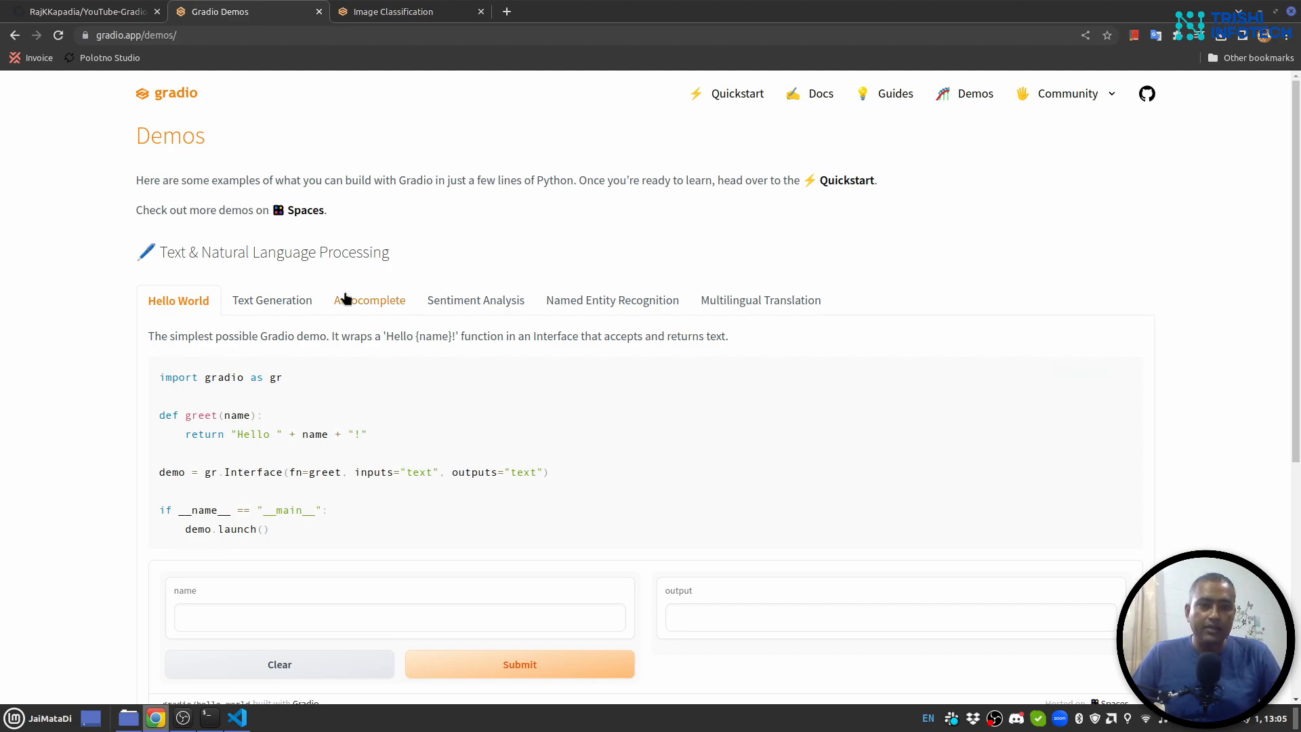
pyautogui.moveTo(562, 277)
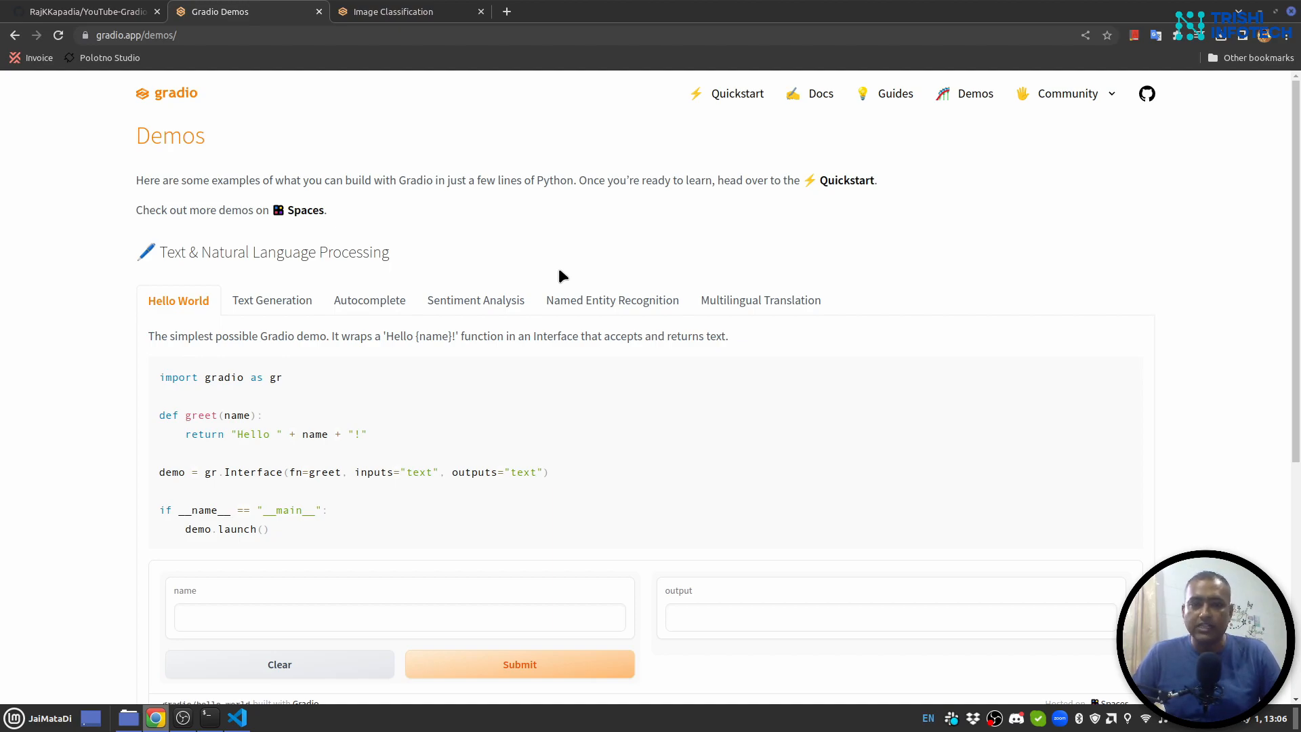
pyautogui.click(237, 718)
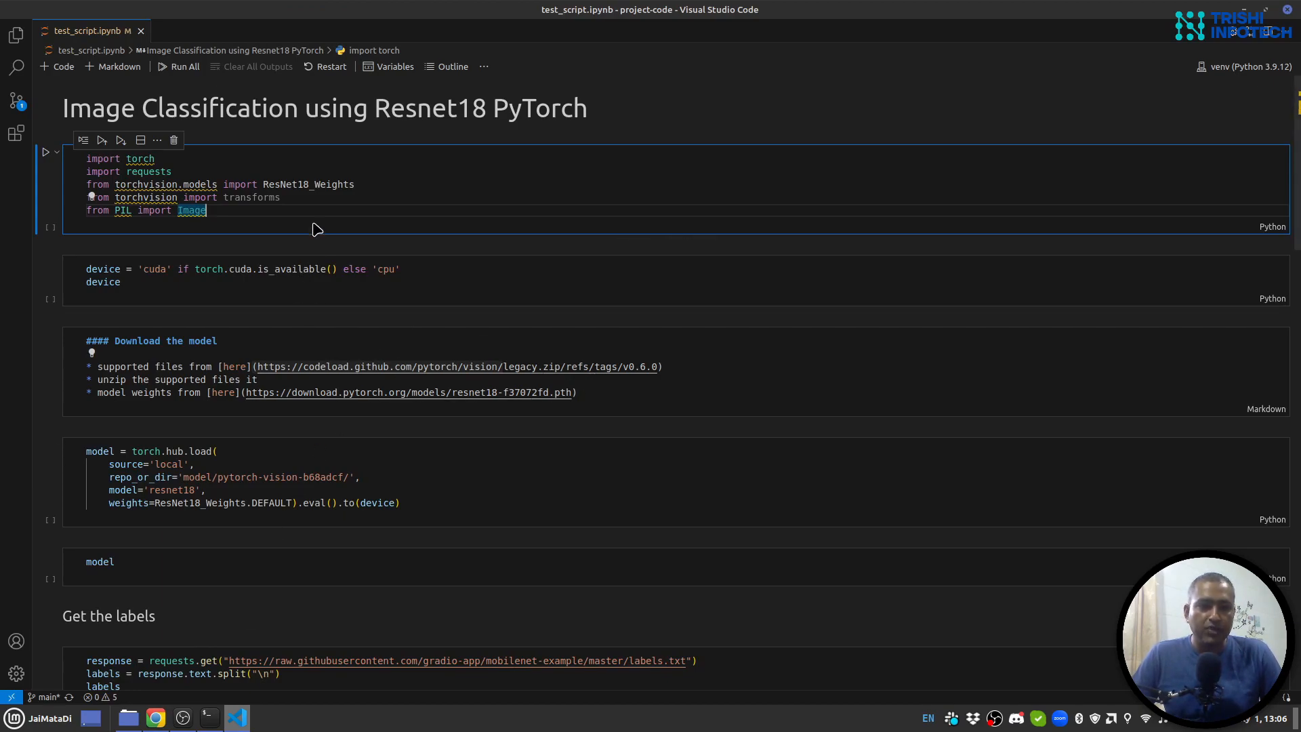
pyautogui.moveTo(631, 296)
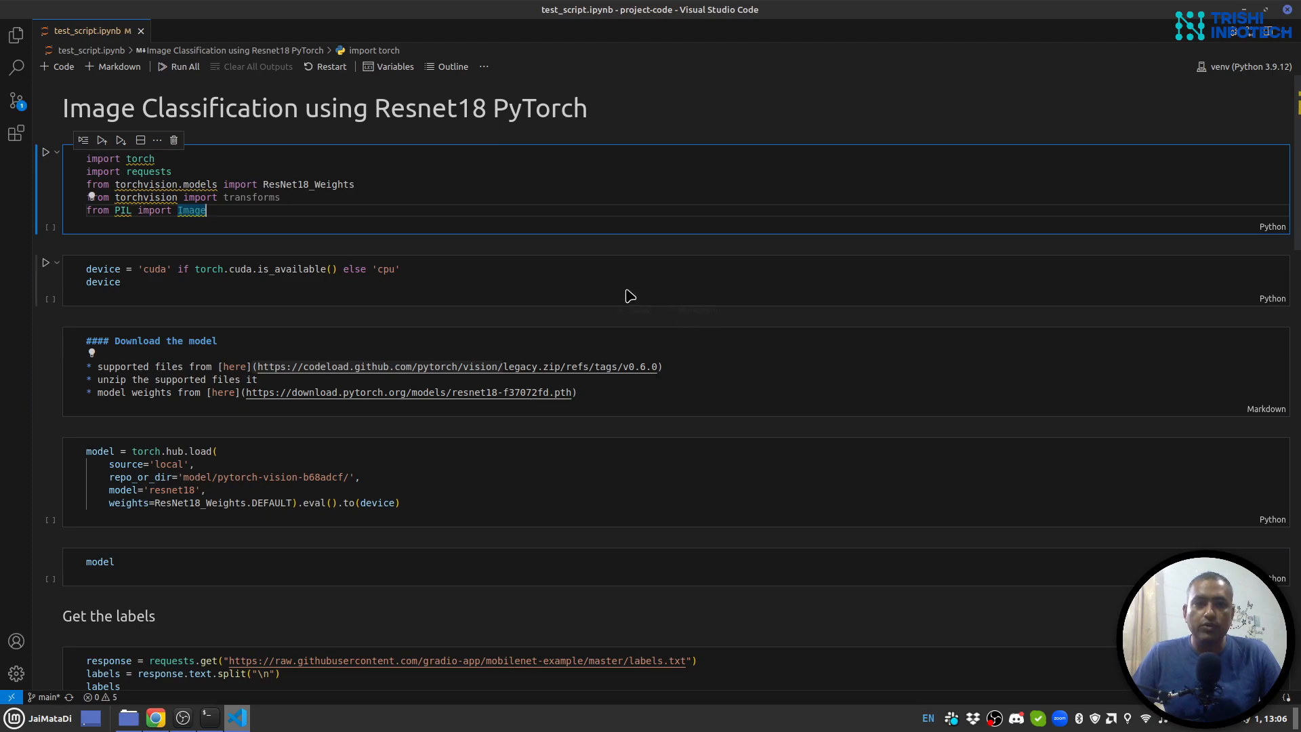
pyautogui.moveTo(410, 467)
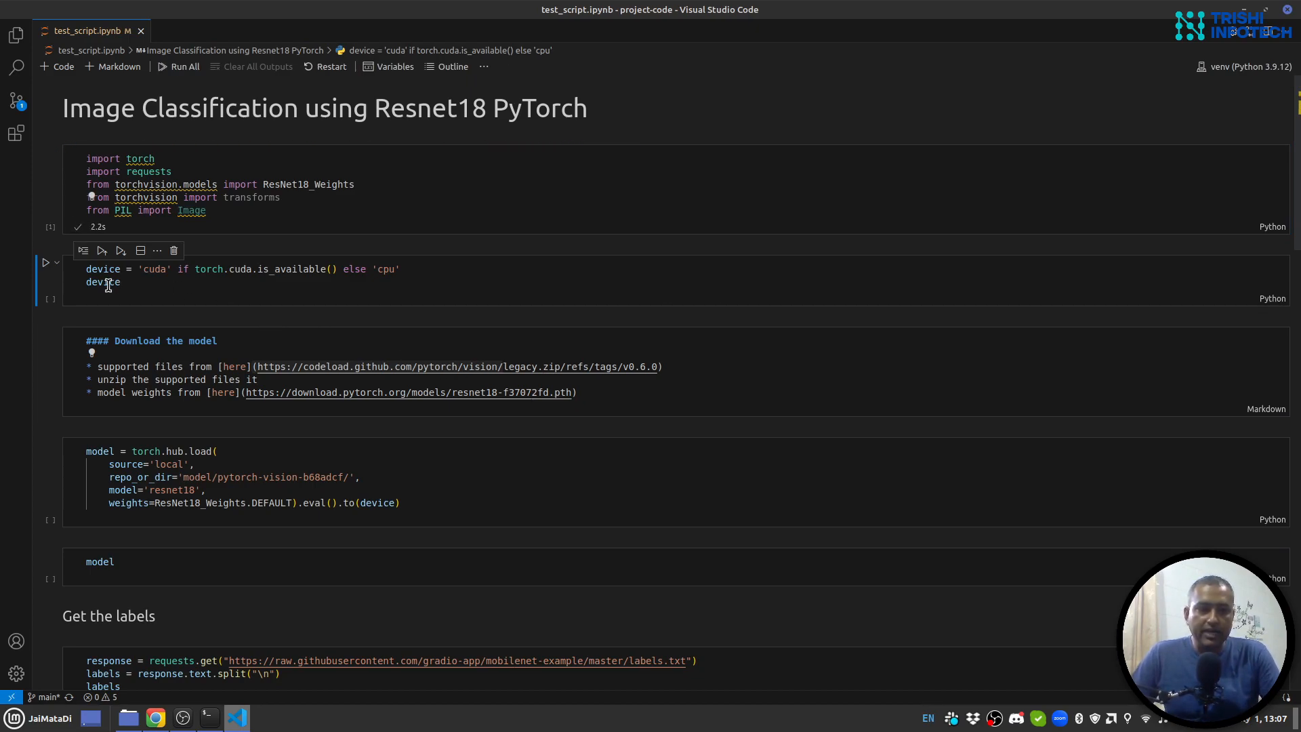
pyautogui.moveTo(255, 301)
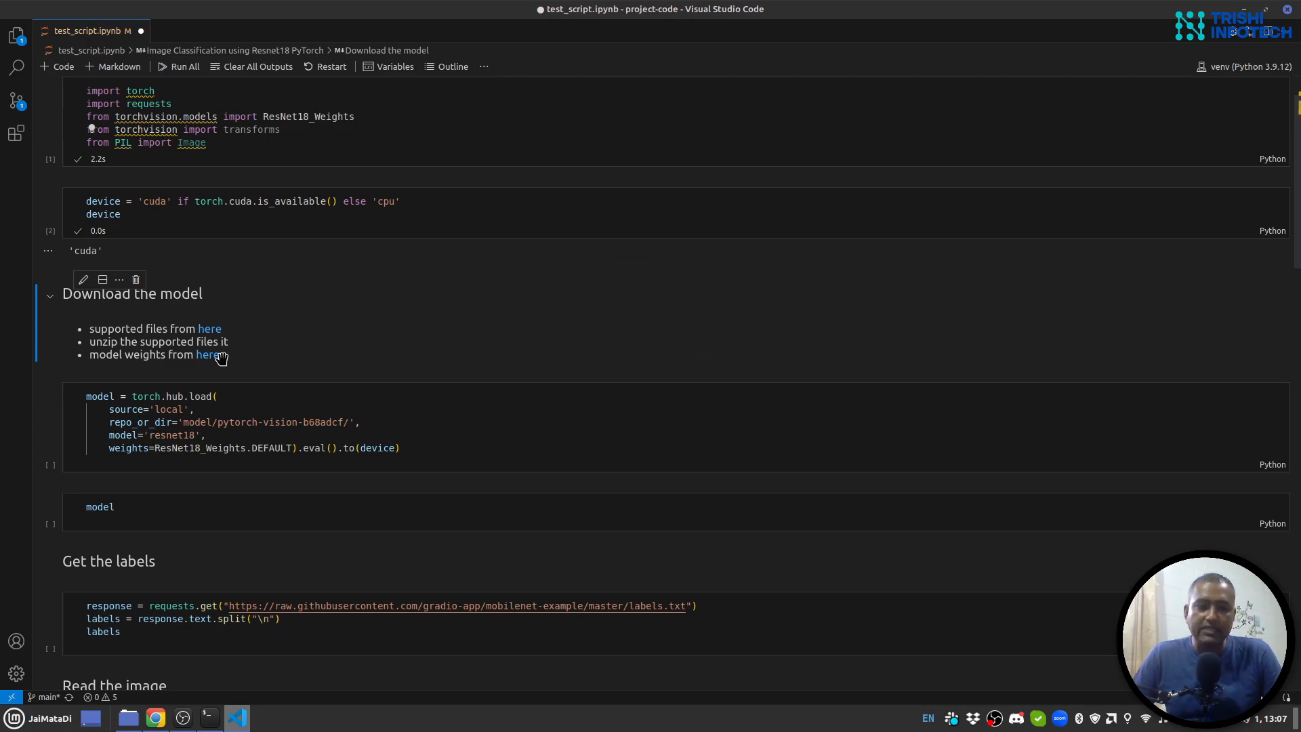
pyautogui.moveTo(209, 328)
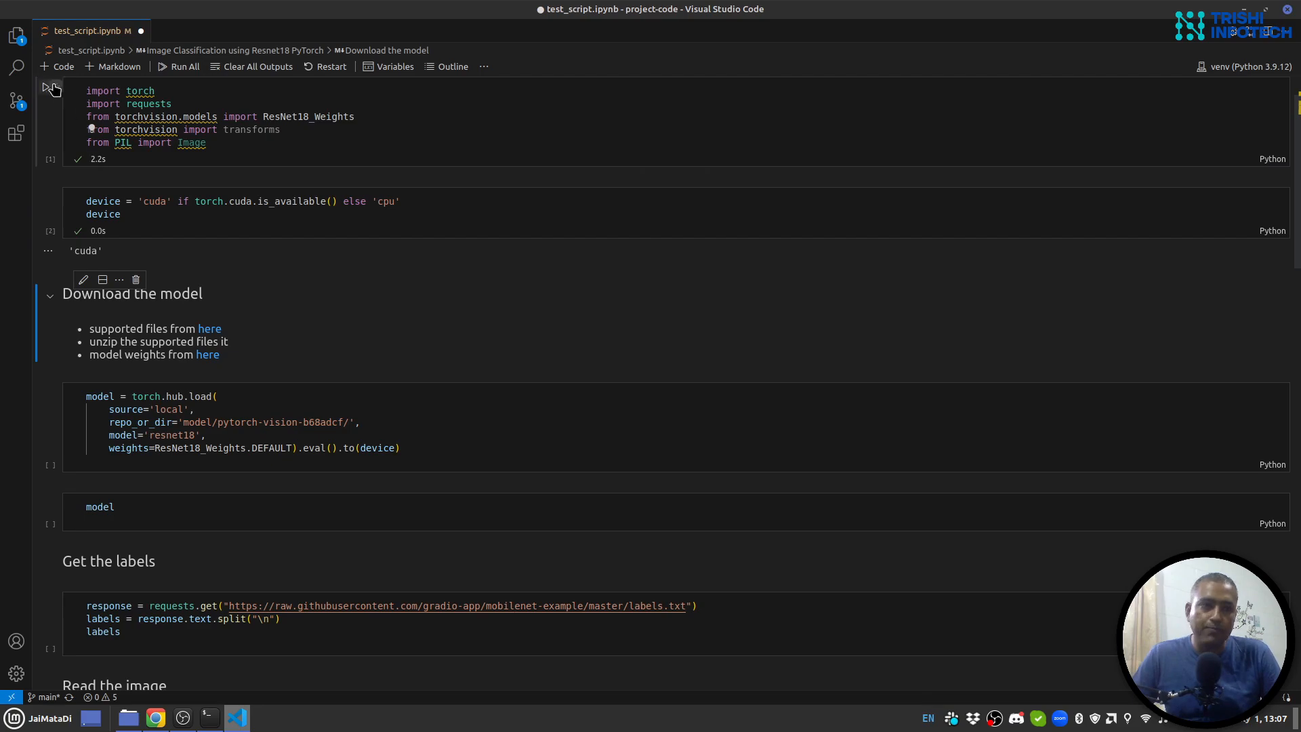
# - Show the Explorer sidebar listing the project's model files beside the notebook
pyautogui.click(15, 35)
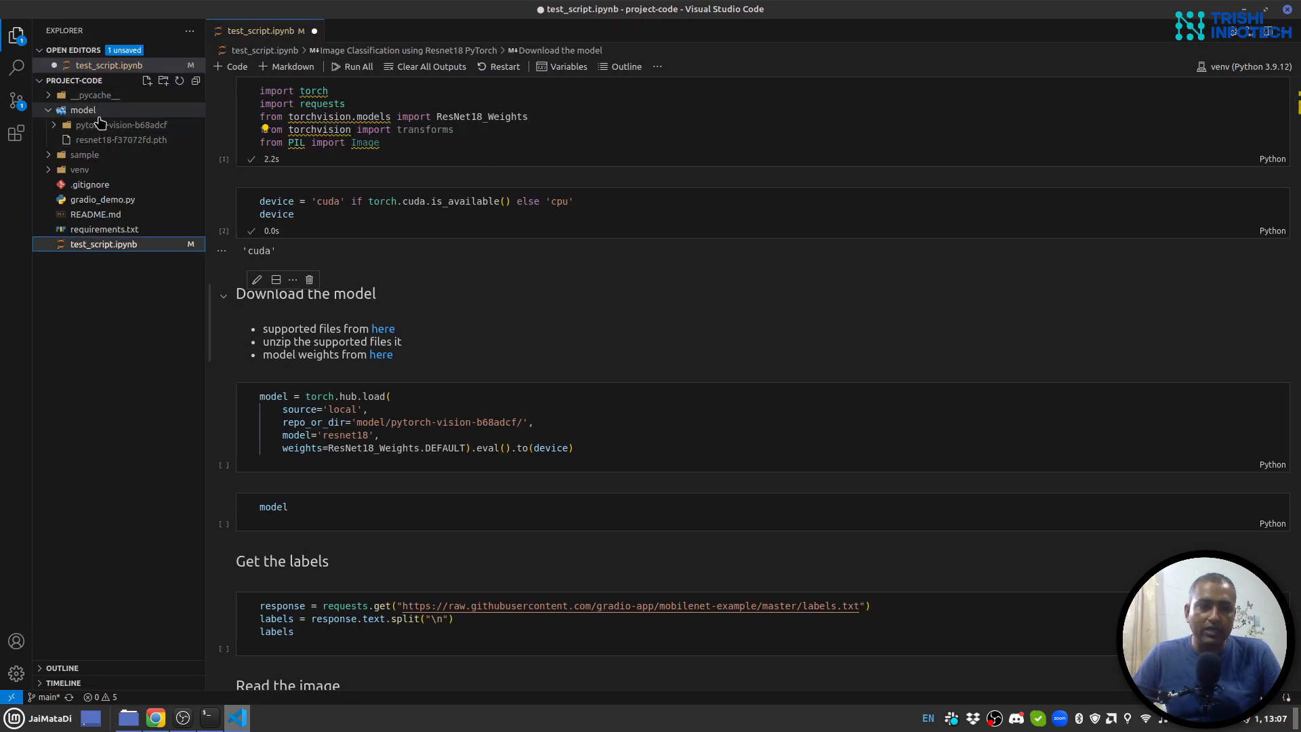
pyautogui.moveTo(82, 110)
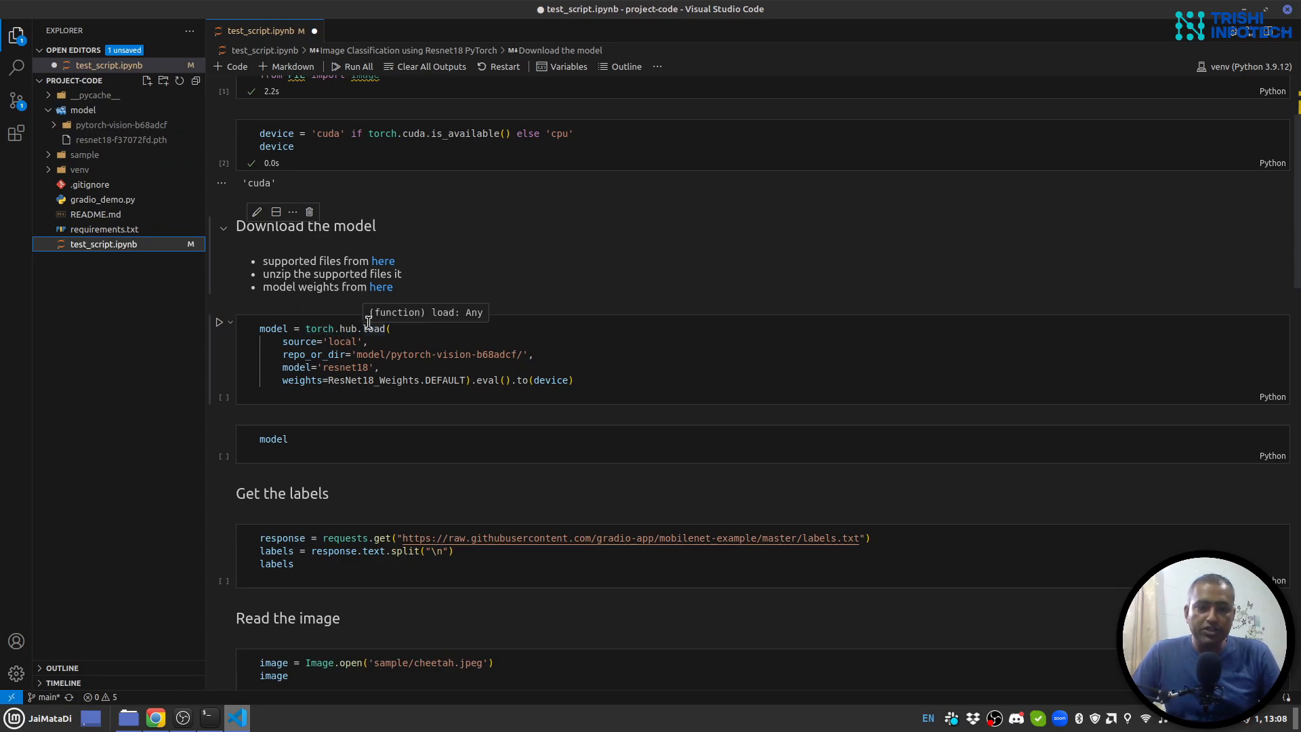
pyautogui.moveTo(462, 354)
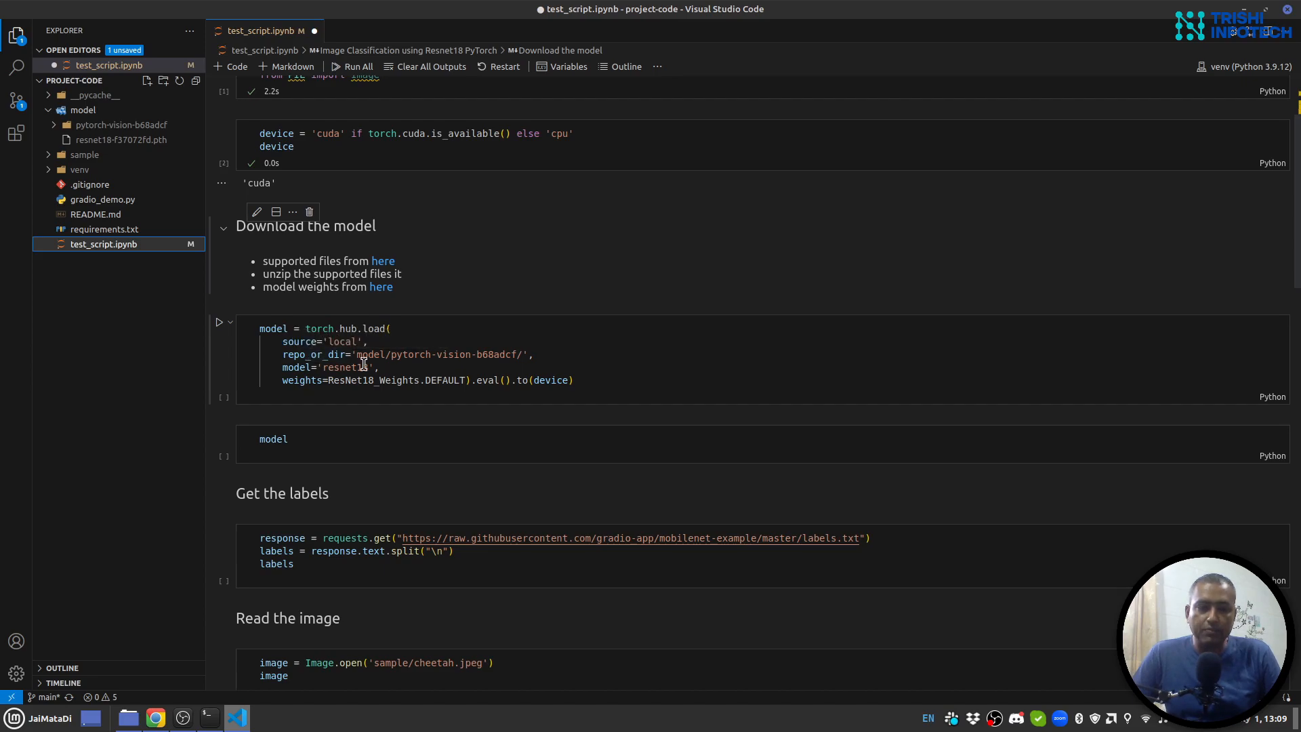
# - Select and run the torch.hub.load cell to load ResNet18 and print its layers
pyautogui.click(121, 125)
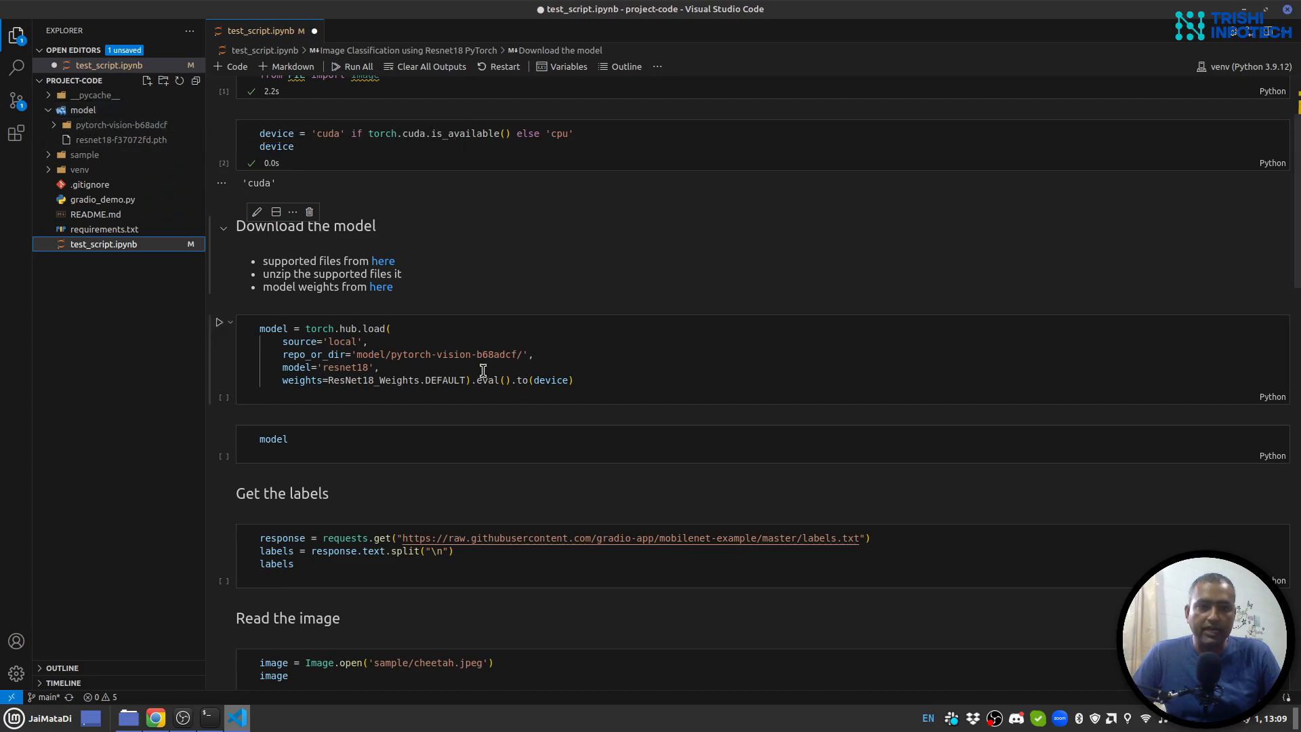
pyautogui.moveTo(339, 368)
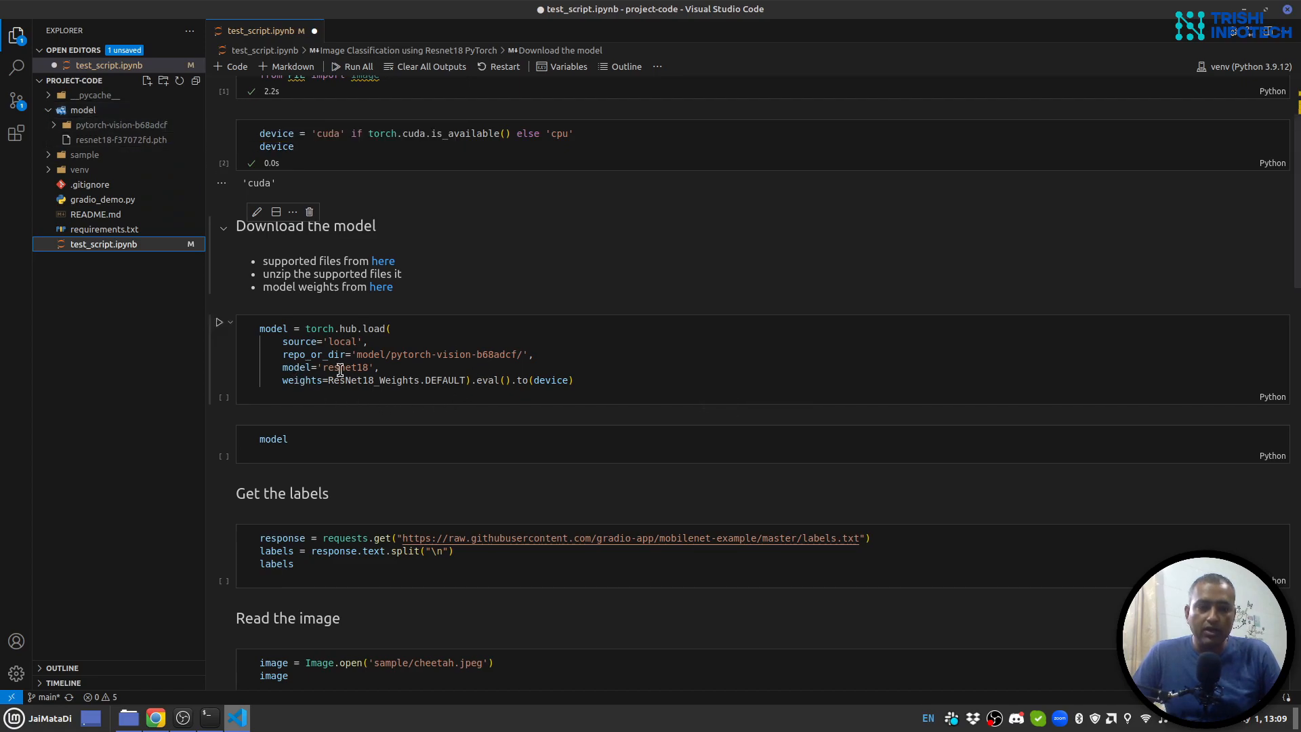
pyautogui.moveTo(486, 425)
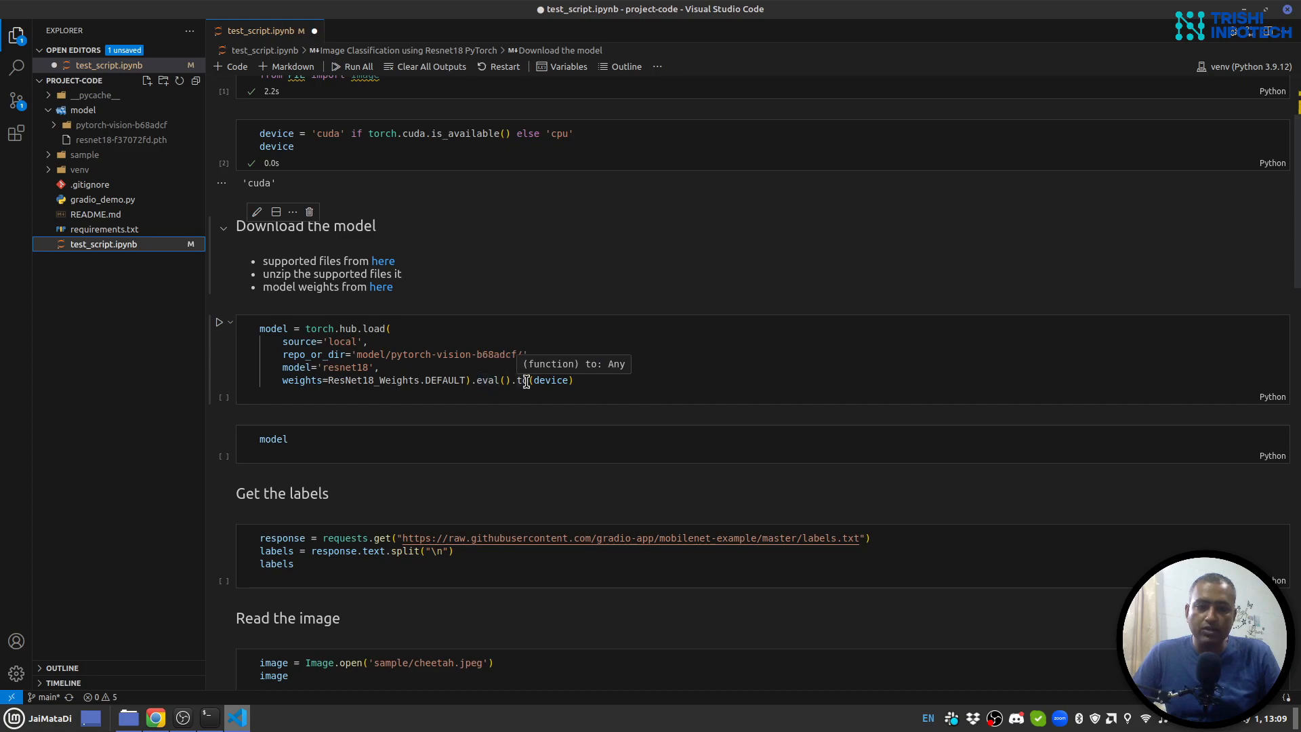
pyautogui.moveTo(550, 381)
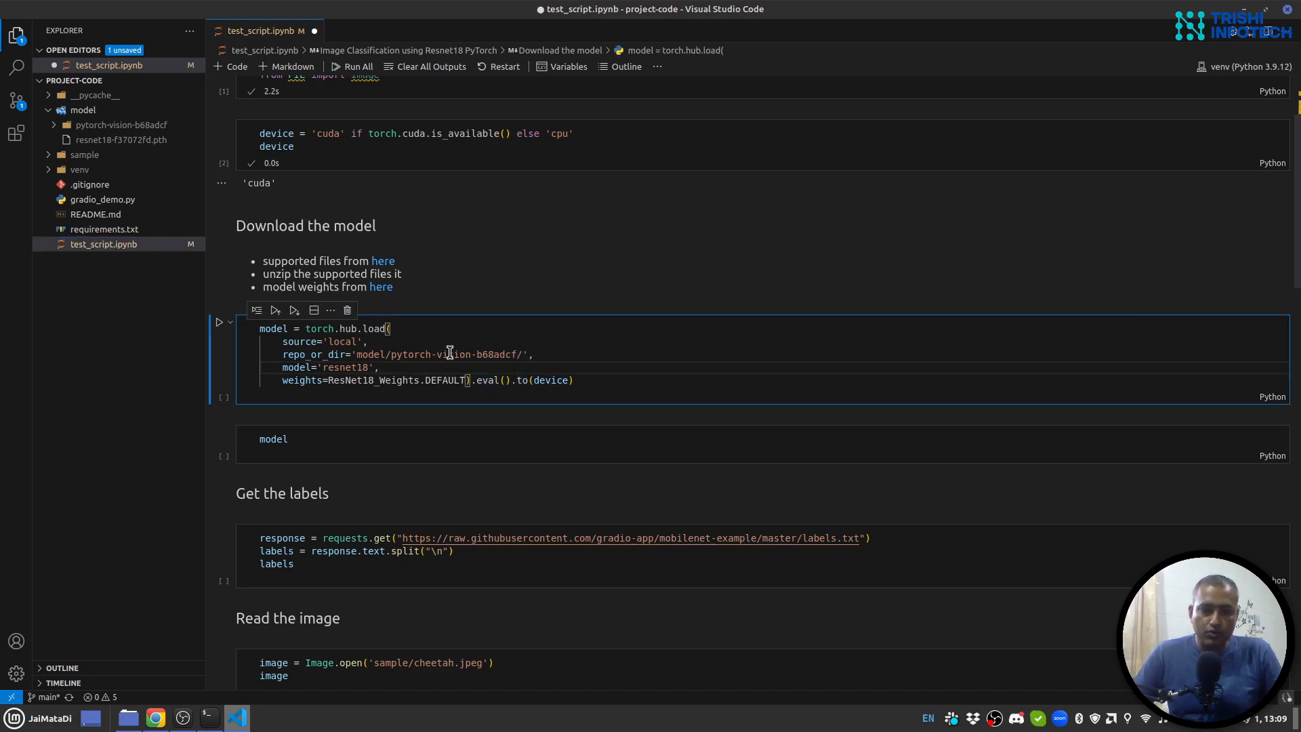
pyautogui.click(219, 322)
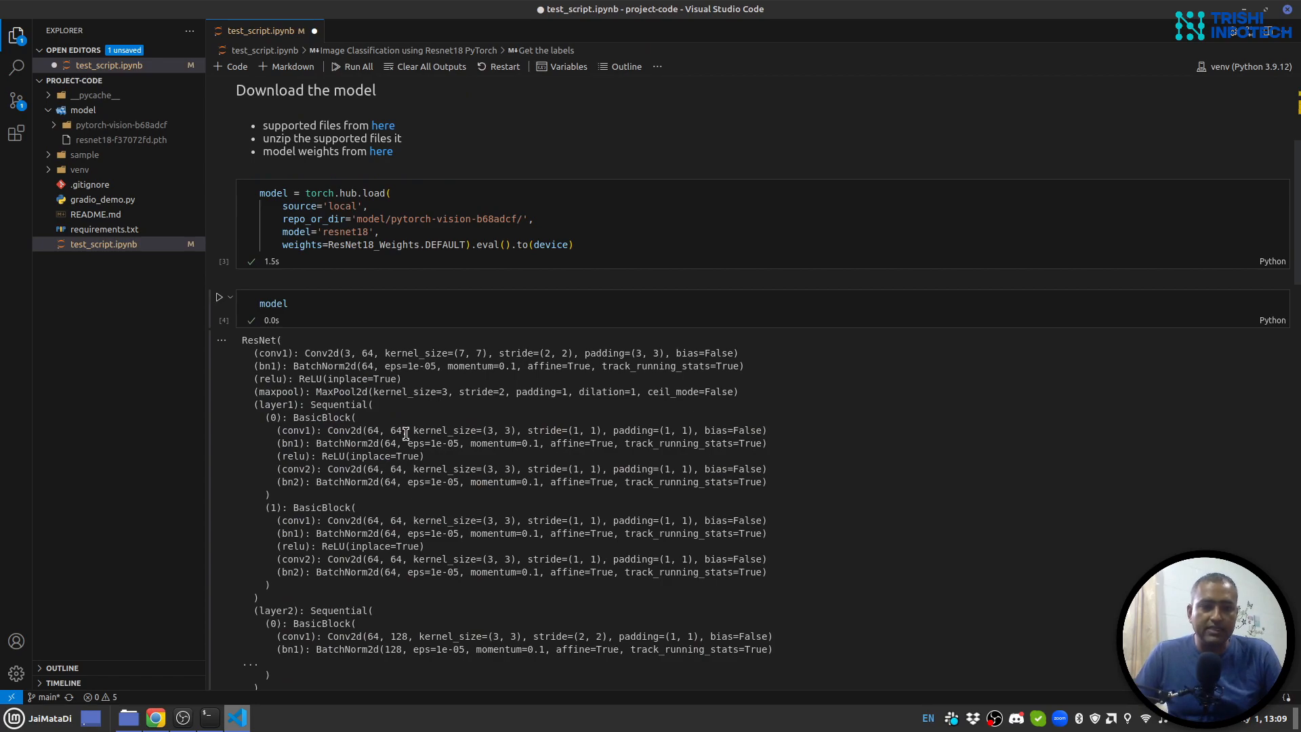
# - Run the requests.get labels cell to list ImageNet classes like tench and goldfish
pyautogui.scroll(-3)
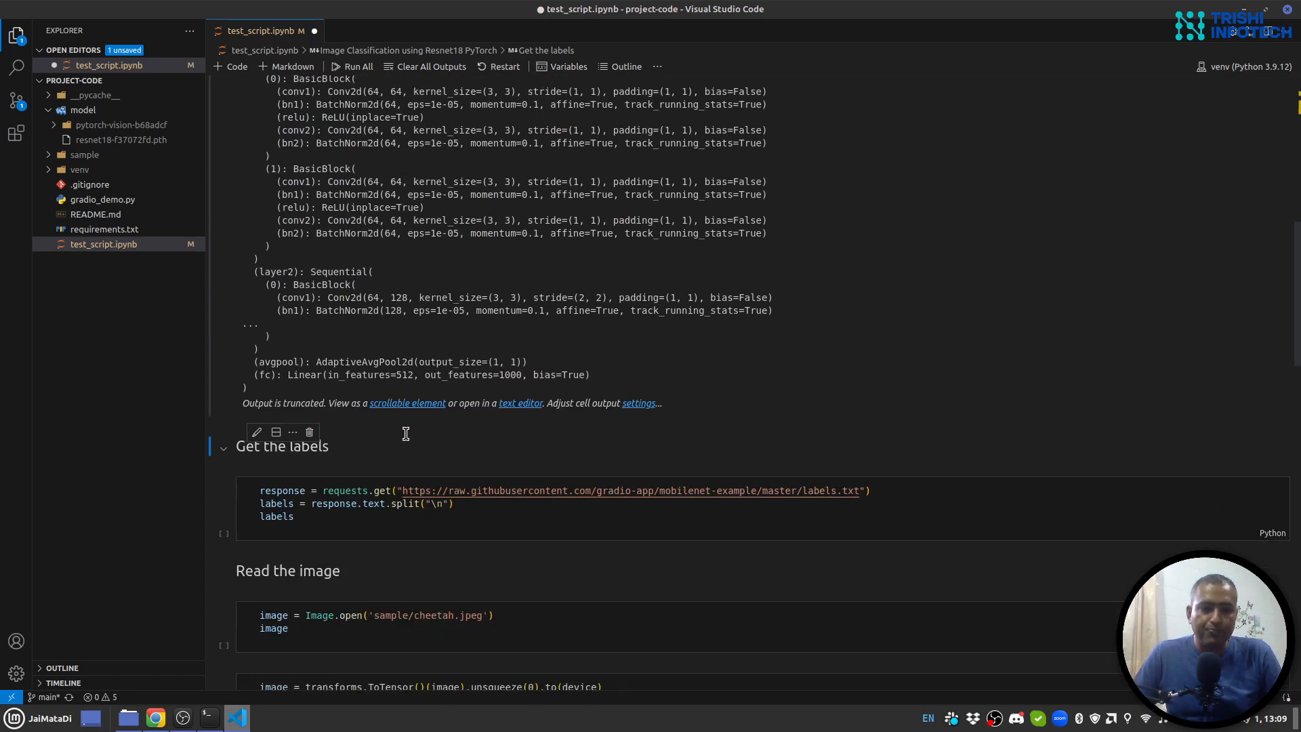
pyautogui.scroll(-3)
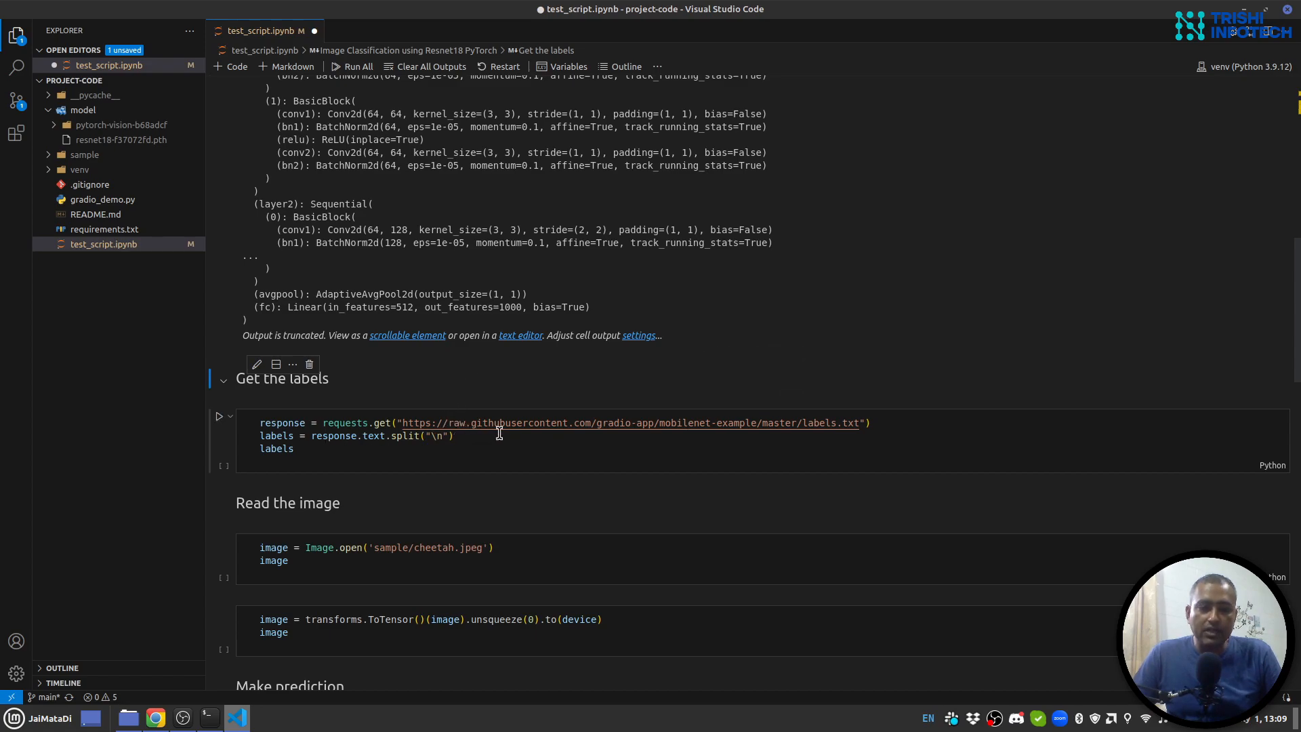
pyautogui.moveTo(350, 467)
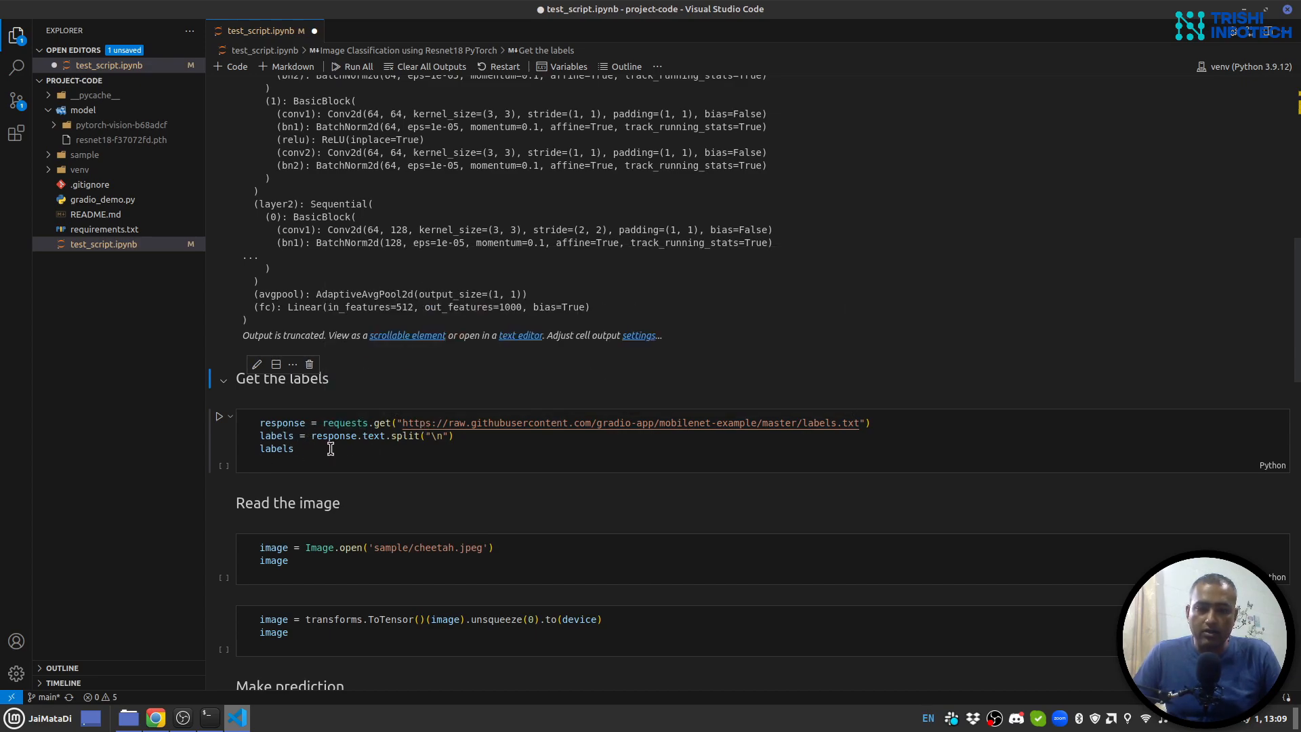
pyautogui.click(220, 415)
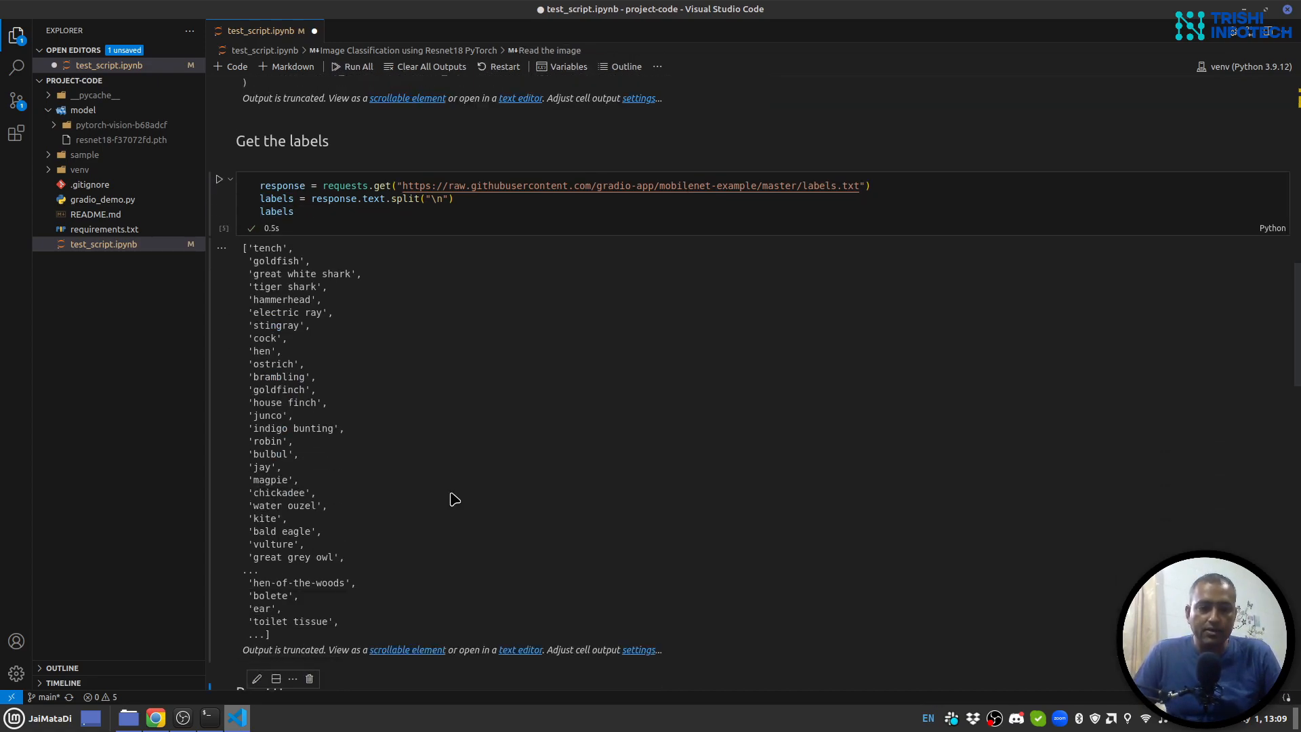
pyautogui.scroll(-3)
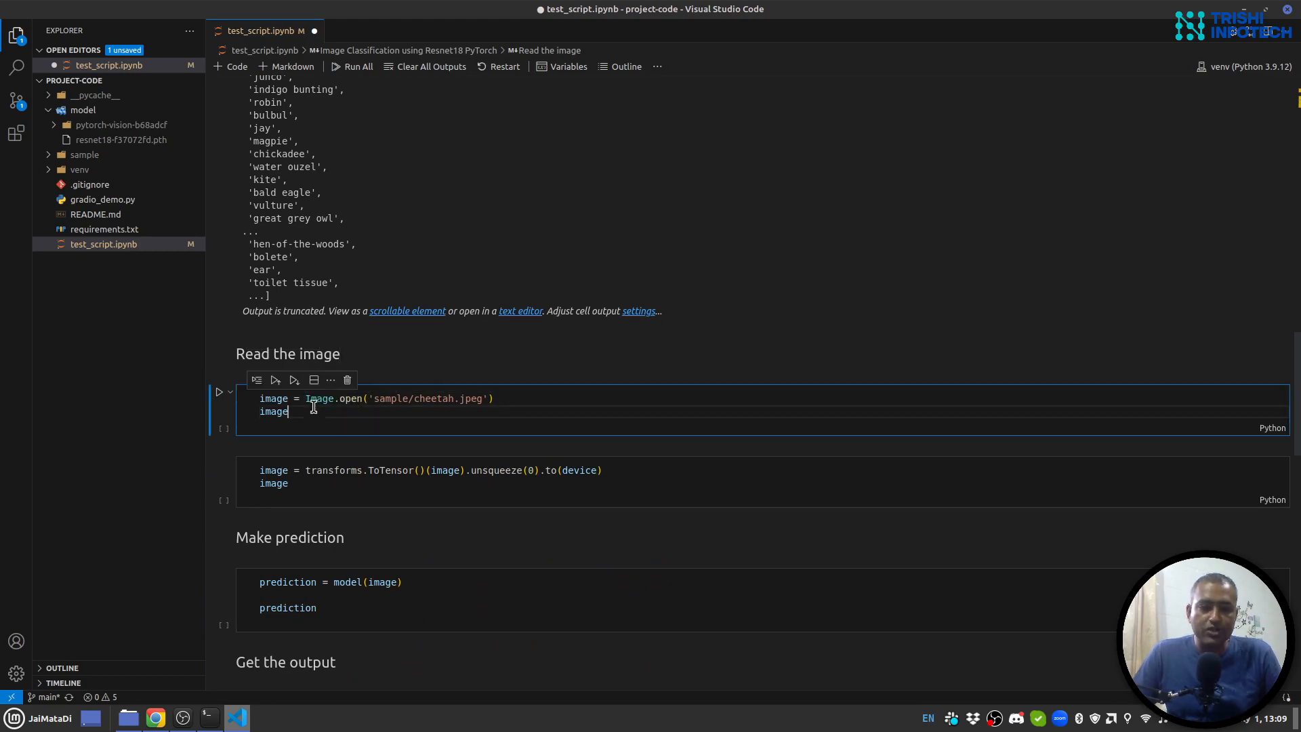
# - Run the transforms.ToTensor() cell to show the cheetah image and its CUDA tensor
pyautogui.click(219, 392)
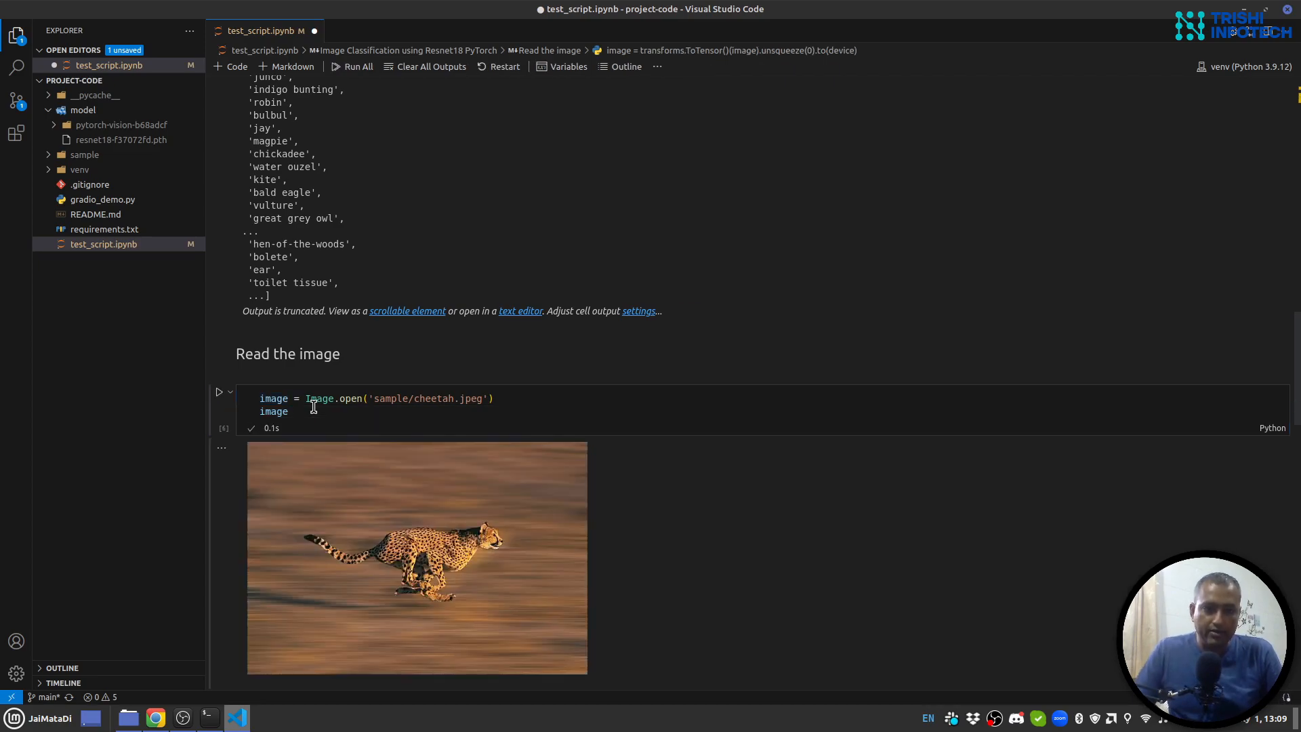
pyautogui.scroll(-3)
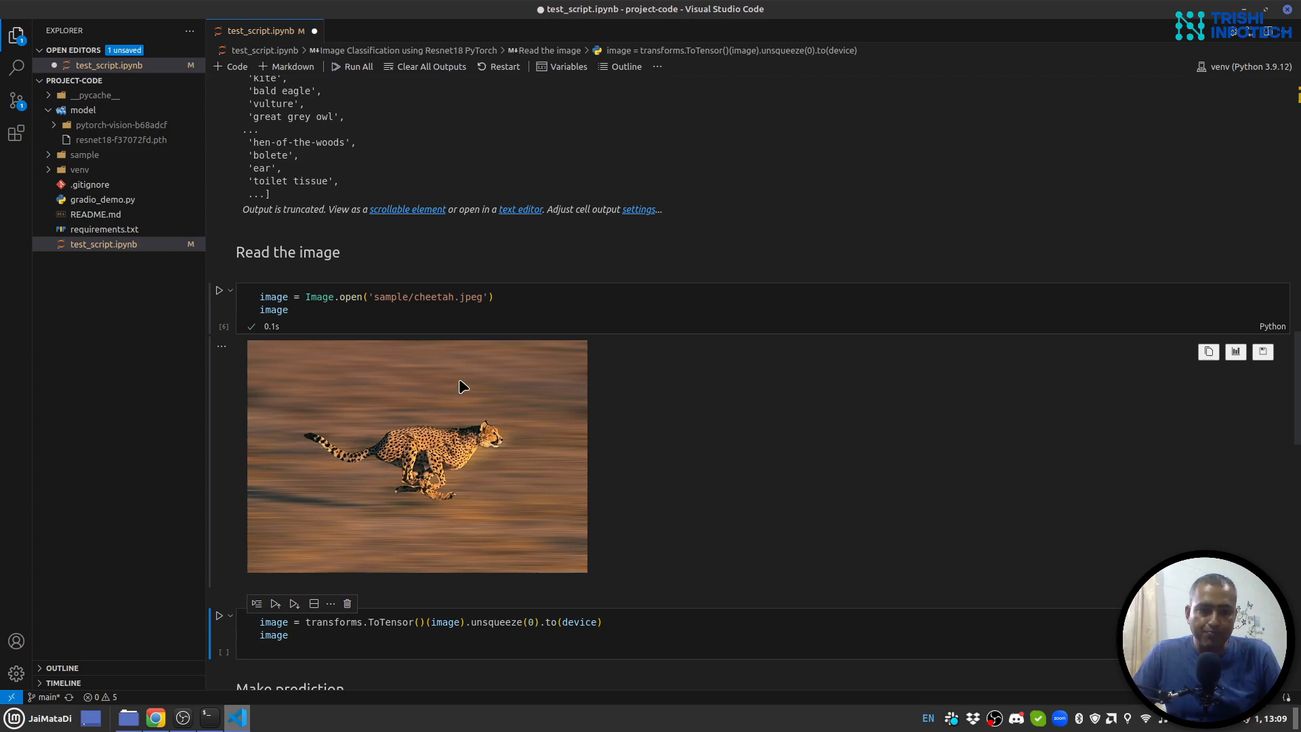
pyautogui.scroll(-3)
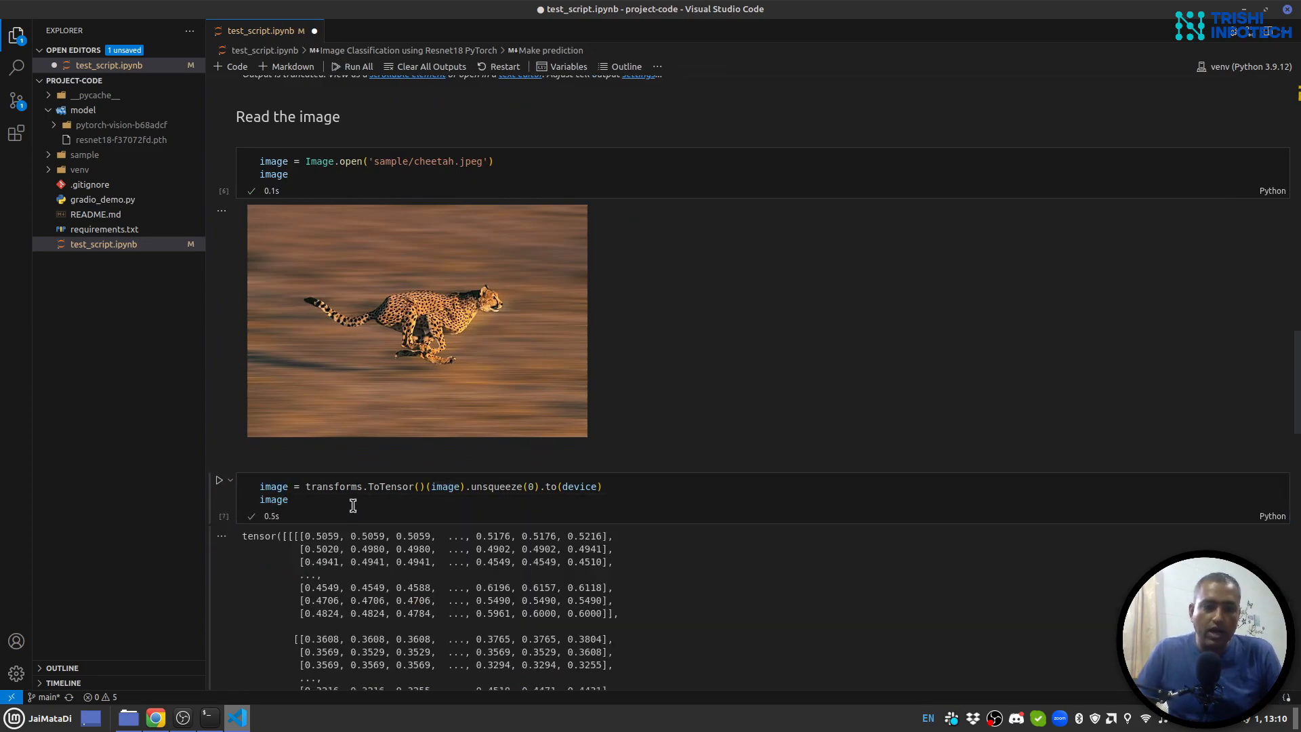
pyautogui.moveTo(446, 486)
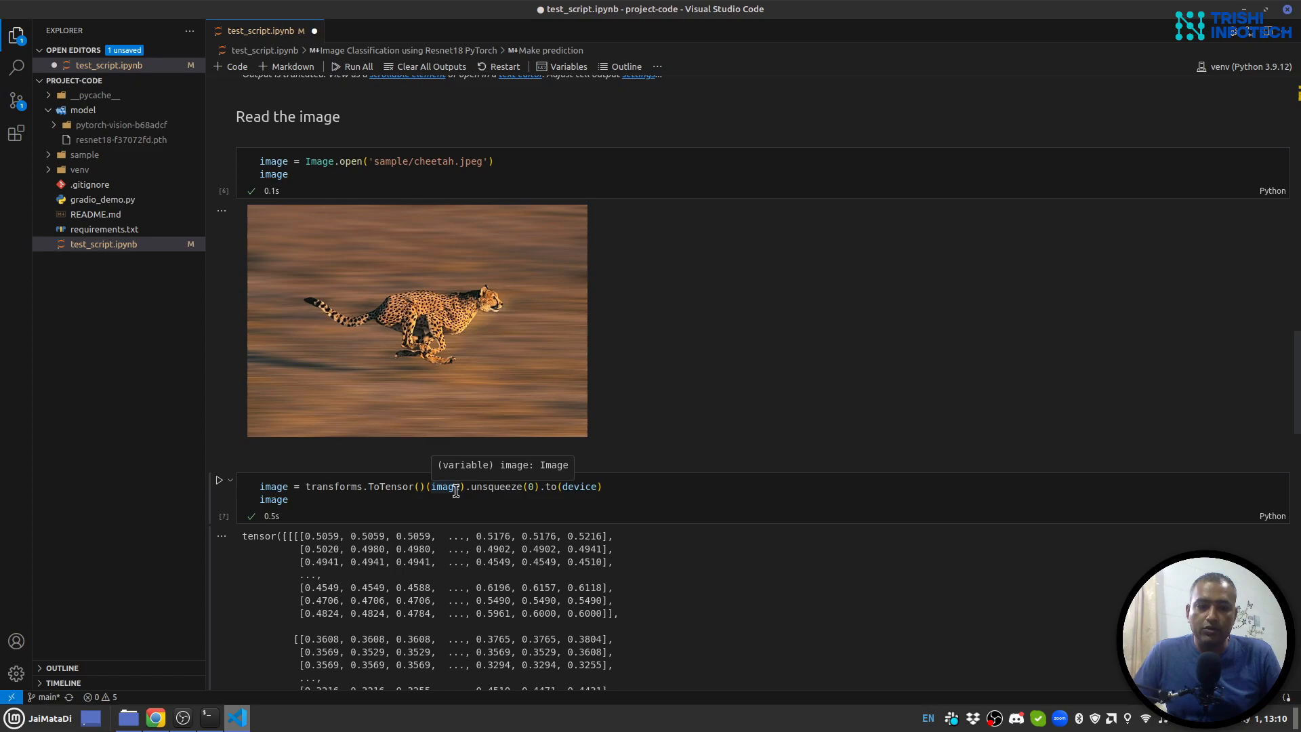
pyautogui.moveTo(480, 487)
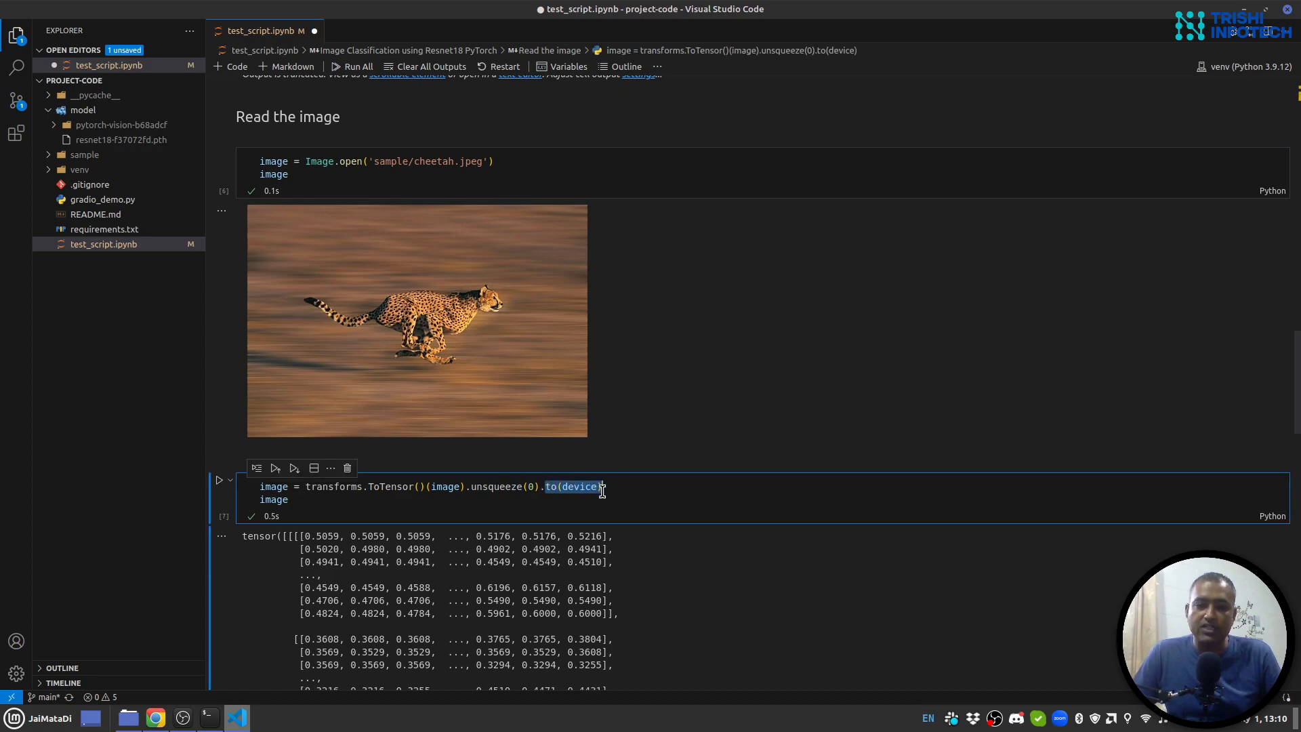
pyautogui.scroll(-3)
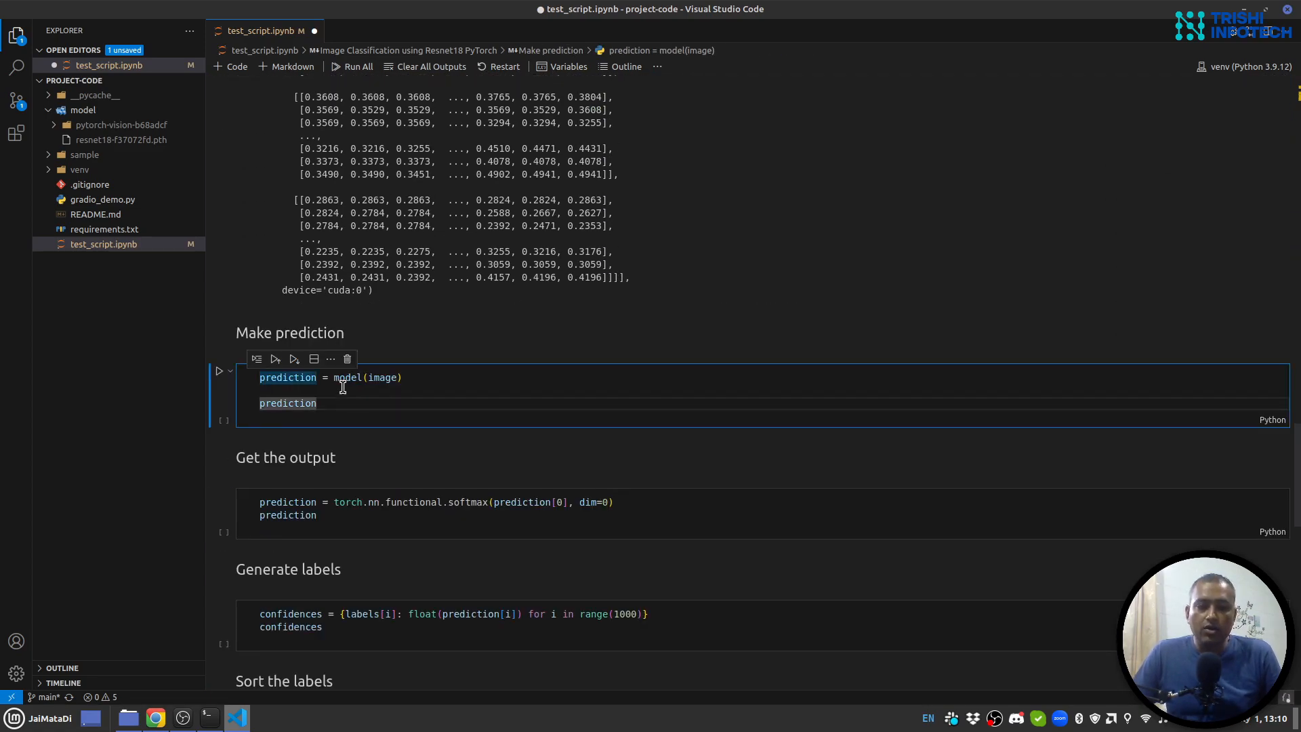
pyautogui.moveTo(381, 377)
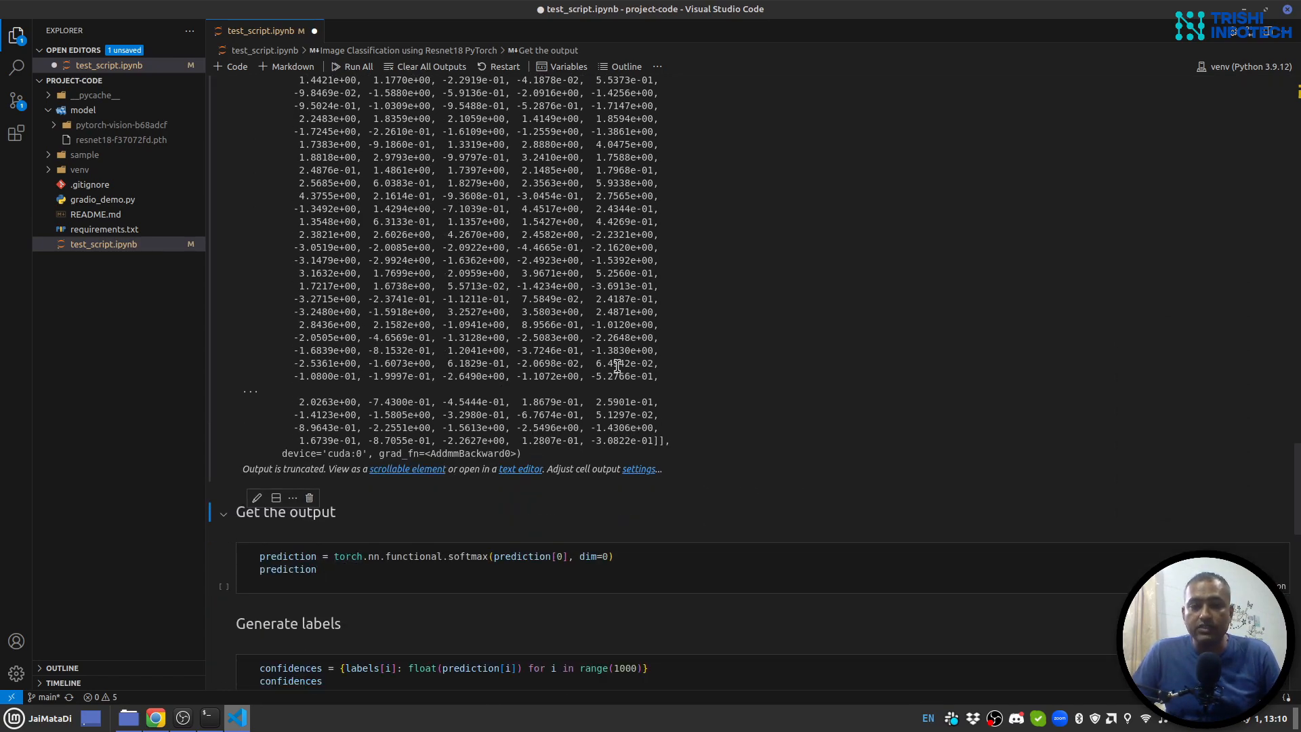
# - Move through the 'Make prediction' and softmax cells showing raw logits and class probabilities
pyautogui.scroll(-3)
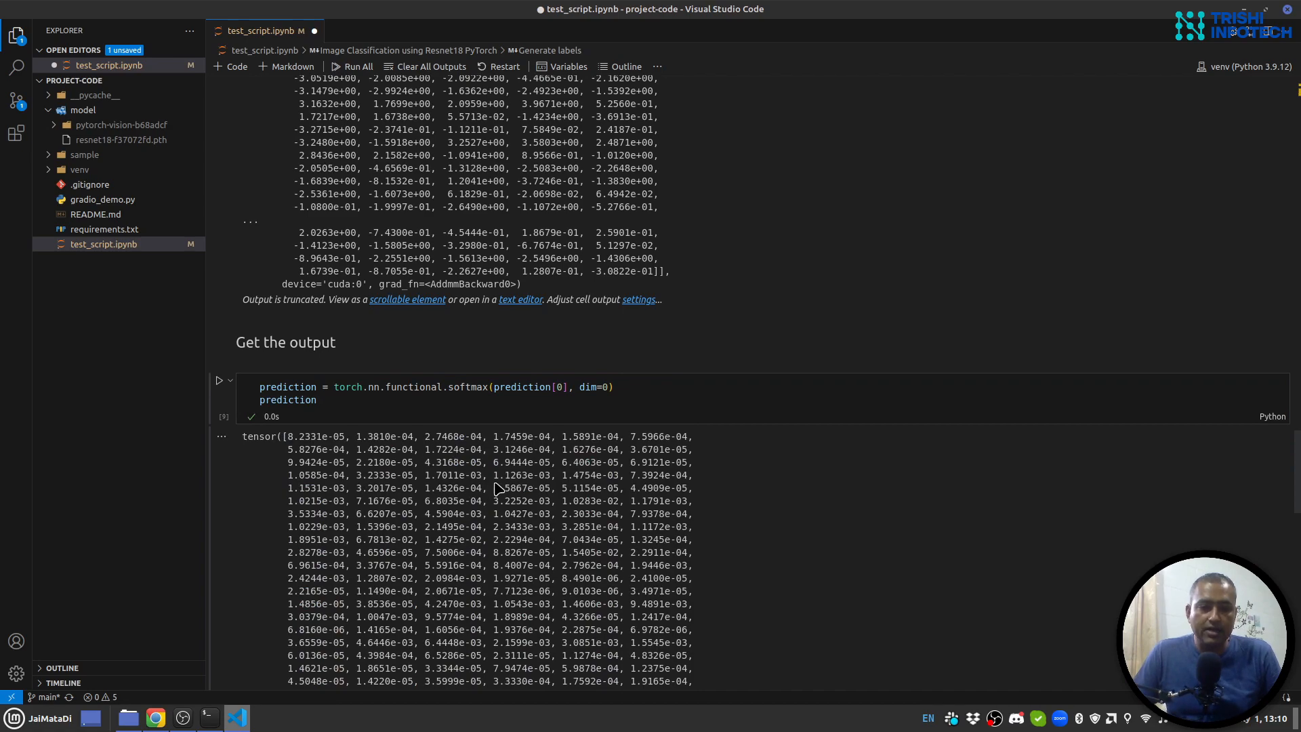
pyautogui.scroll(-3)
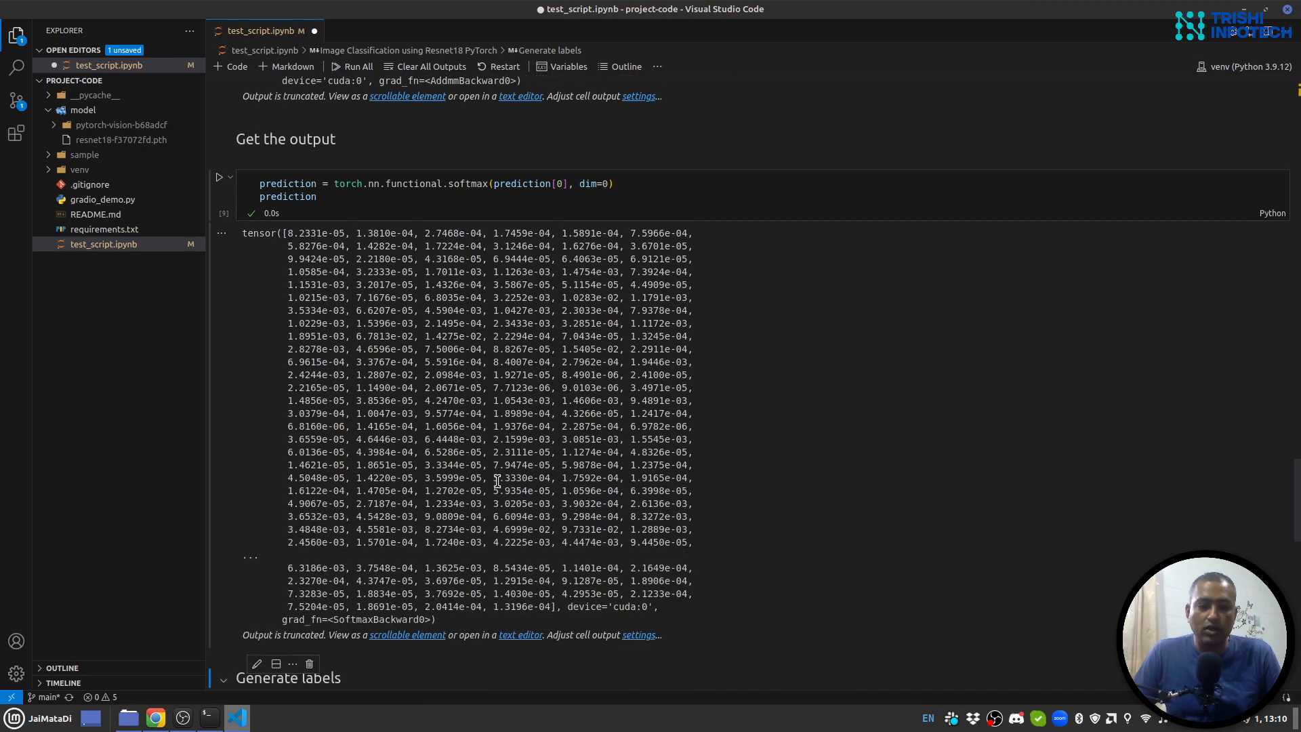
# - Run the Generate labels, Sort the labels and Final output cells, topping at Cheetah 15%
pyautogui.scroll(-3)
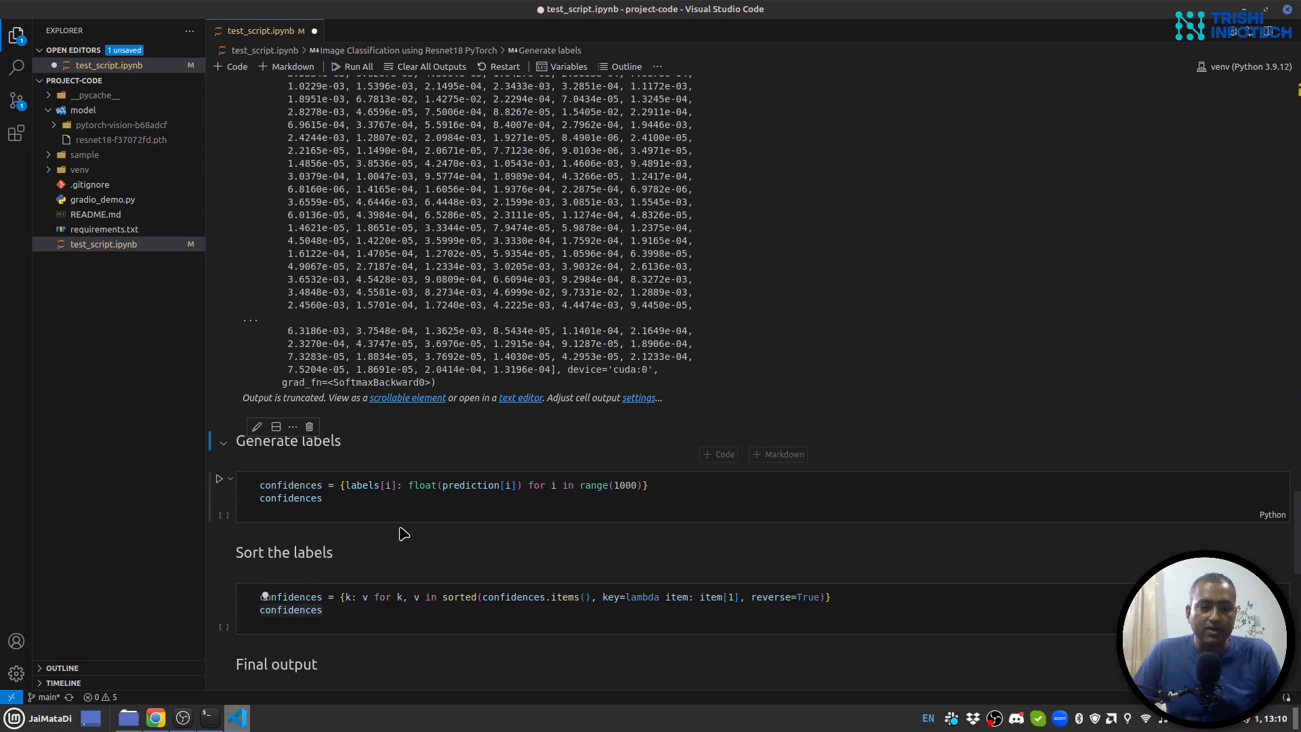
pyautogui.moveTo(357, 485)
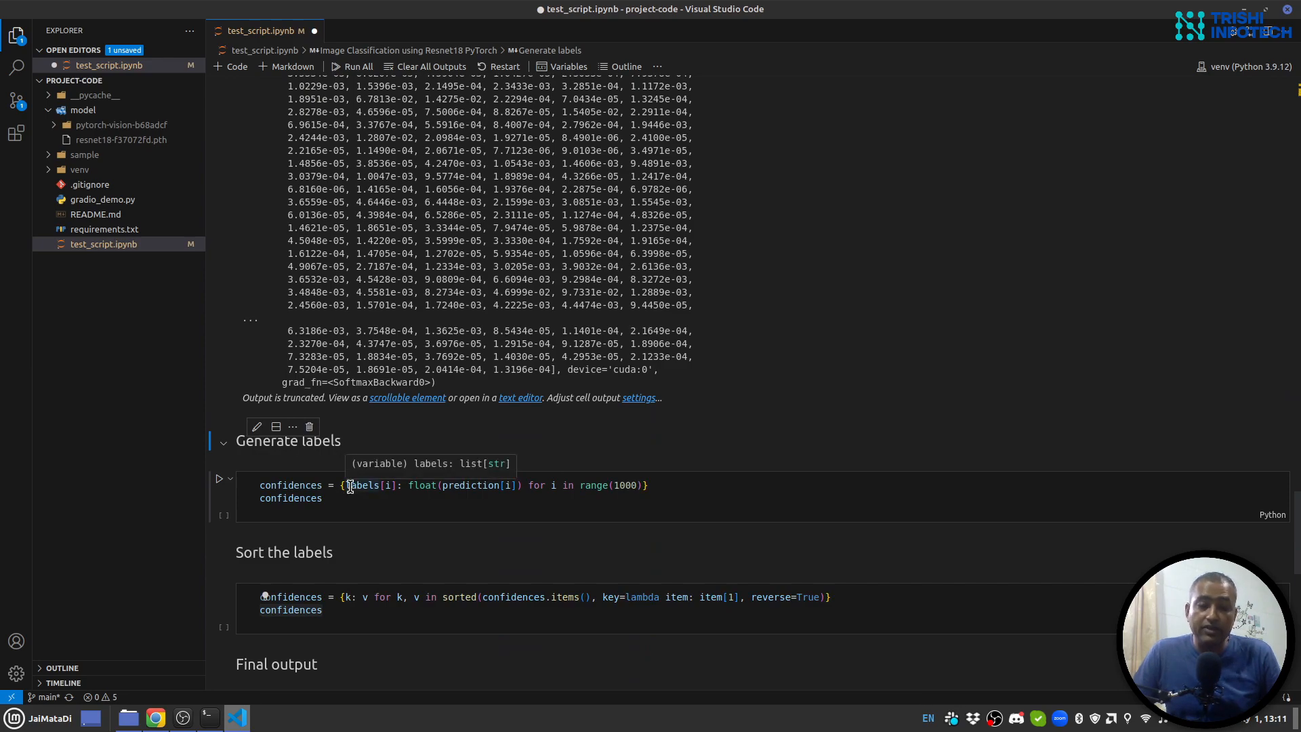
pyautogui.moveTo(469, 485)
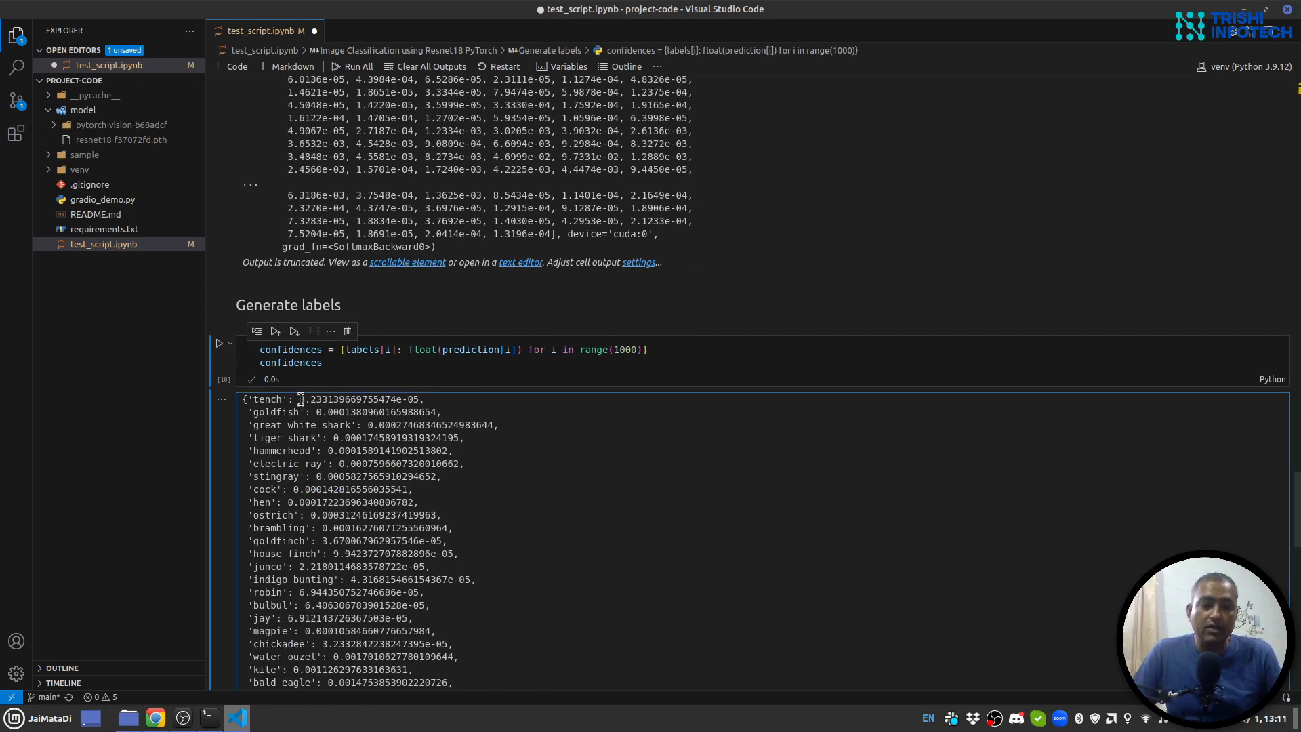
pyautogui.doubleClick(358, 399)
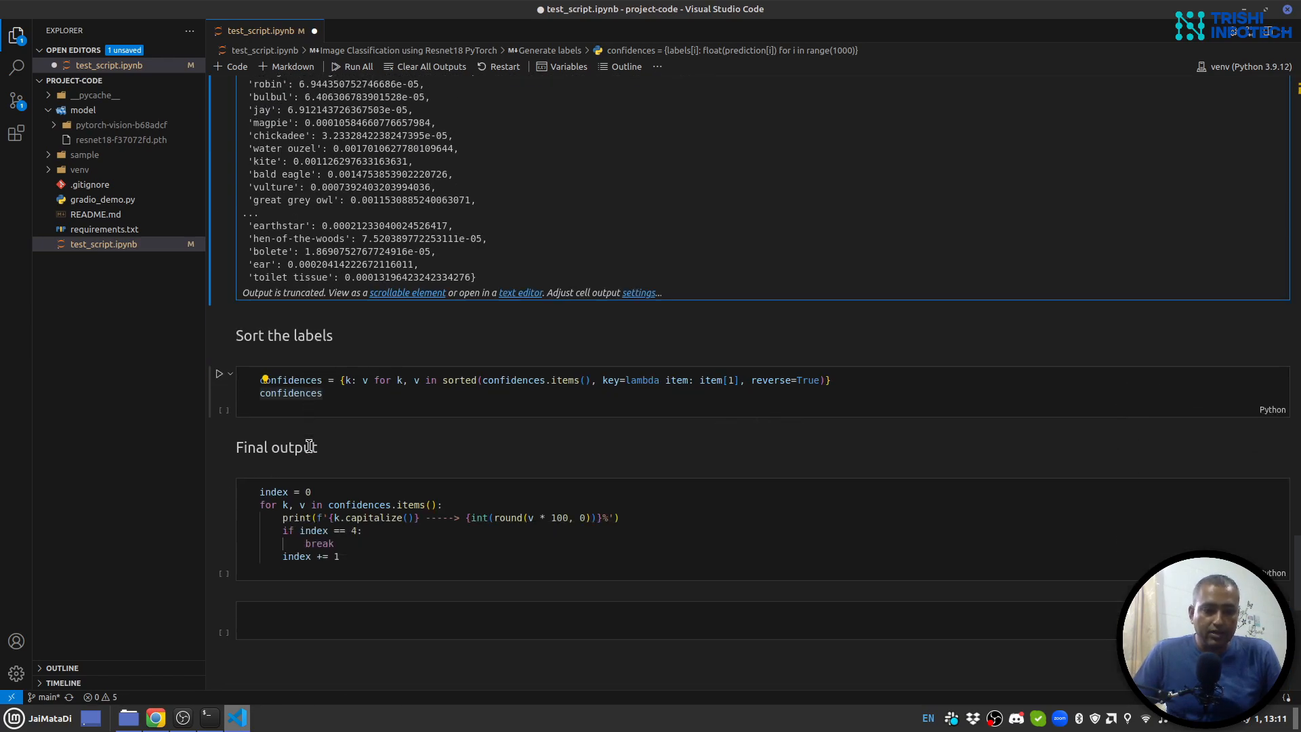
pyautogui.scroll(-3)
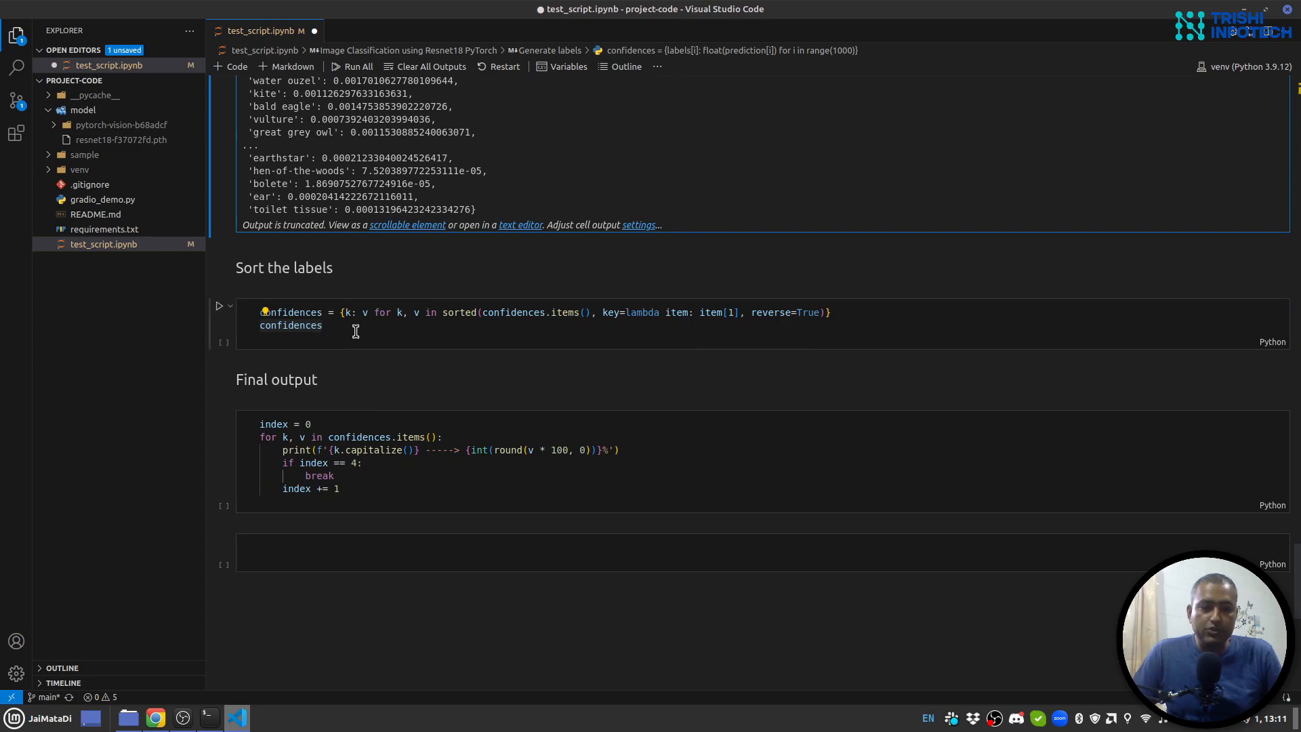
pyautogui.moveTo(622, 301)
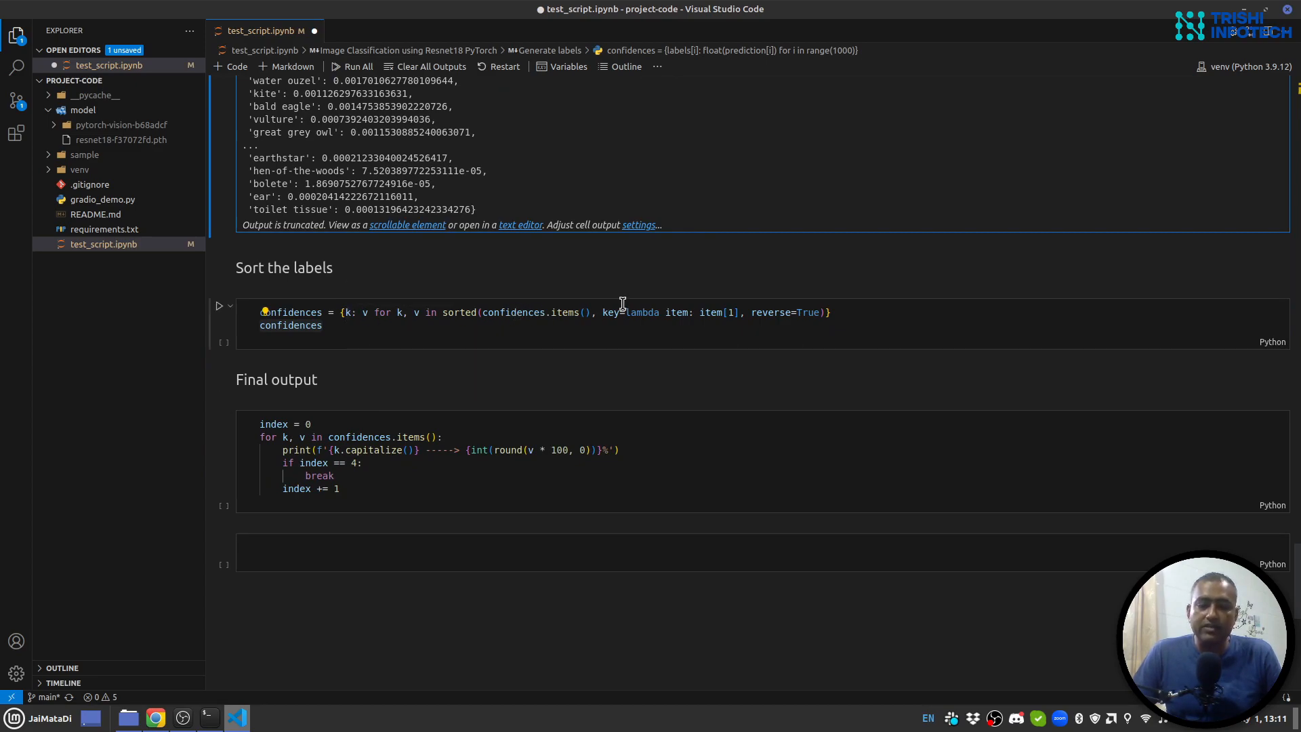
pyautogui.click(322, 325)
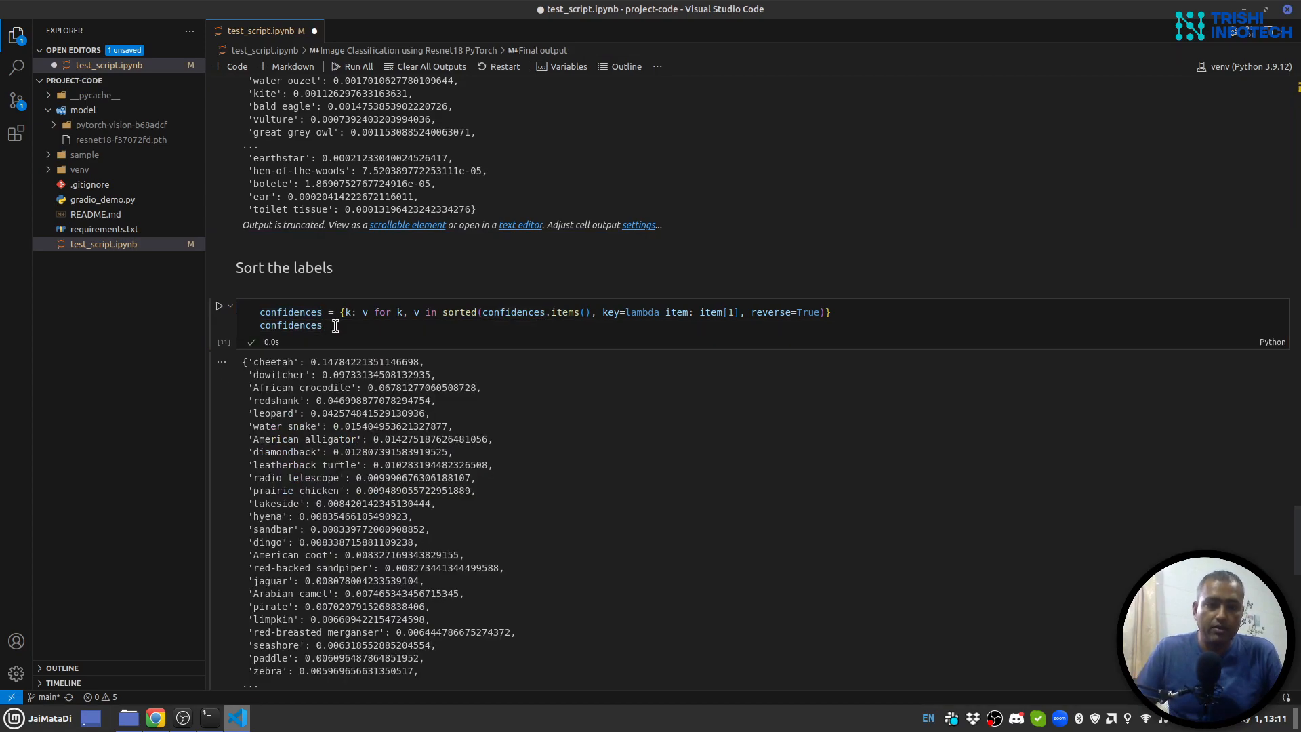
pyautogui.scroll(-3)
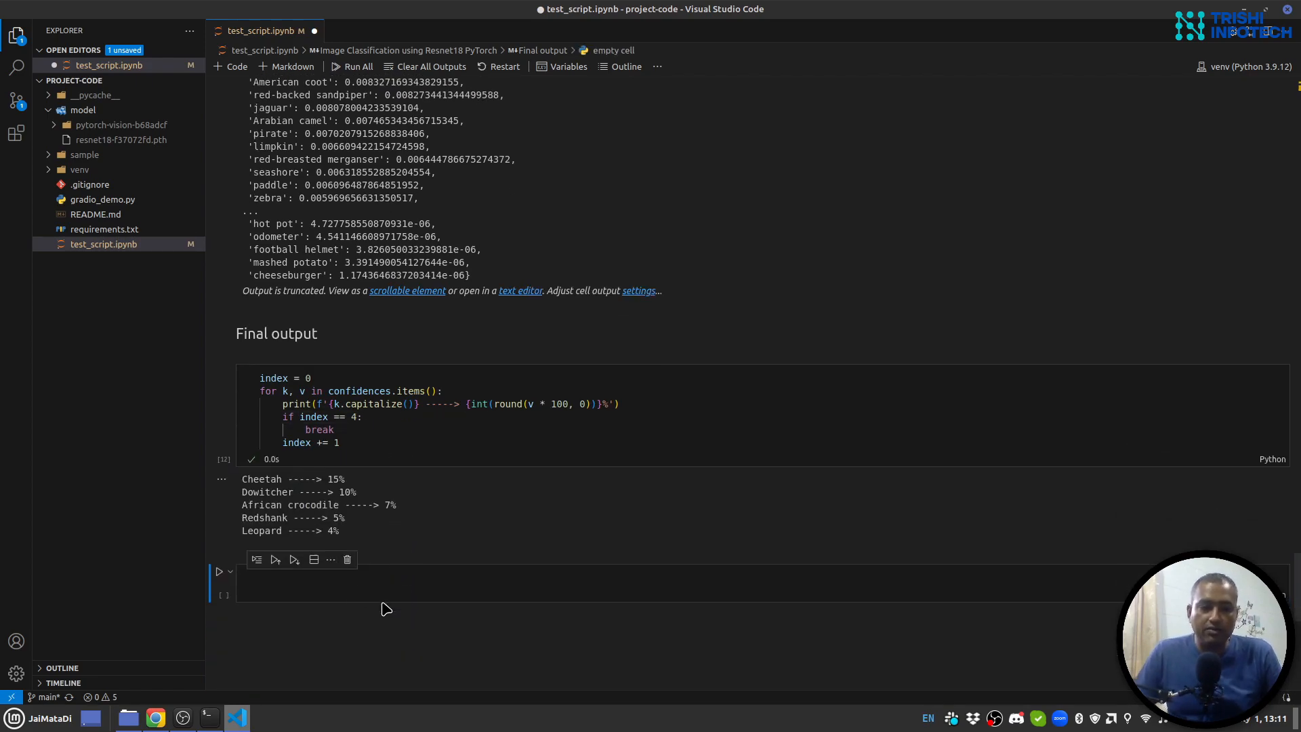
pyautogui.scroll(-3)
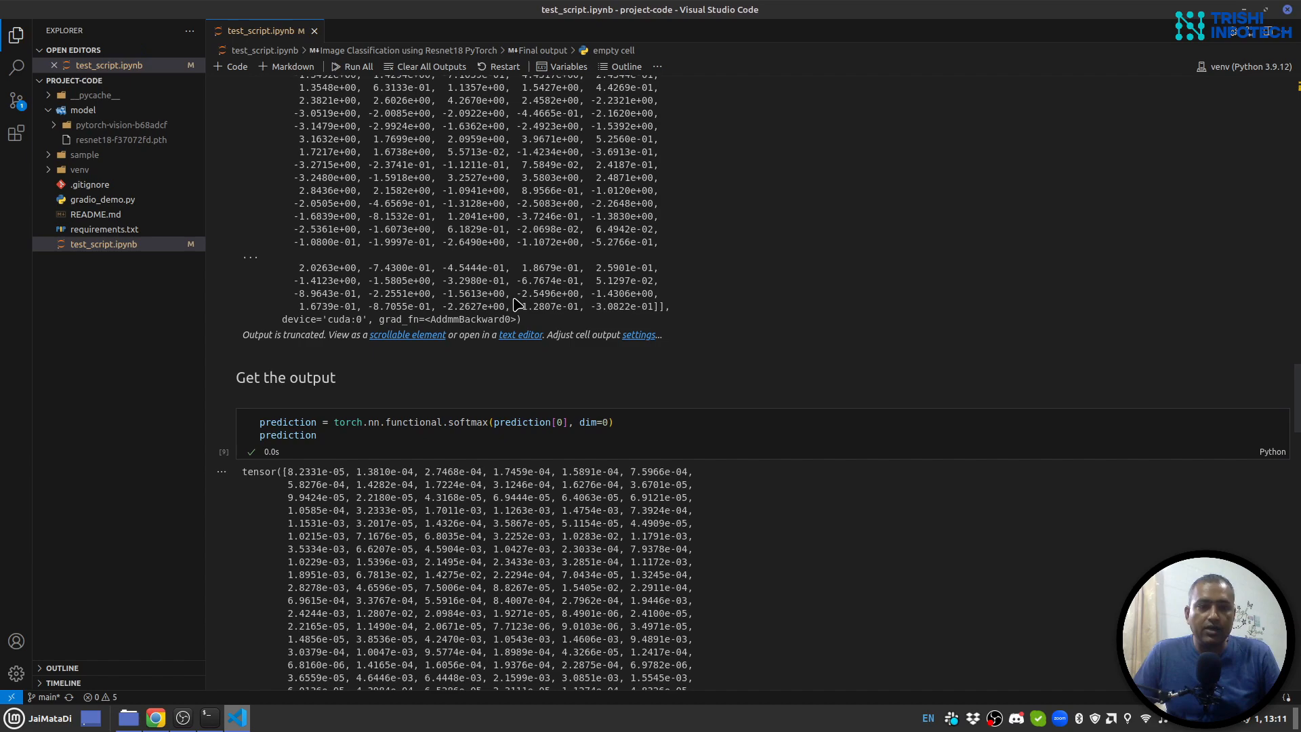
pyautogui.moveTo(99, 200)
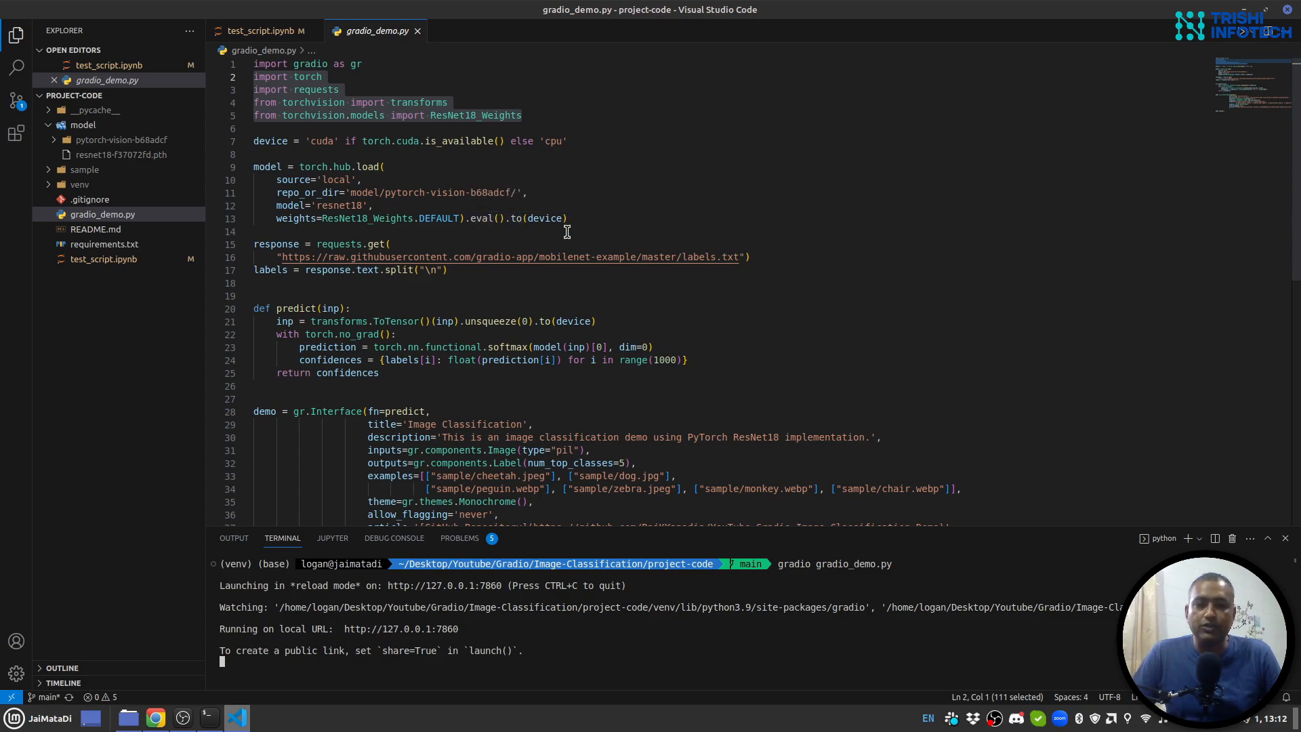
pyautogui.scroll(-3)
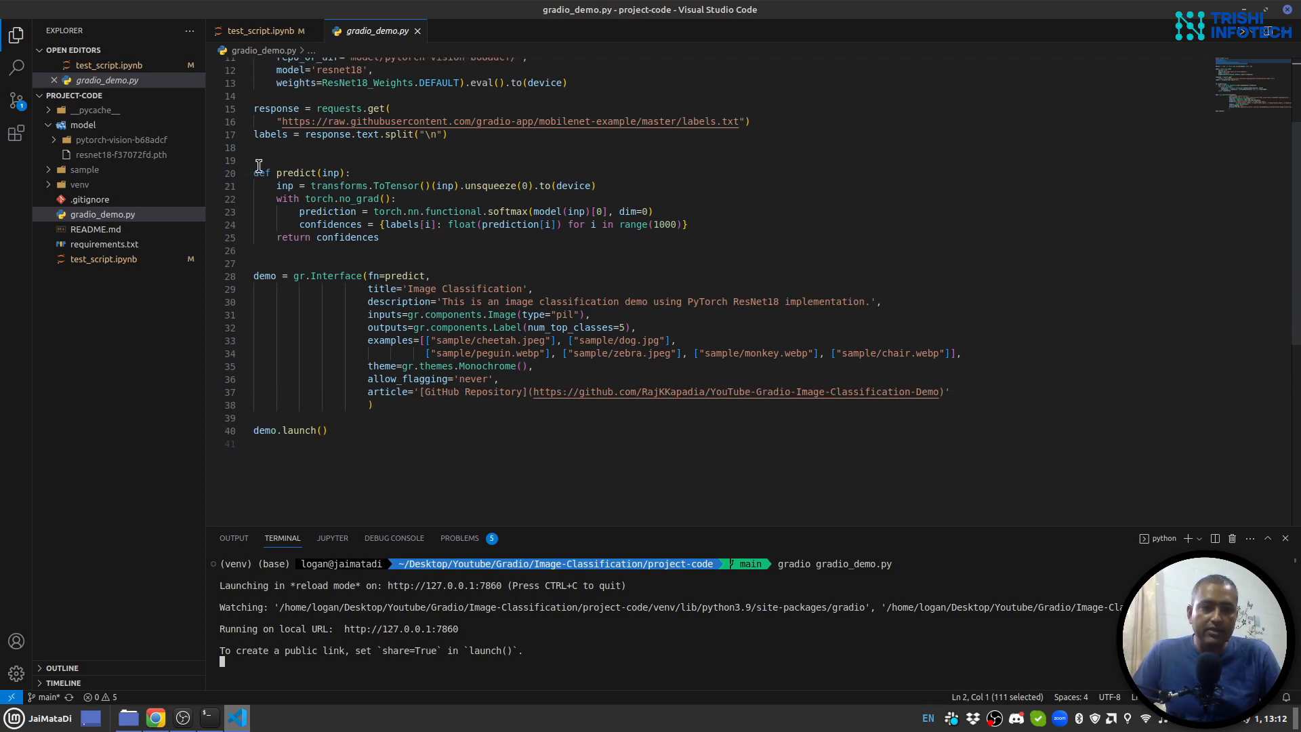
pyautogui.click(326, 429)
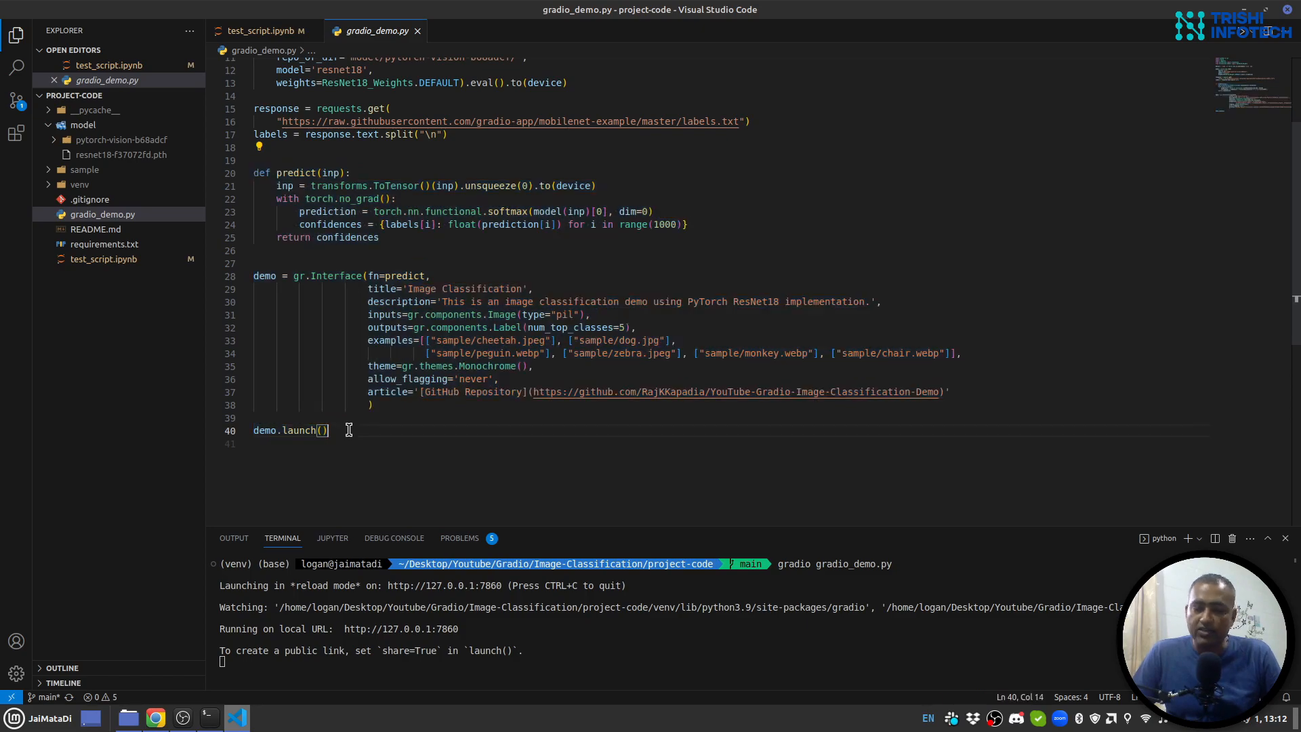
pyautogui.moveTo(299, 276)
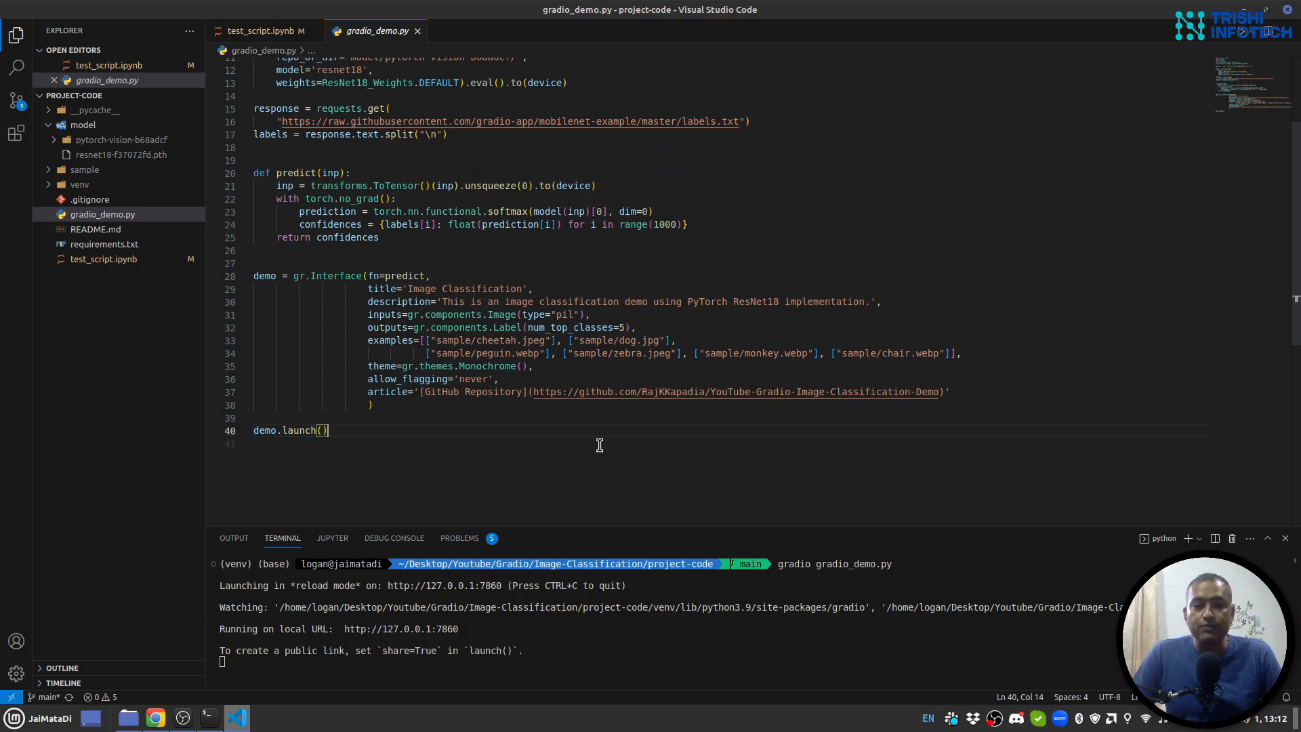
pyautogui.moveTo(402, 301)
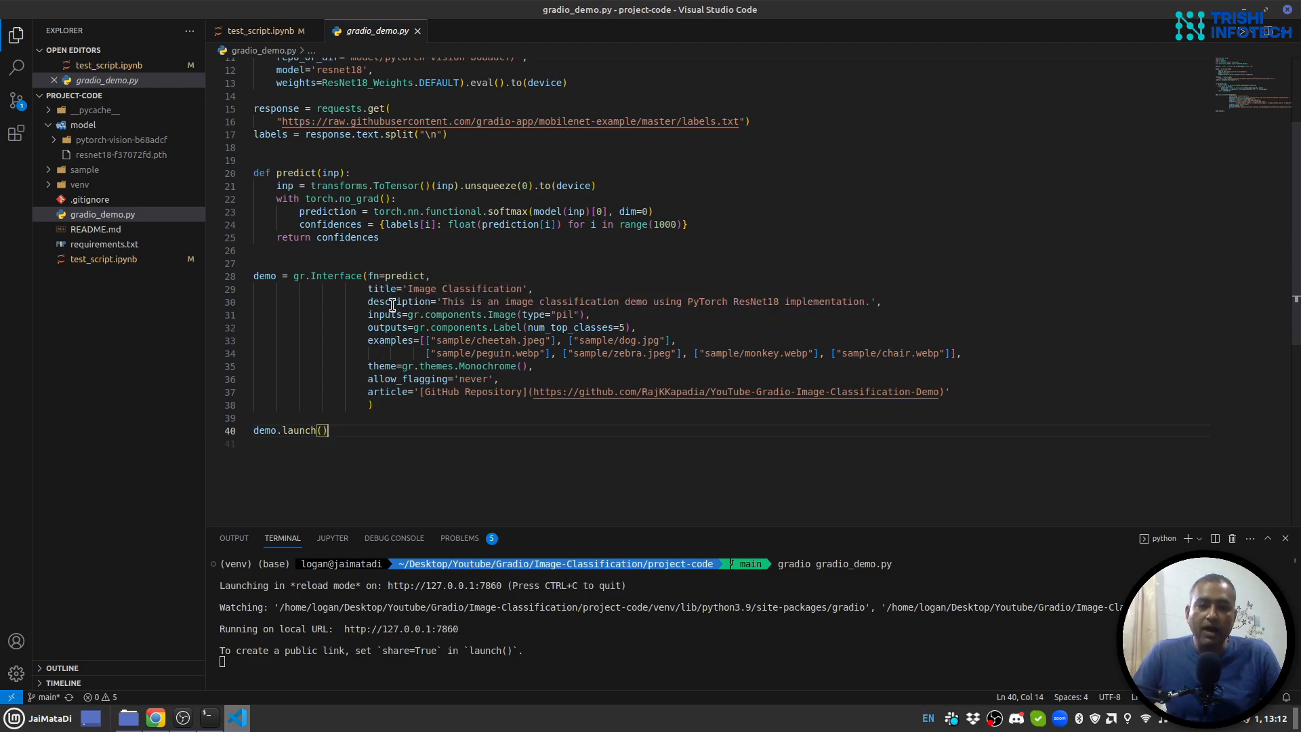
pyautogui.moveTo(335, 357)
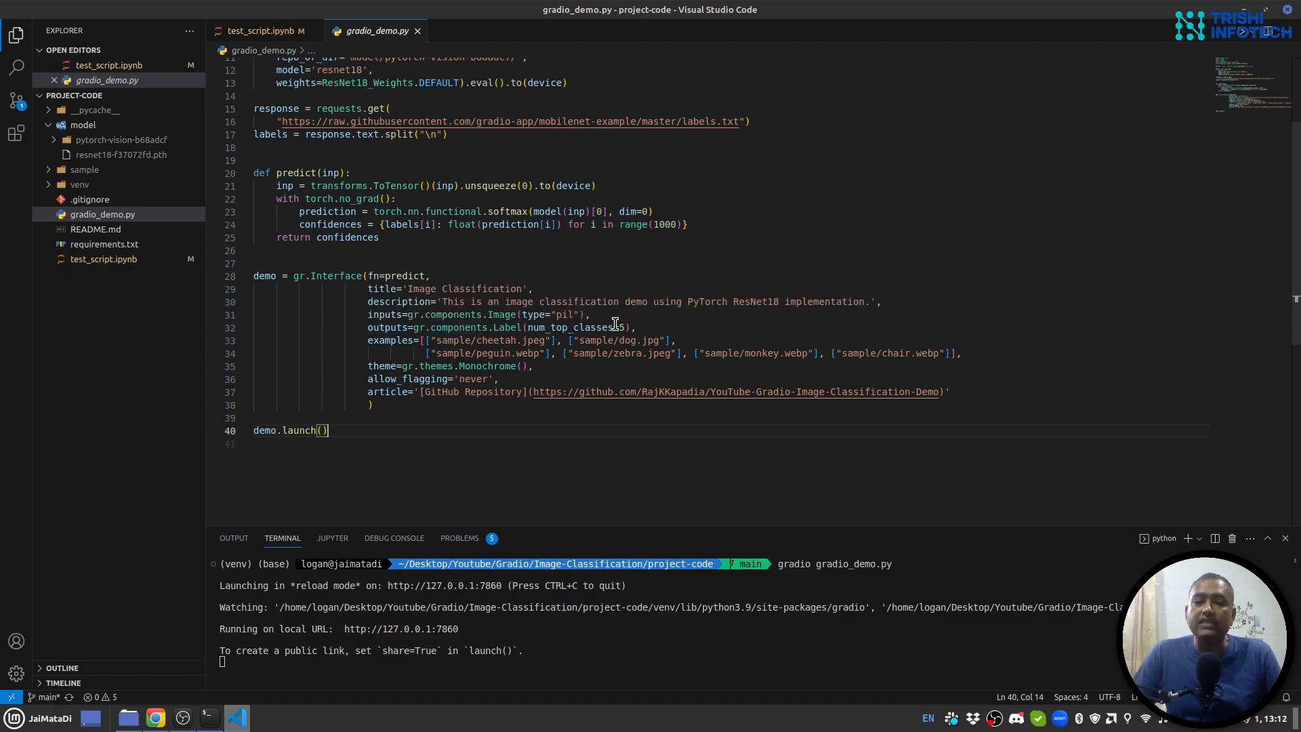
pyautogui.moveTo(291, 173)
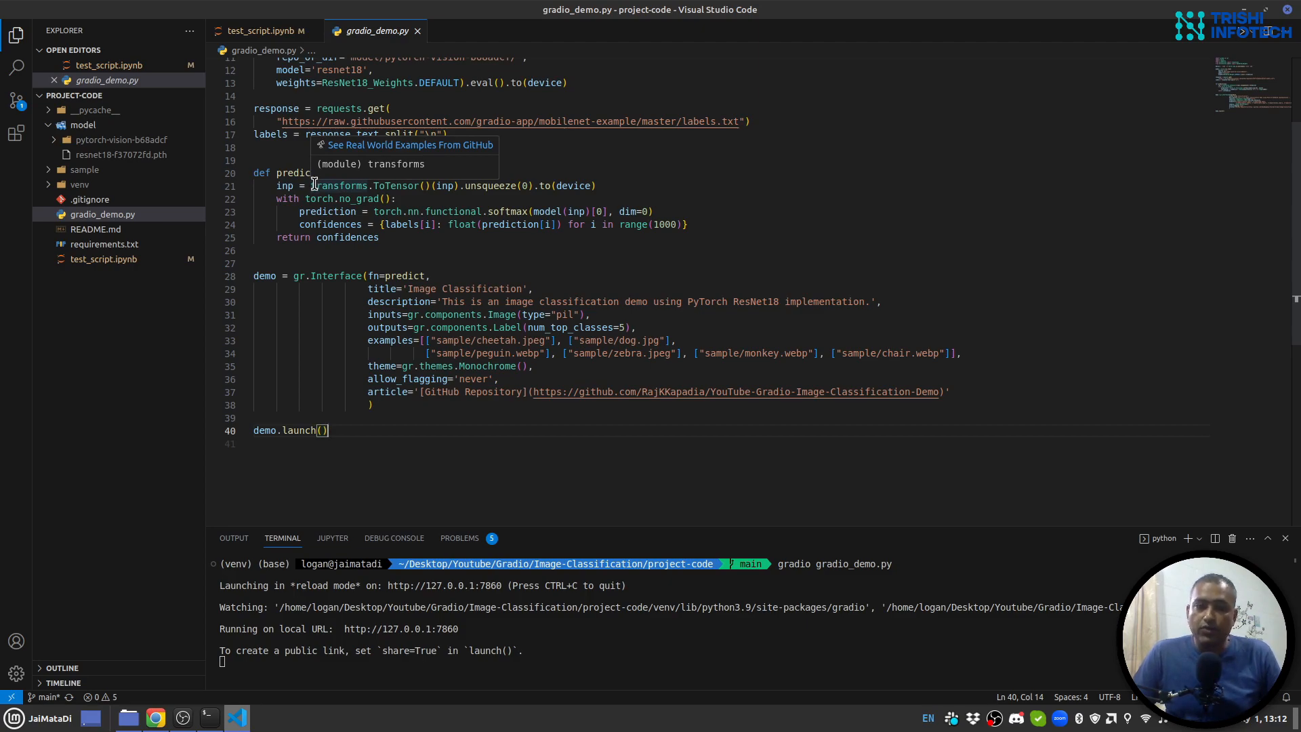
pyautogui.click(296, 211)
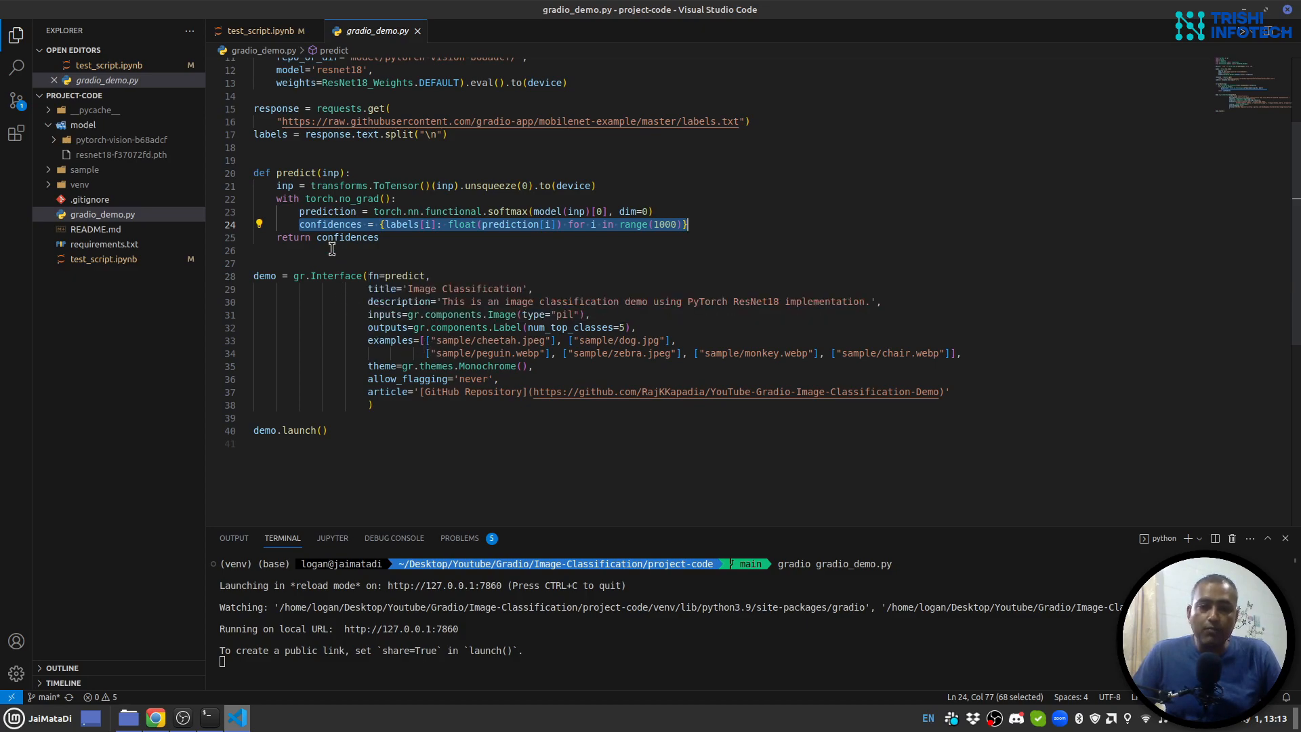
pyautogui.moveTo(430, 358)
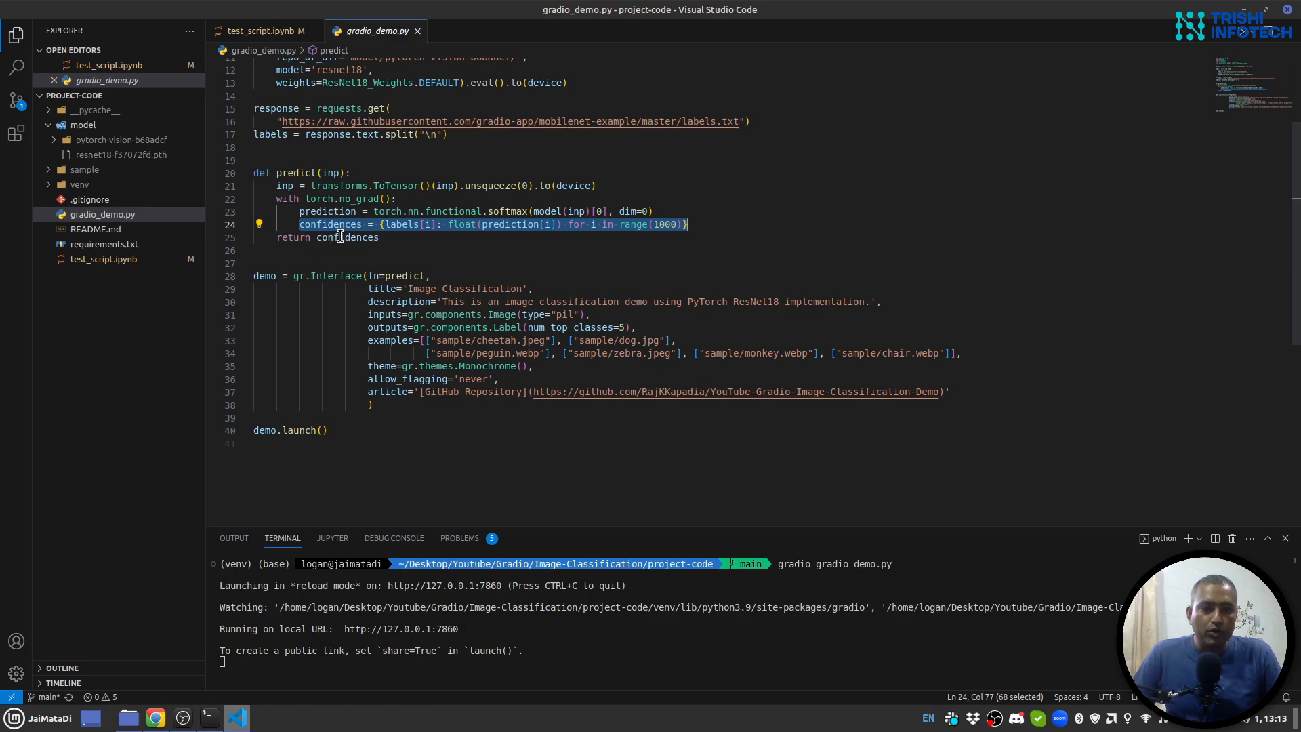
pyautogui.moveTo(340, 224)
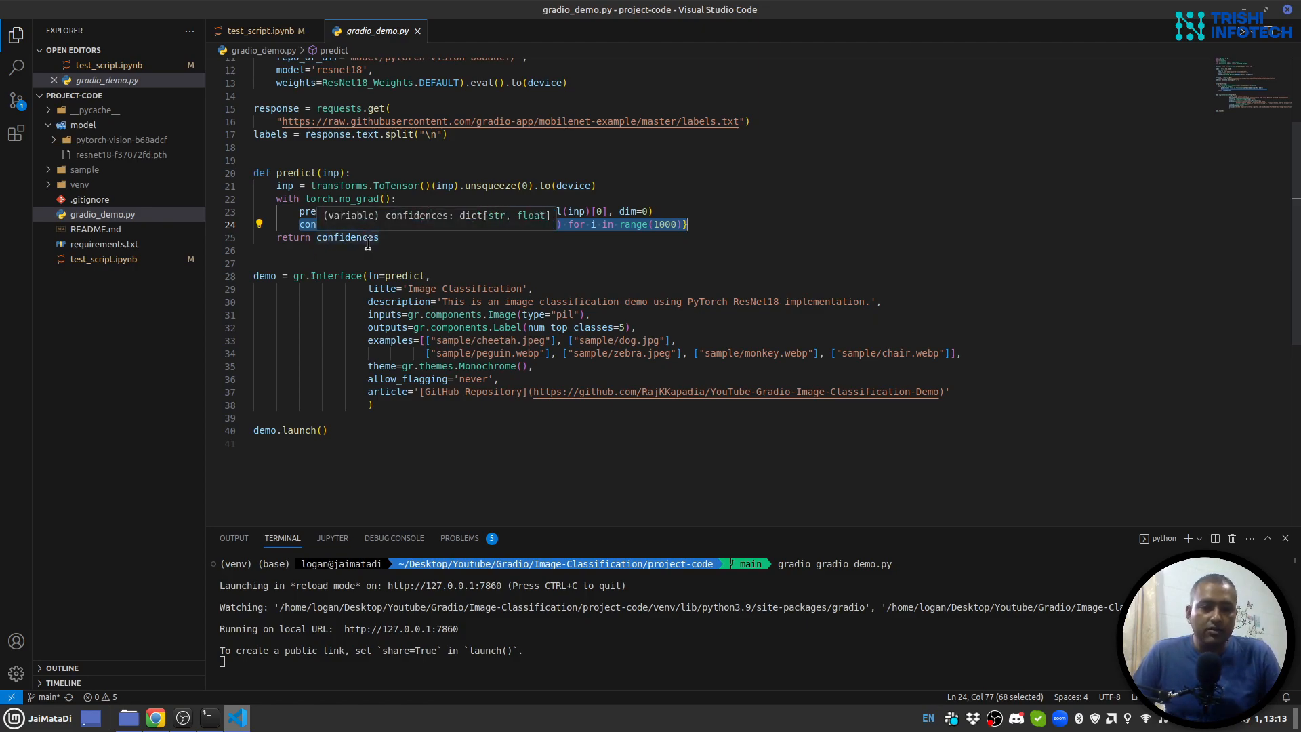
pyautogui.click(258, 31)
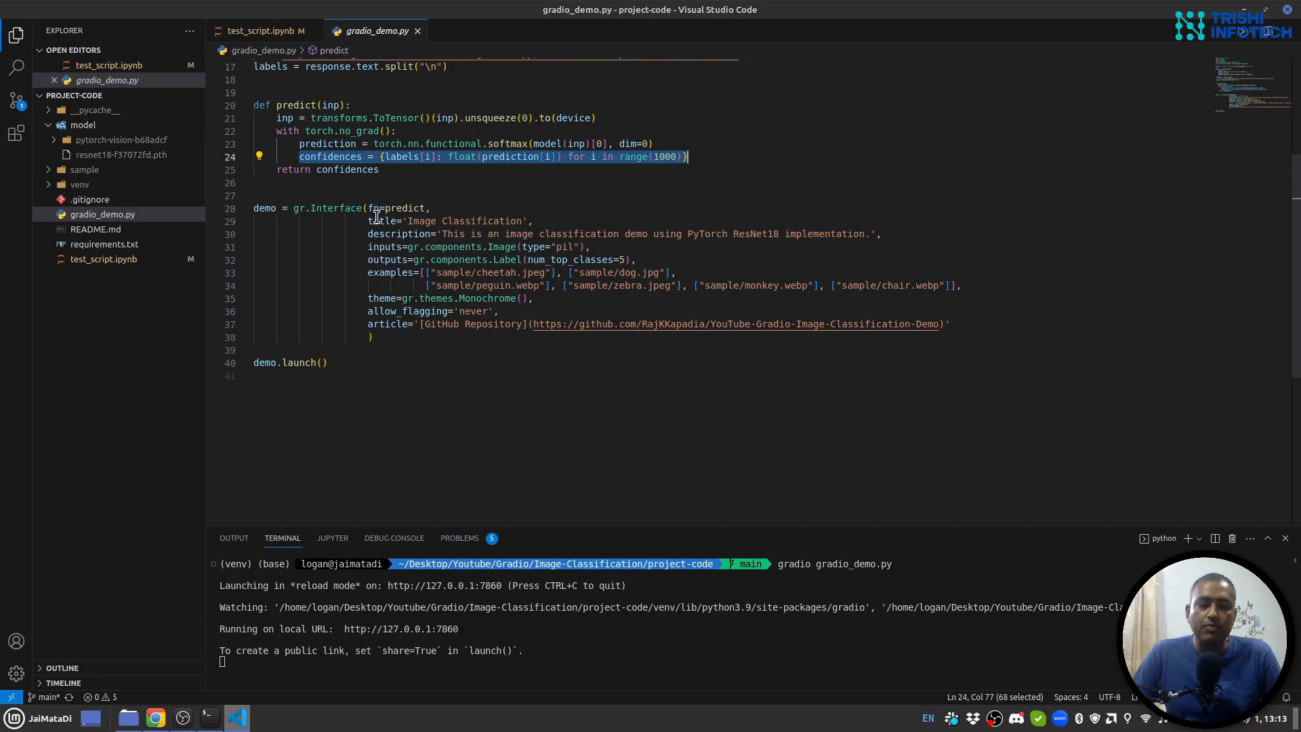
pyautogui.moveTo(379, 221)
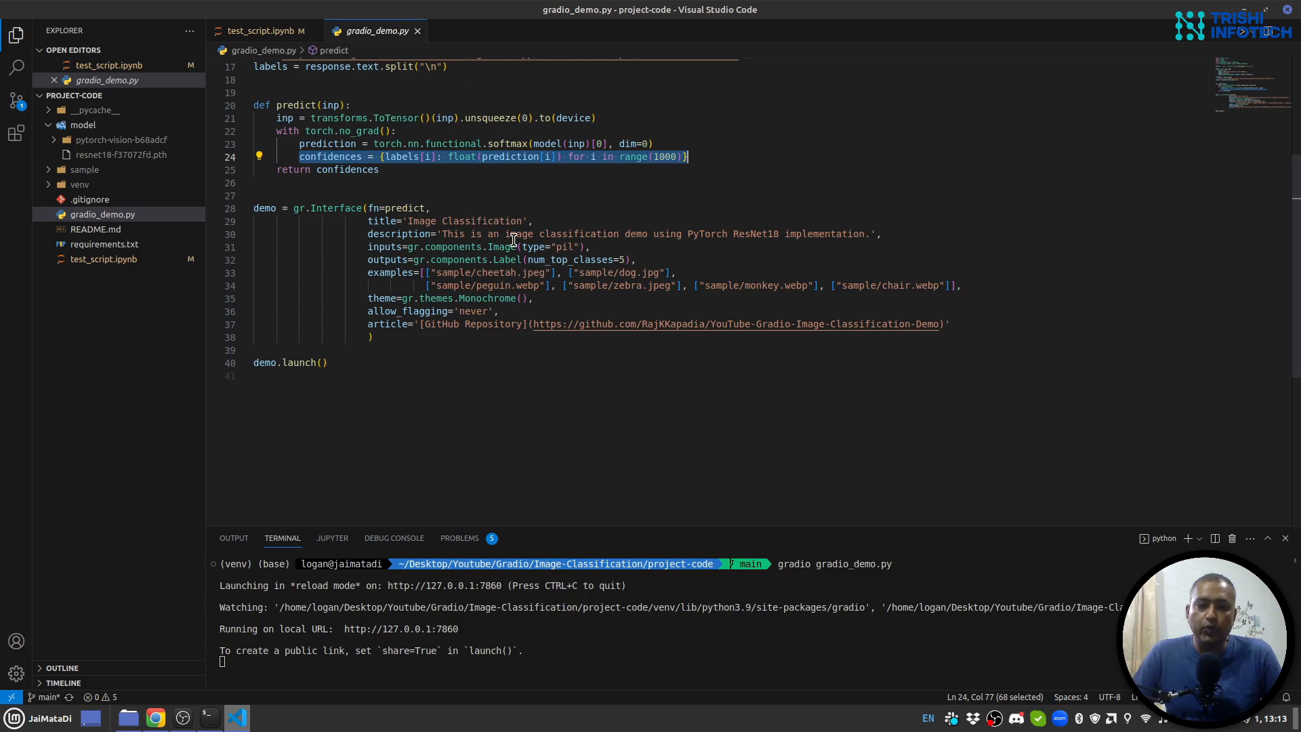
pyautogui.moveTo(391, 272)
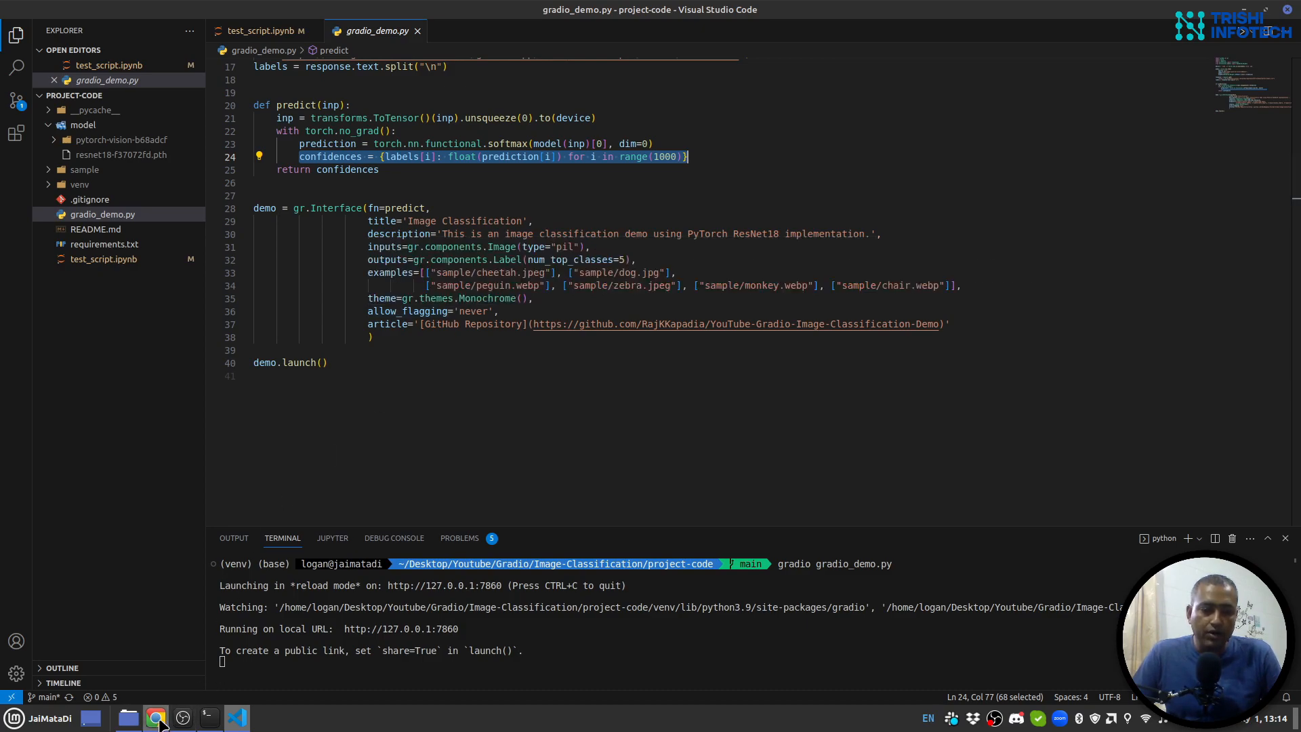
pyautogui.click(155, 718)
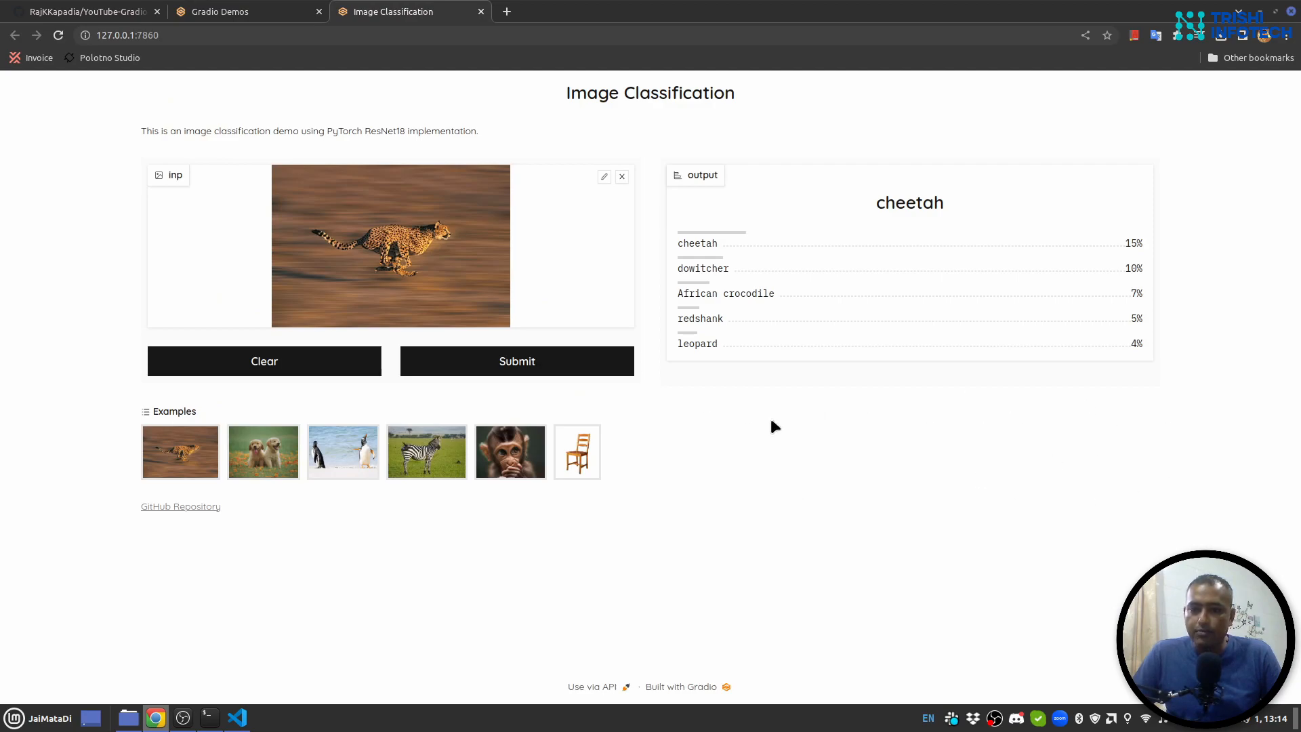
pyautogui.moveTo(486, 550)
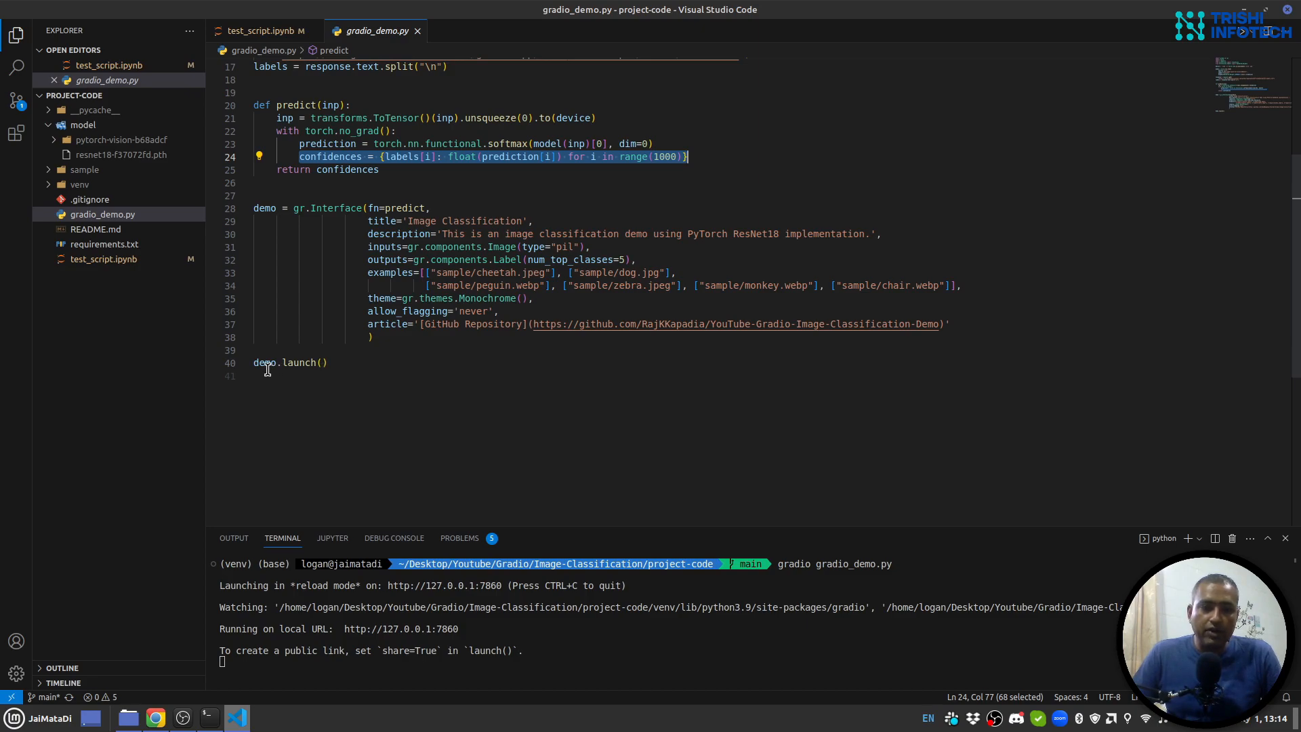
pyautogui.moveTo(357, 404)
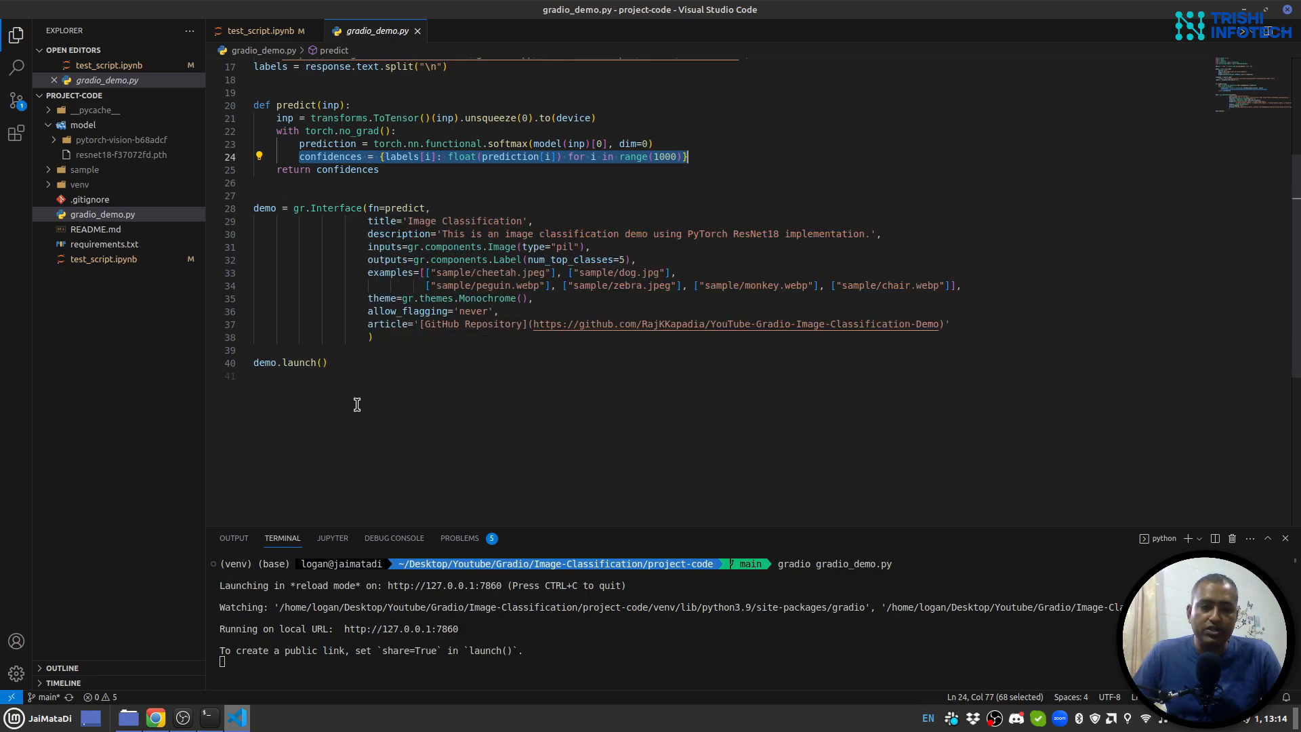
pyautogui.moveTo(788, 588)
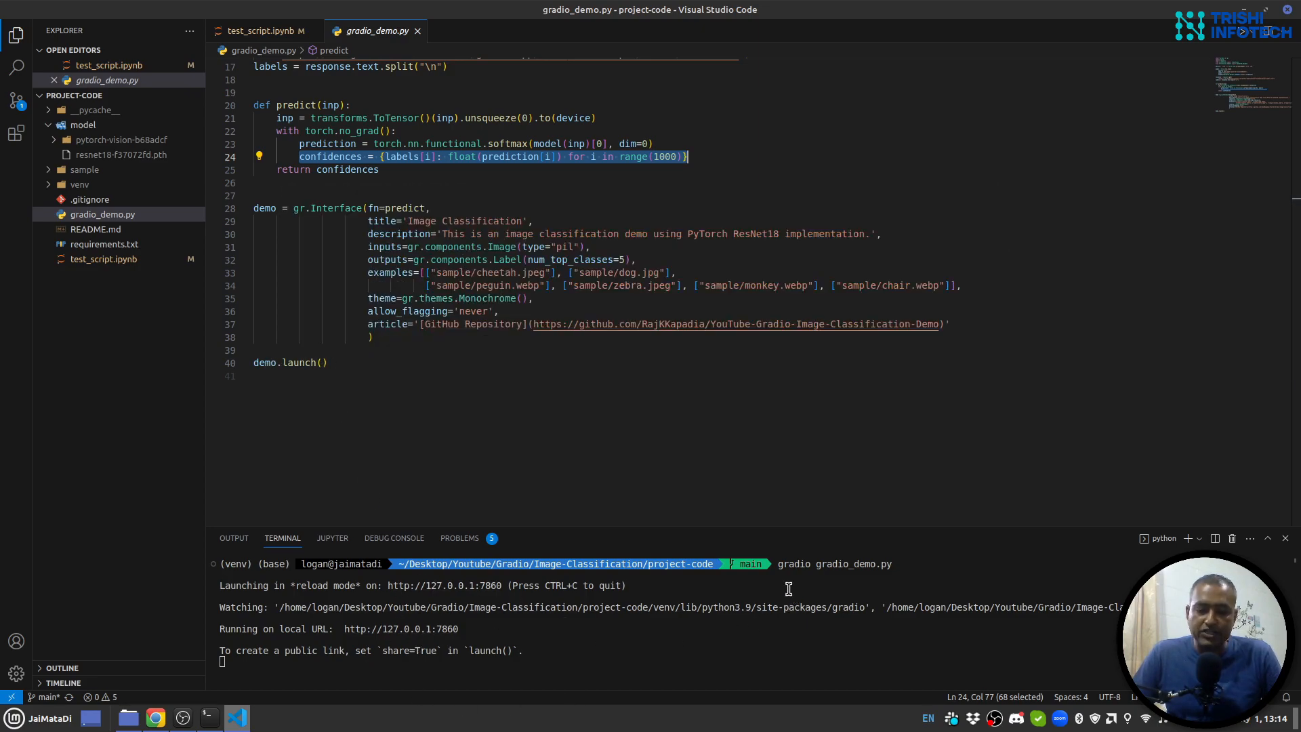
pyautogui.moveTo(839, 551)
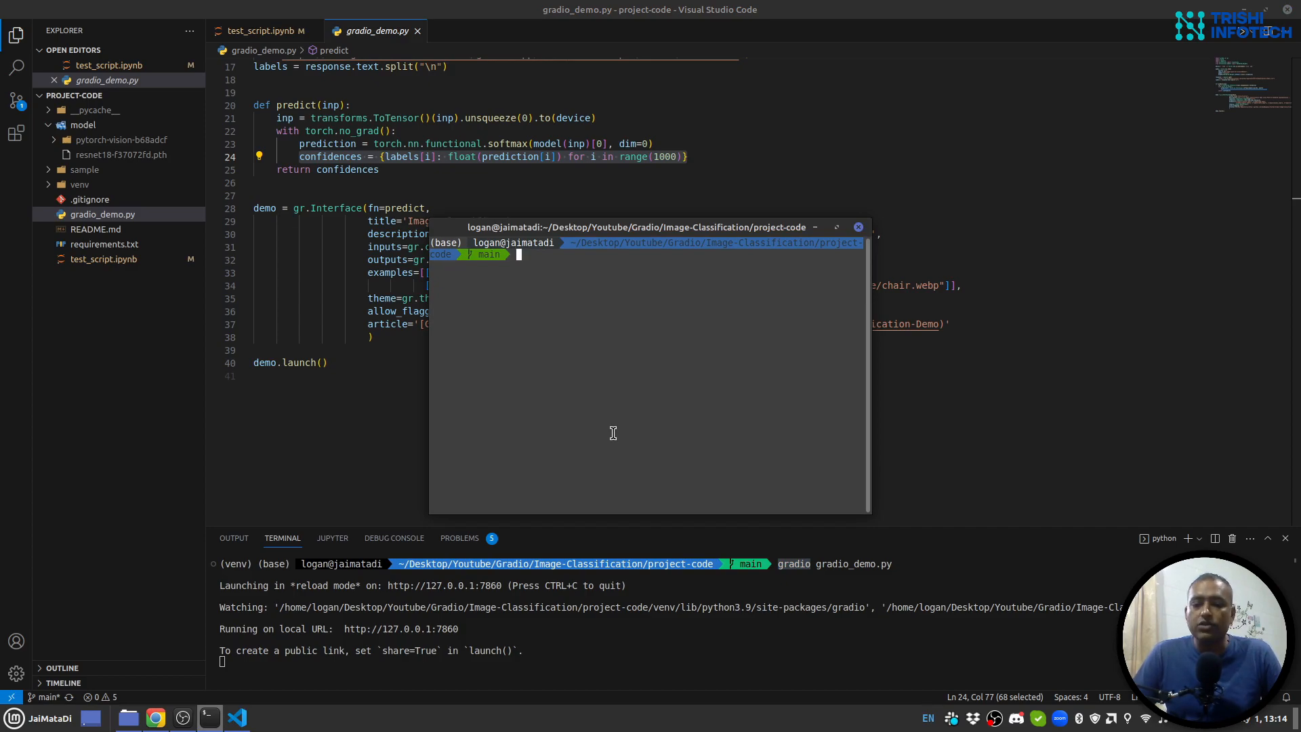
# - Begin typing the 'ngrok http 7860' command in the Terminal
pyautogui.write('ngrok http 7860')
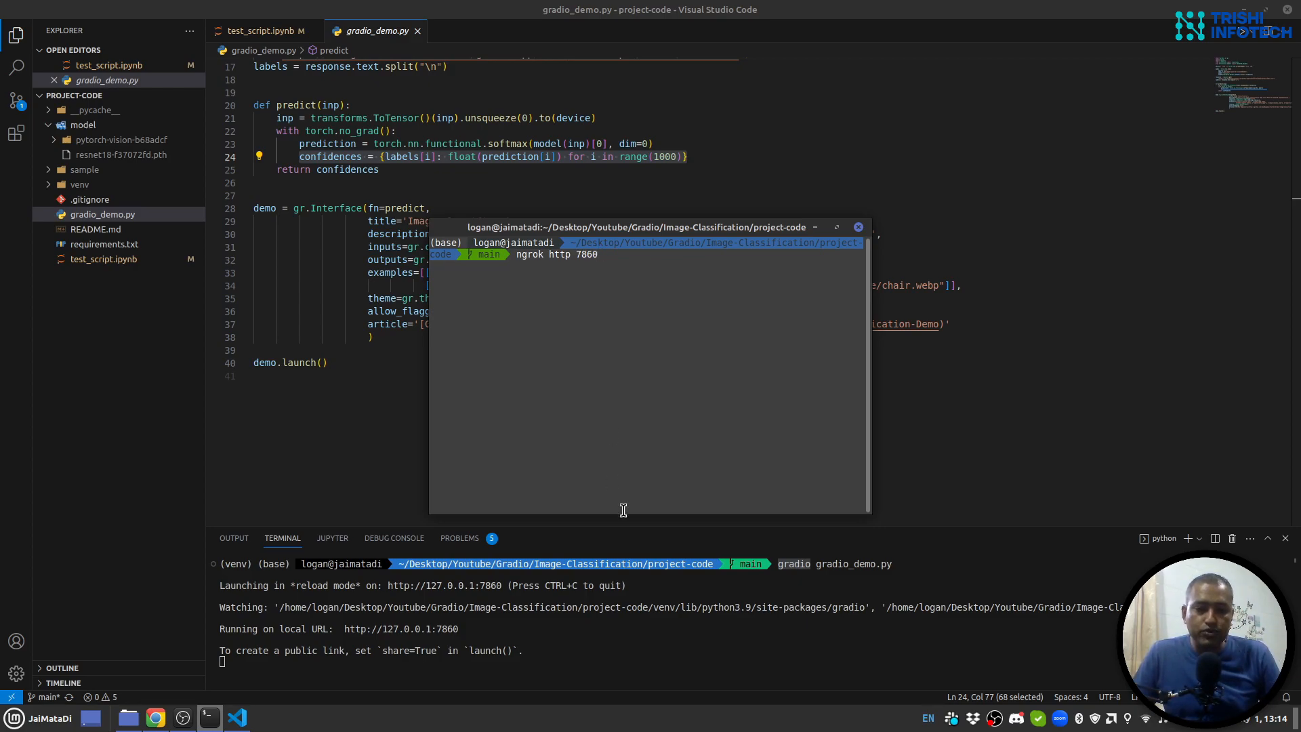
pyautogui.moveTo(530, 288)
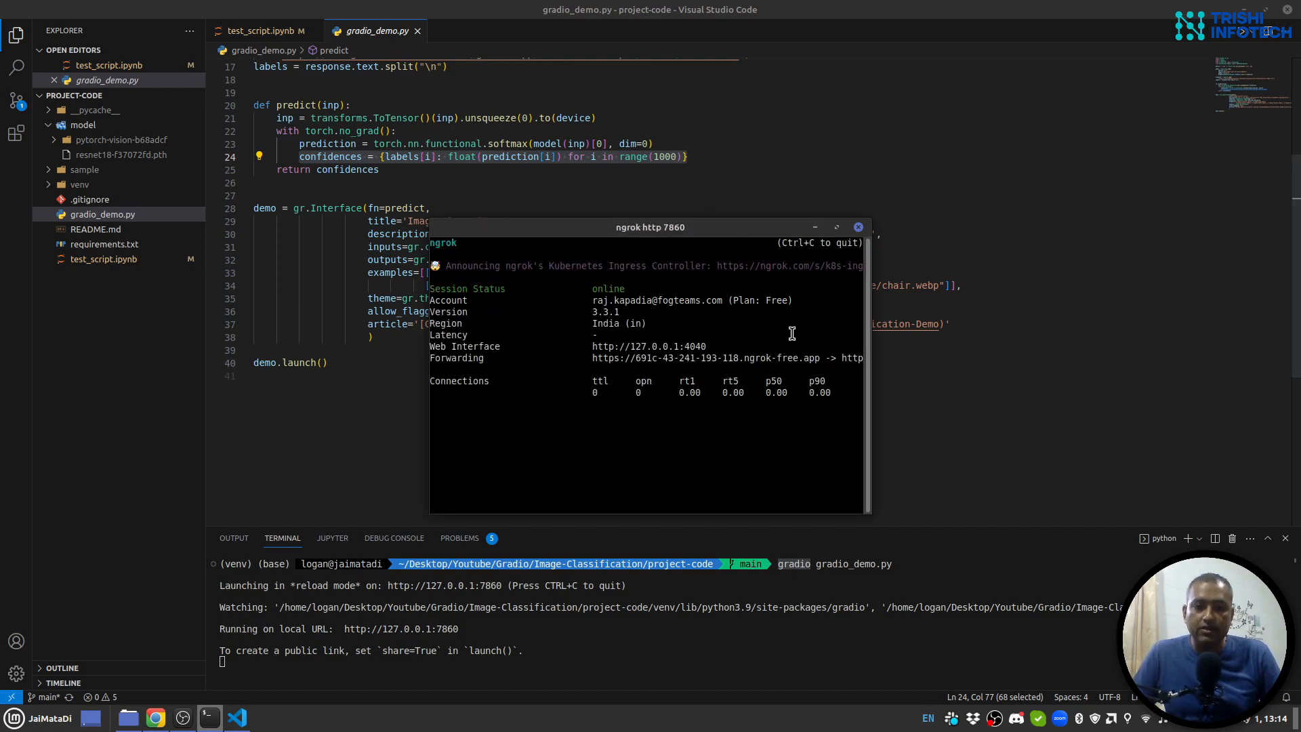
pyautogui.moveTo(696, 369)
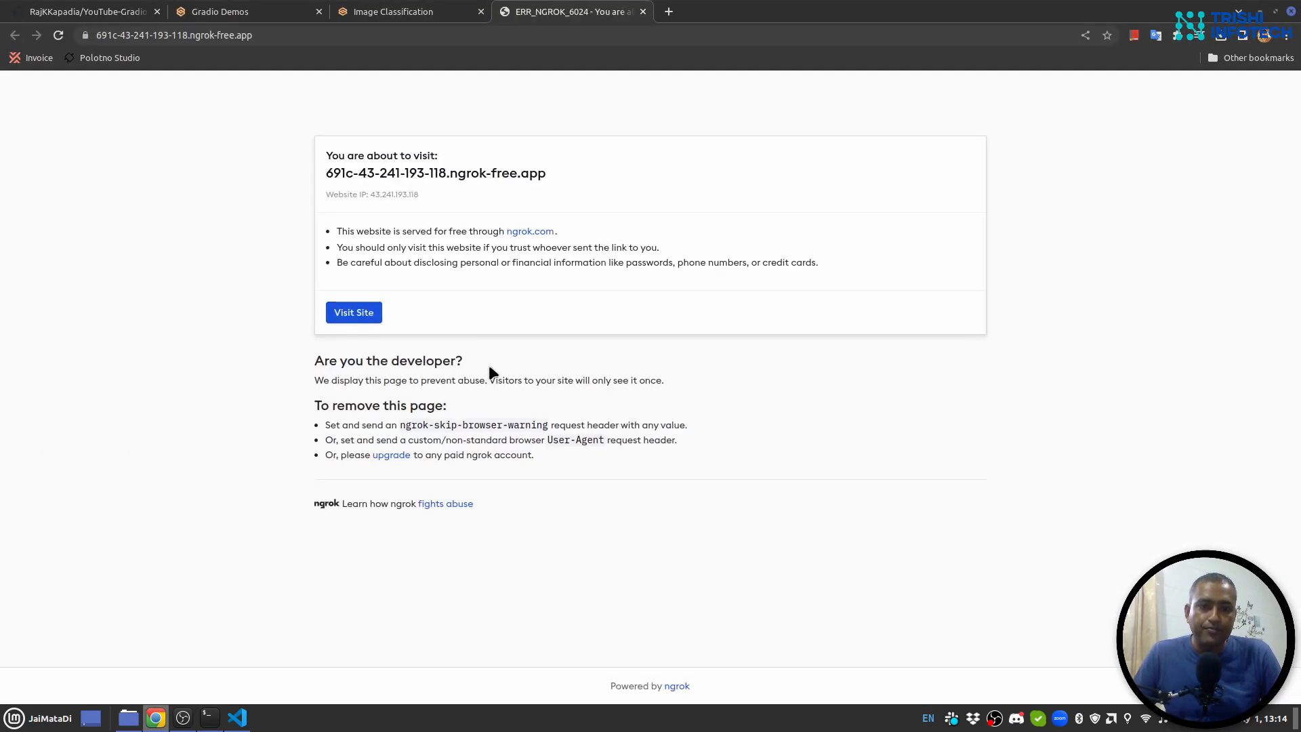
# - Proceed past the ngrok visitor warning, compare with the localhost app, and select the public URL
pyautogui.click(353, 311)
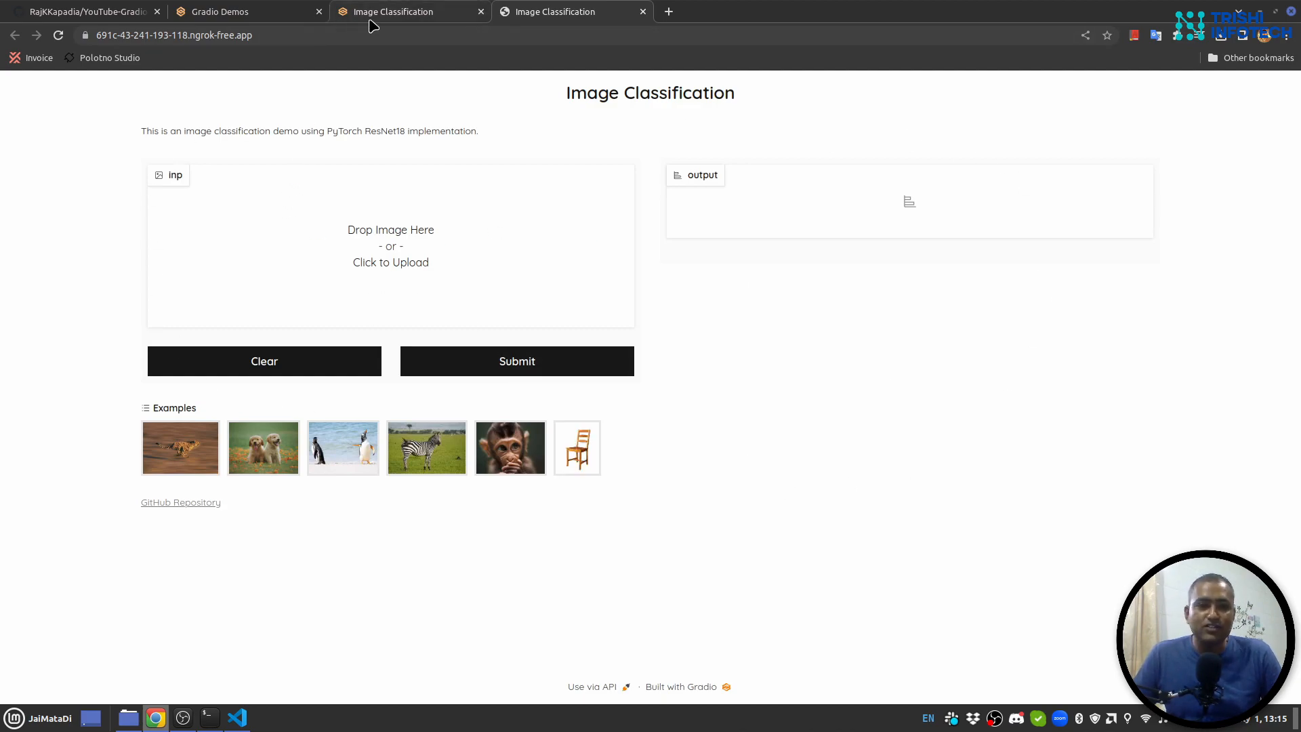
pyautogui.click(181, 447)
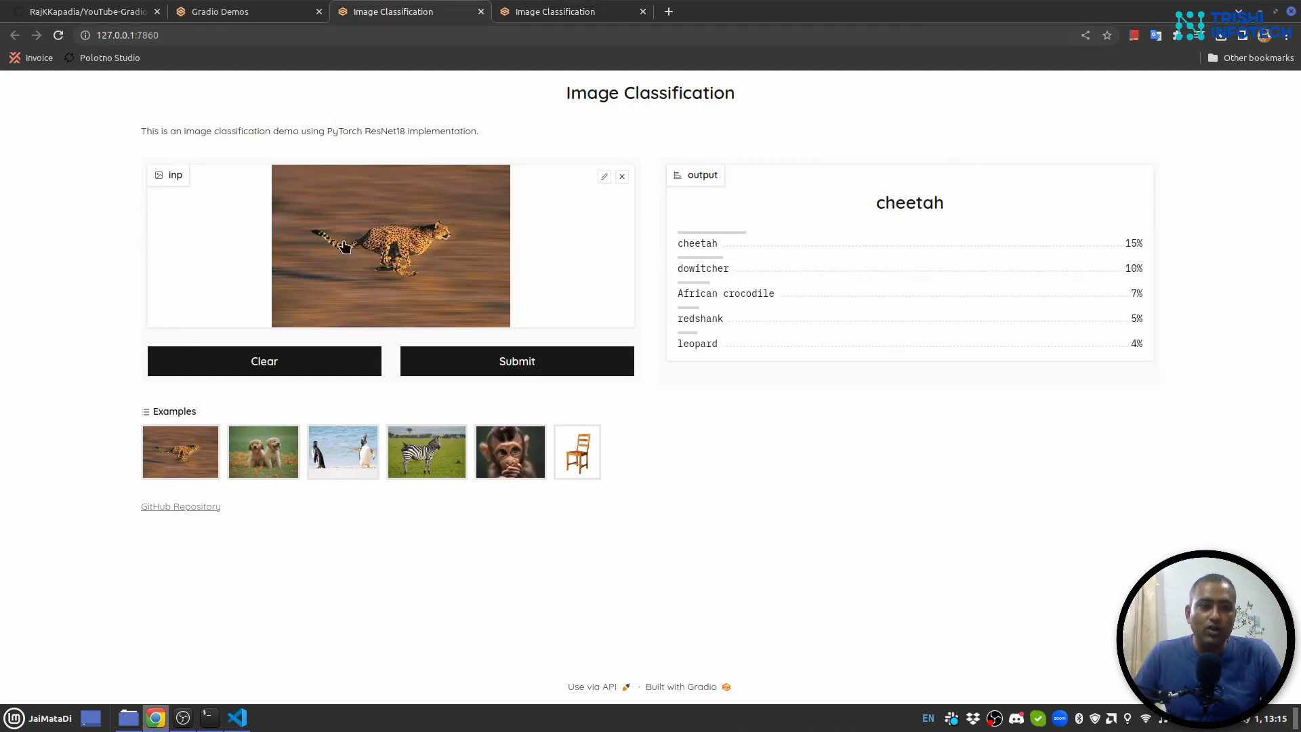
pyautogui.click(555, 11)
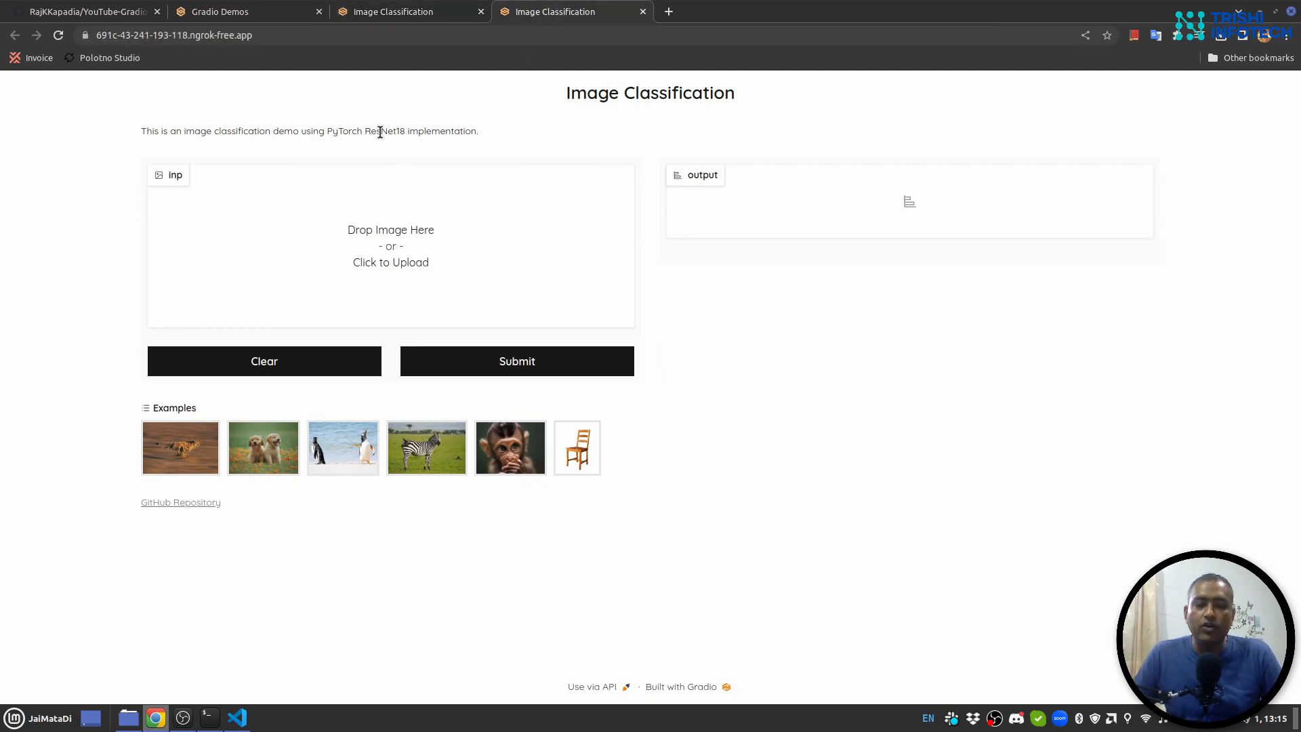
pyautogui.click(172, 34)
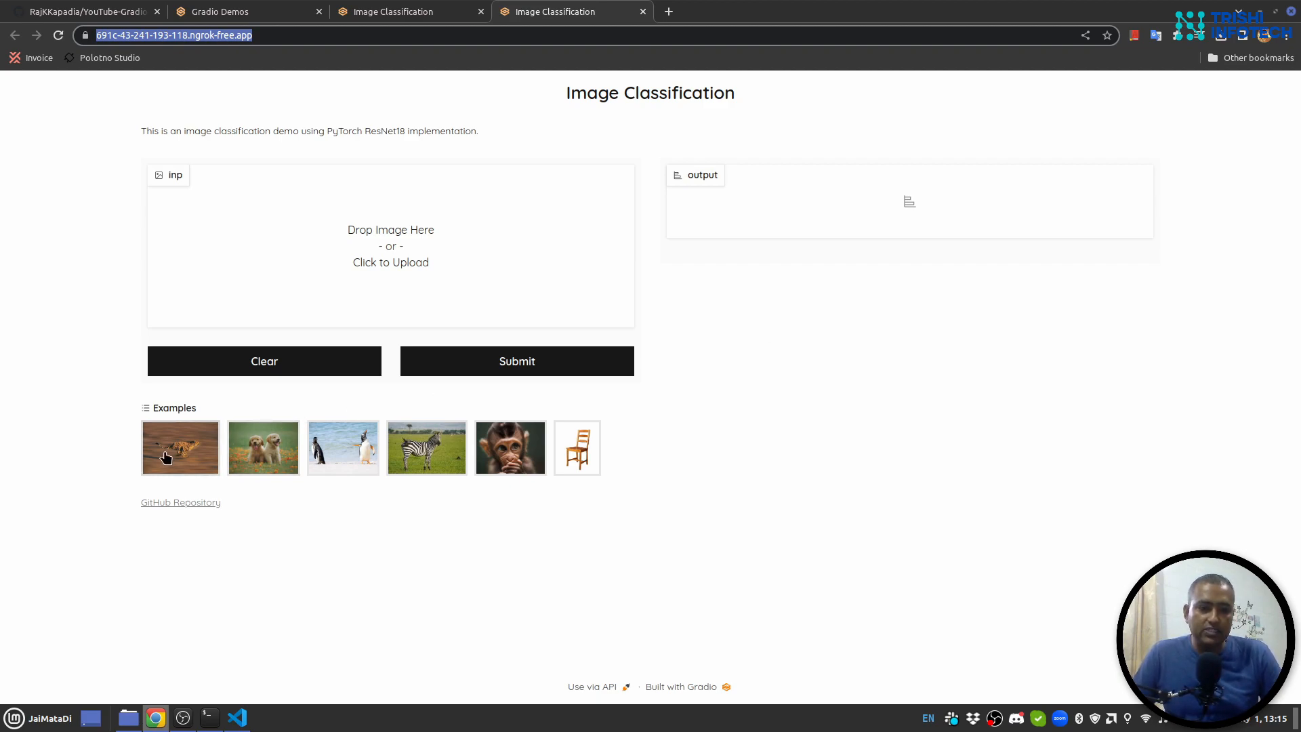
# - Submit the cheetah example on the public app, getting cheetah at 15%, then return to VS Code
pyautogui.click(179, 447)
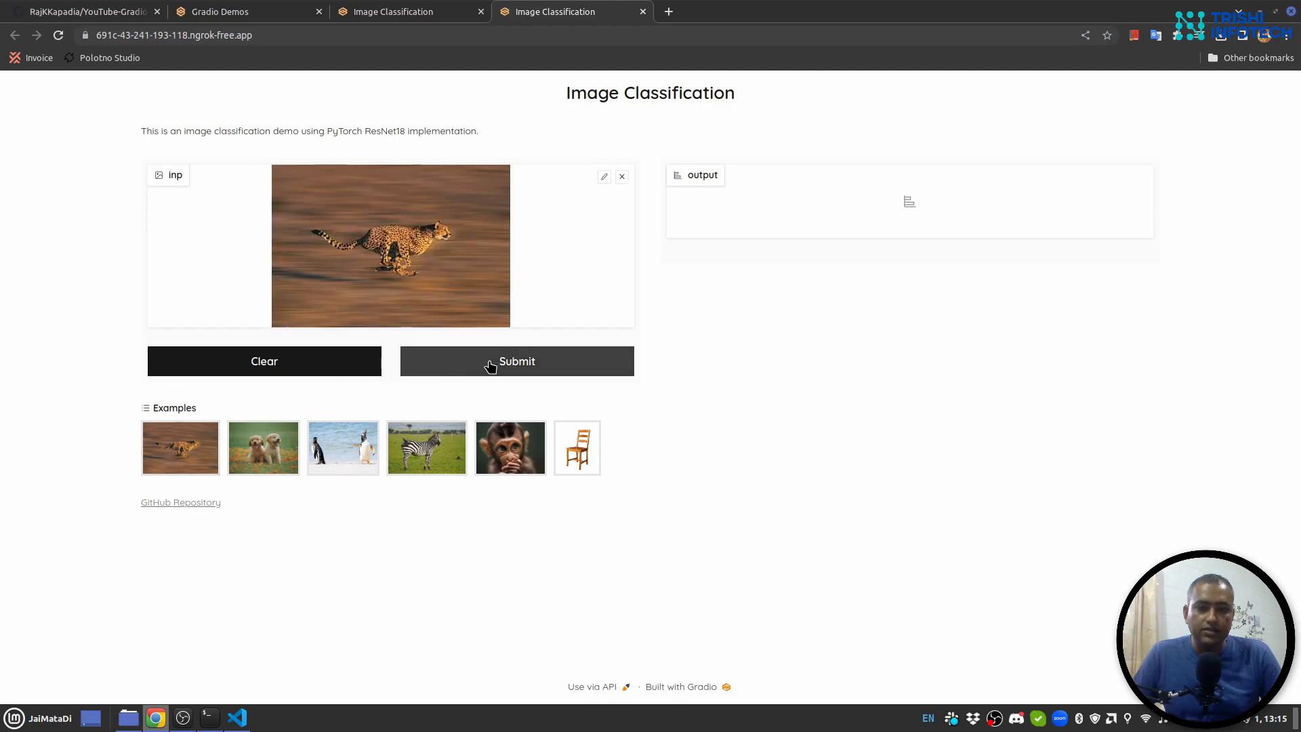
pyautogui.click(517, 362)
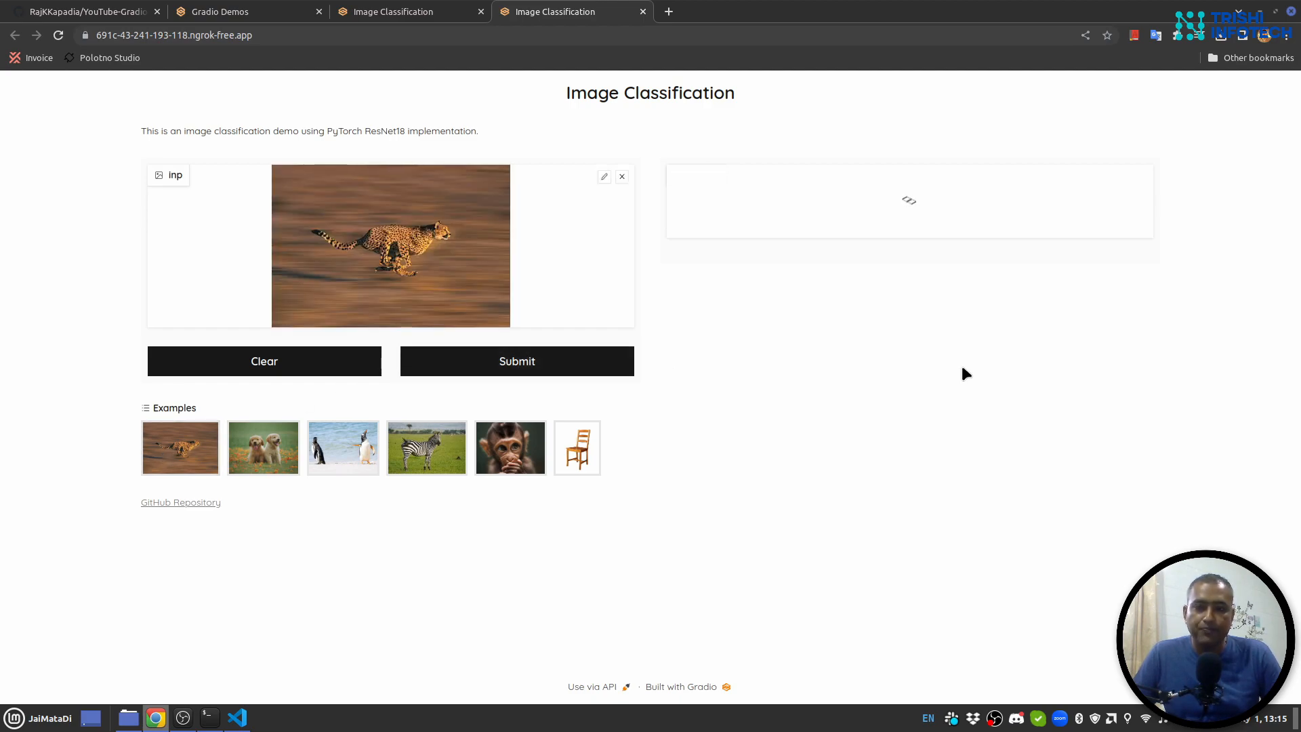
pyautogui.click(516, 362)
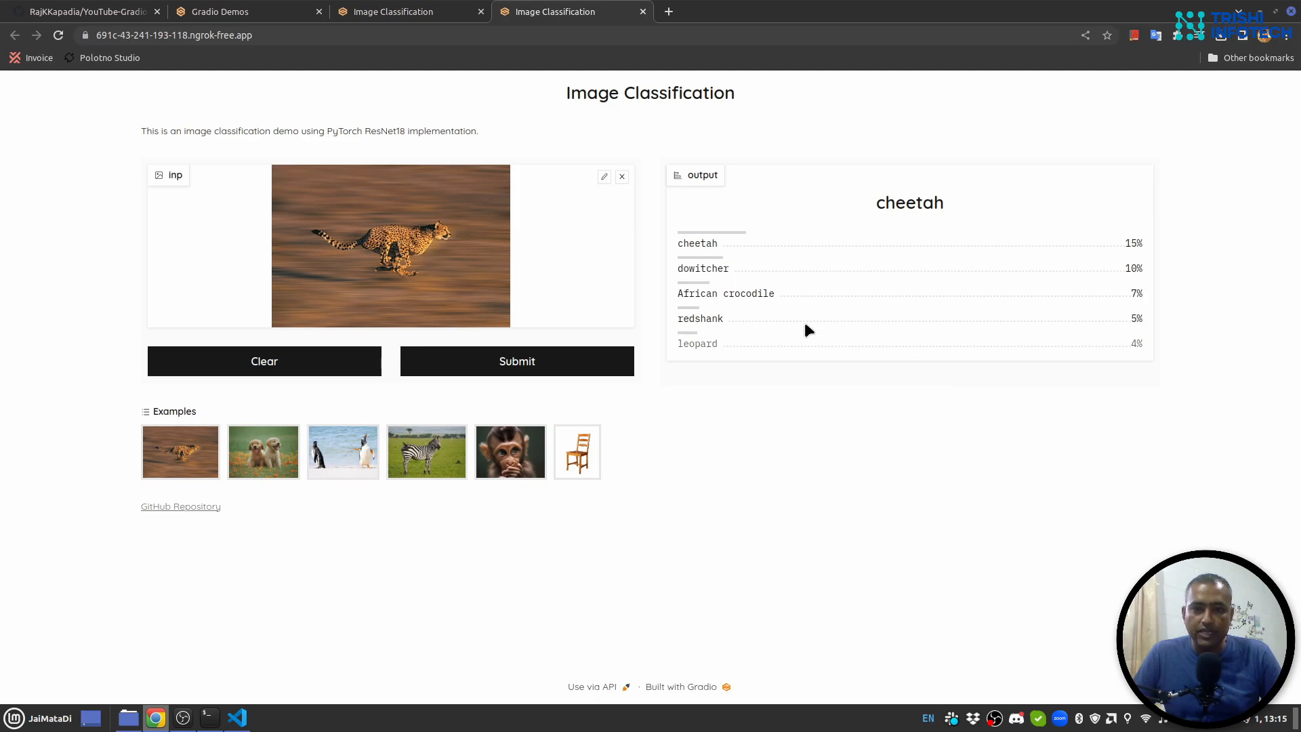
pyautogui.moveTo(747, 260)
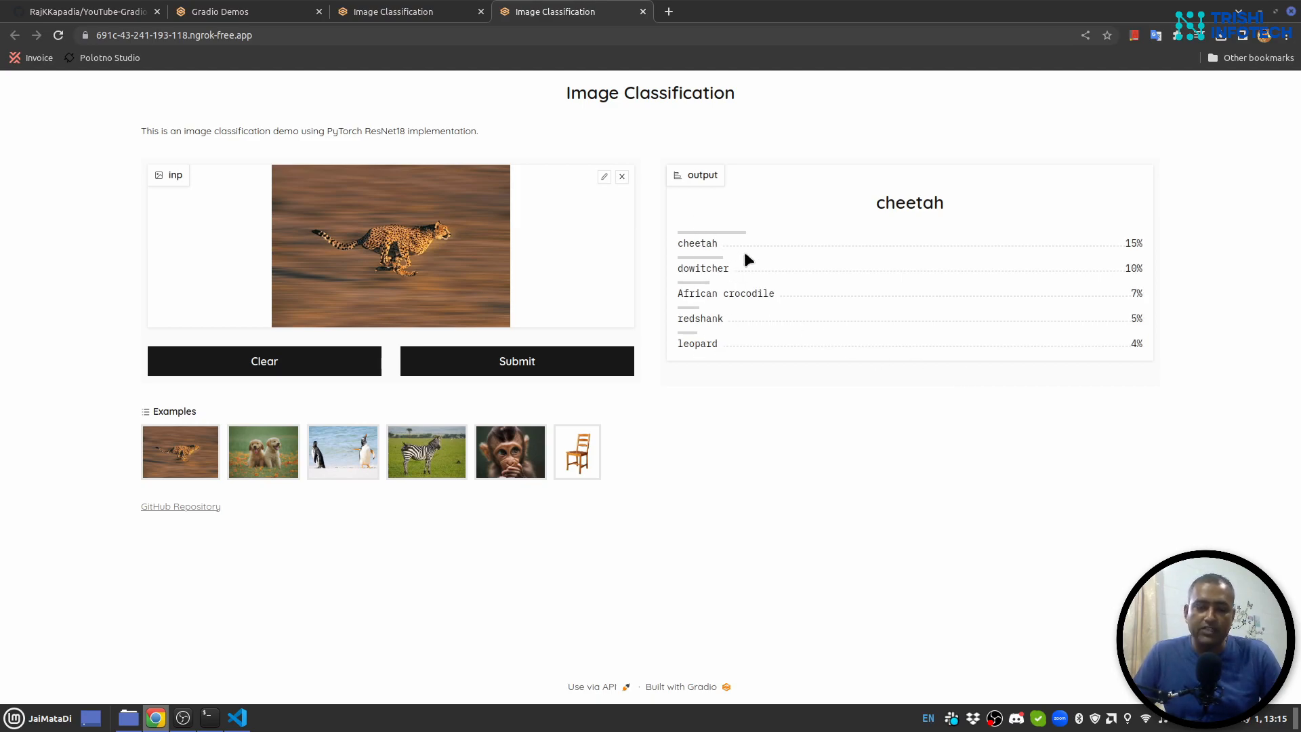
pyautogui.moveTo(789, 398)
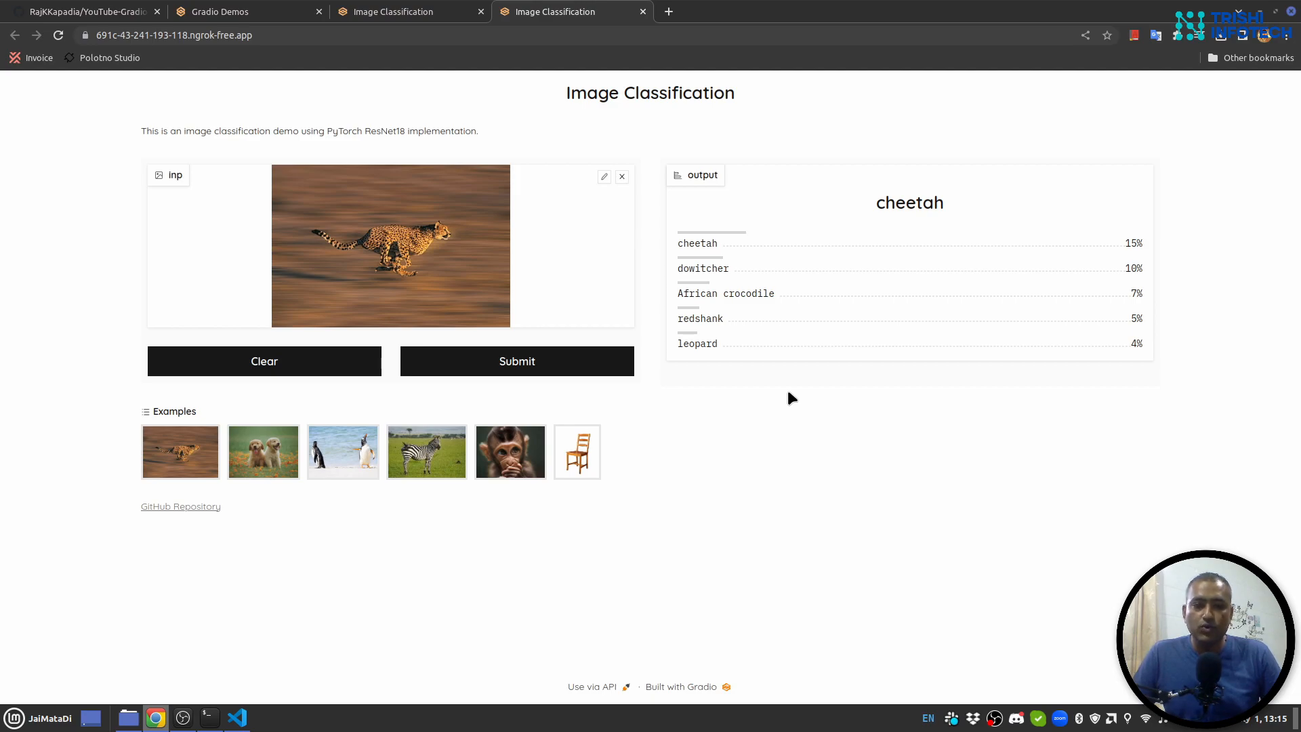
pyautogui.moveTo(444, 572)
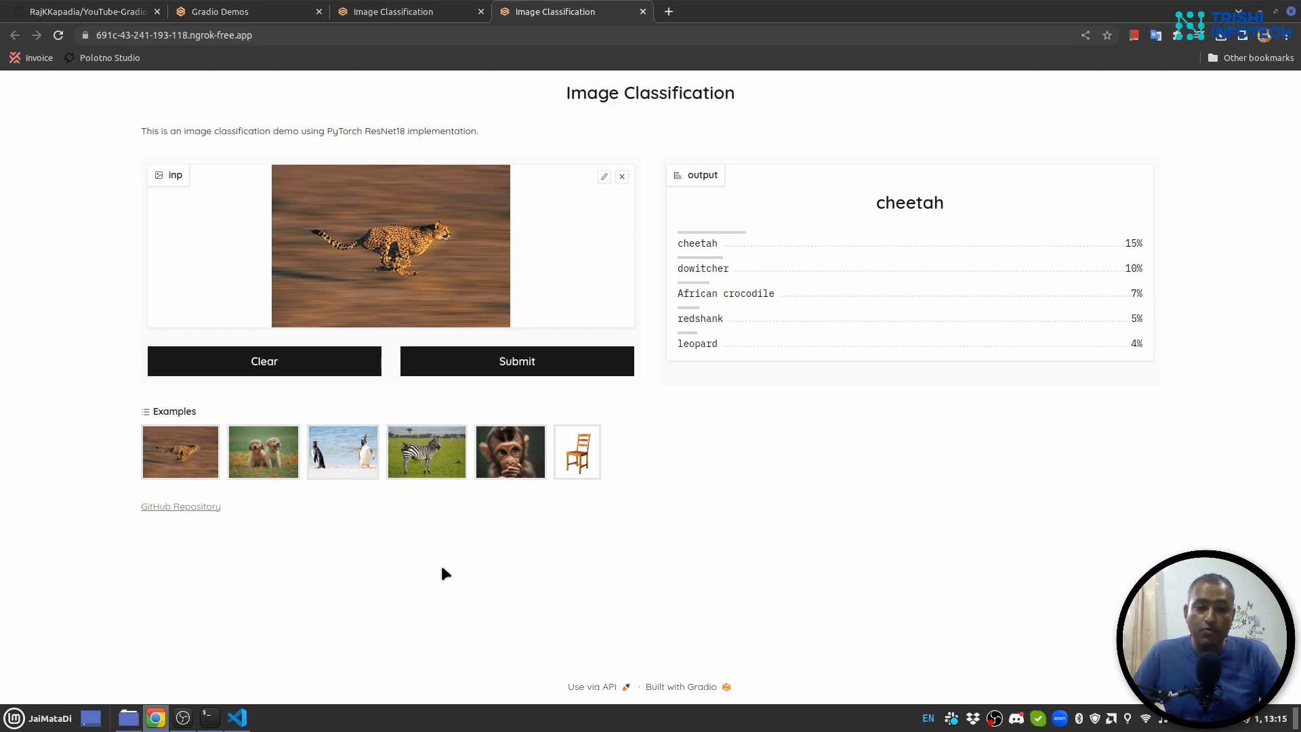
pyautogui.moveTo(666, 553)
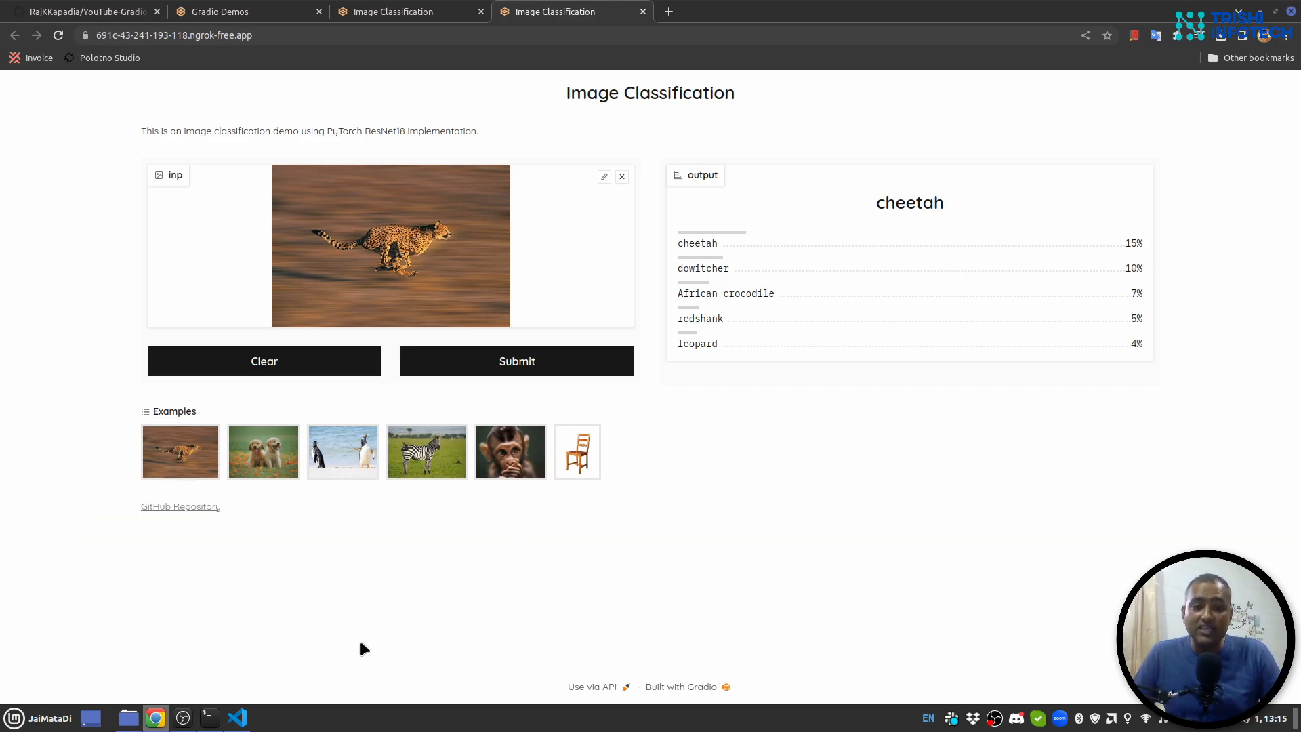
pyautogui.click(237, 718)
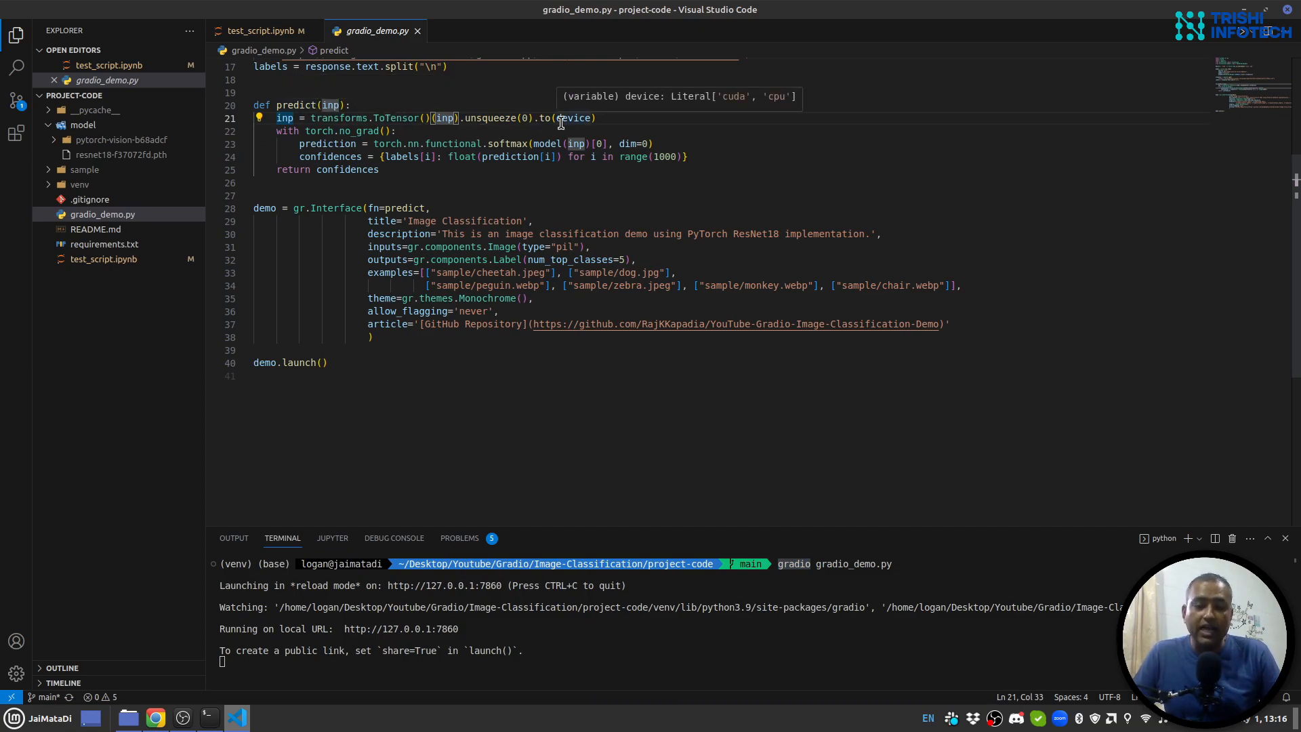
pyautogui.moveTo(328, 178)
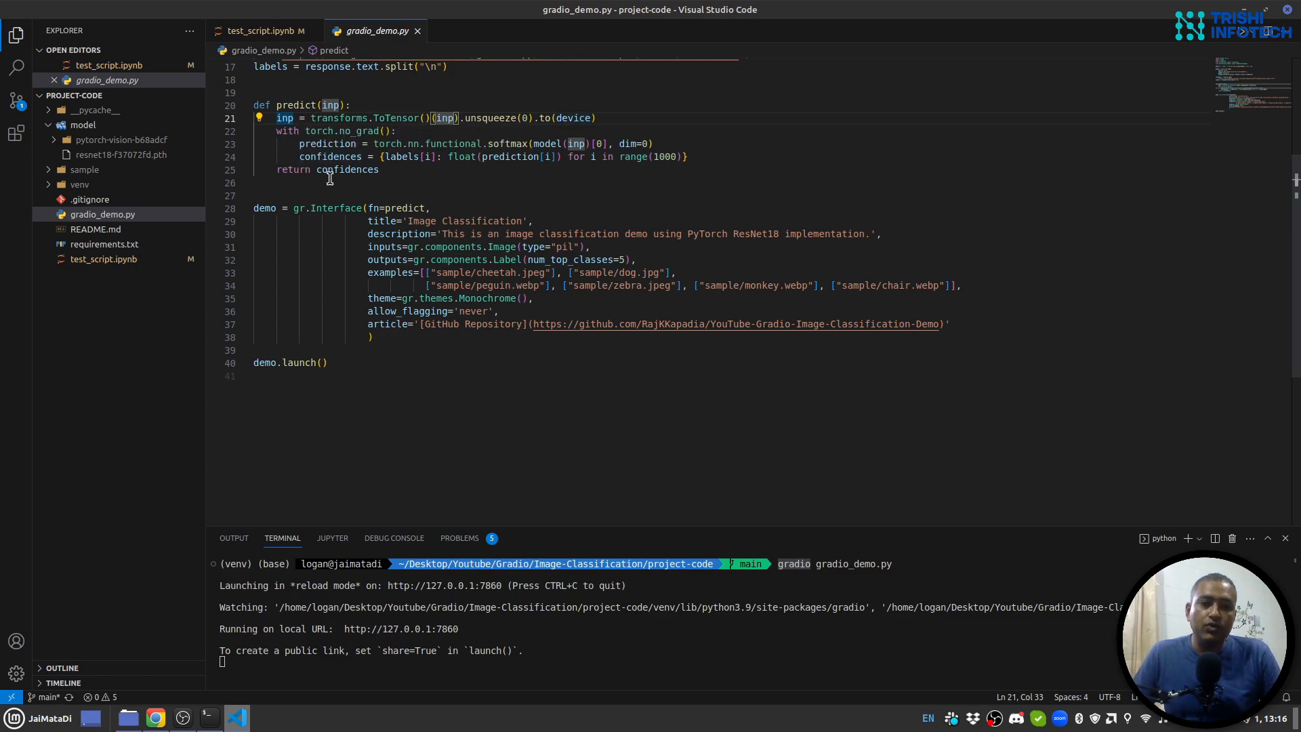
pyautogui.moveTo(348, 170)
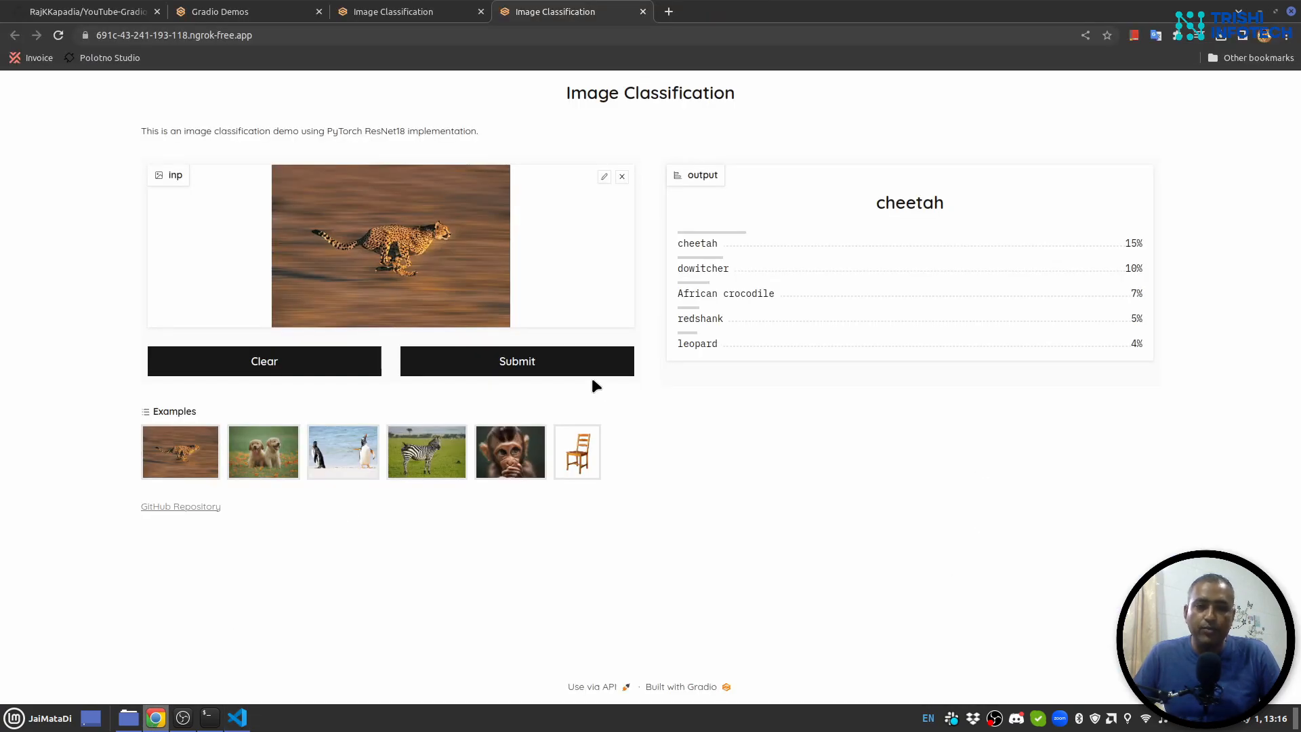
pyautogui.moveTo(237, 717)
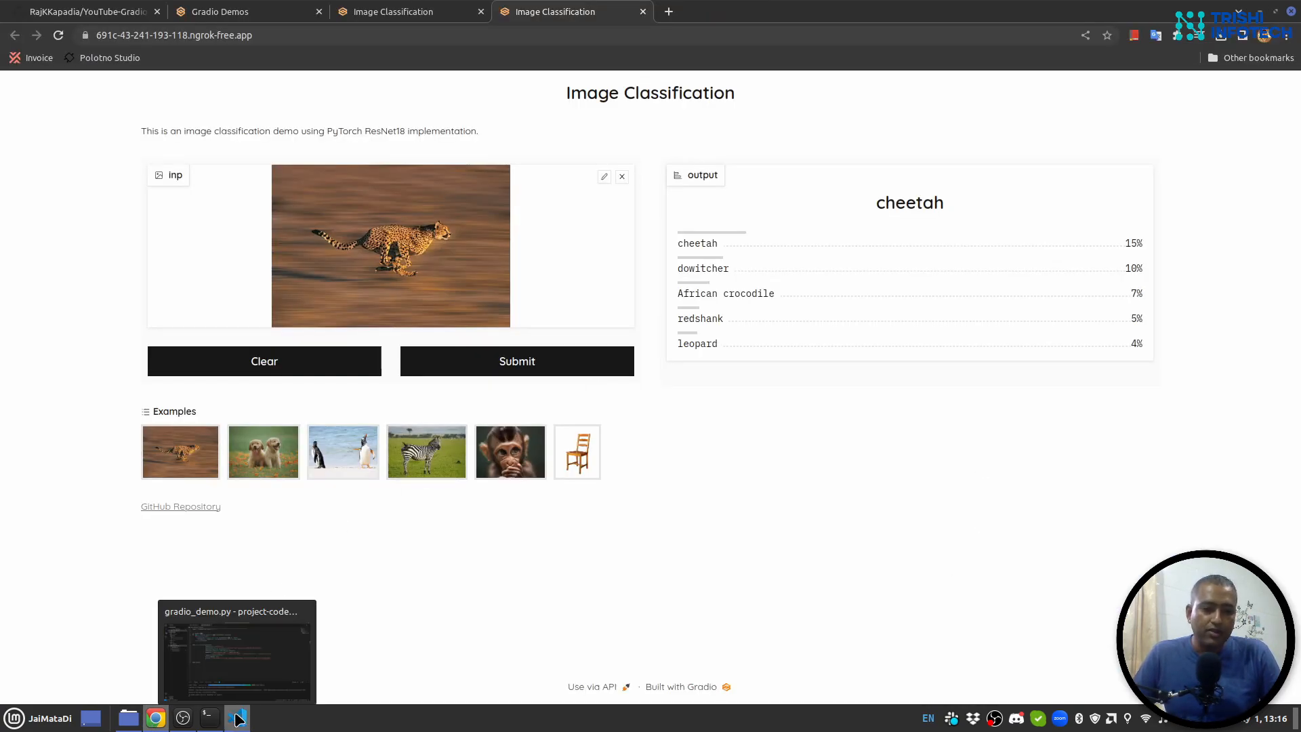
# - Switch from the browser back to gradio_demo.py in VS Code via the taskbar
pyautogui.click(237, 717)
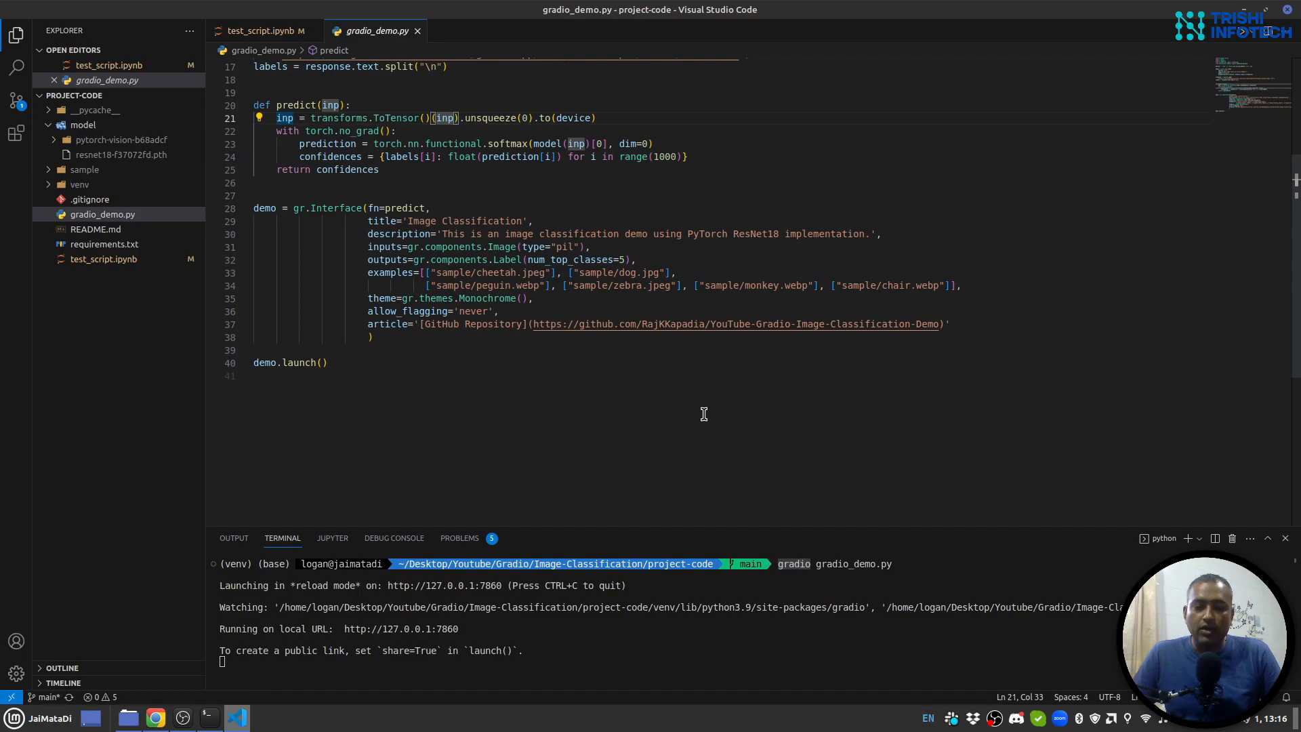